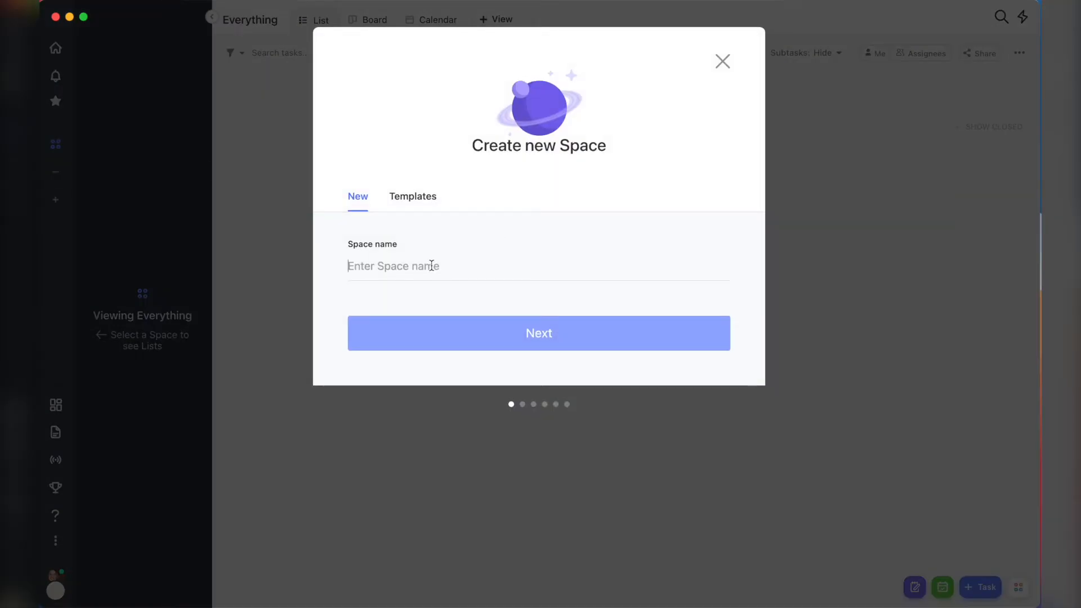
Create the Marketing space with a chart avatar, To Do and DONE statuses, and default add-ons.
{"action": "left_click", "coordinate": [538, 333]}
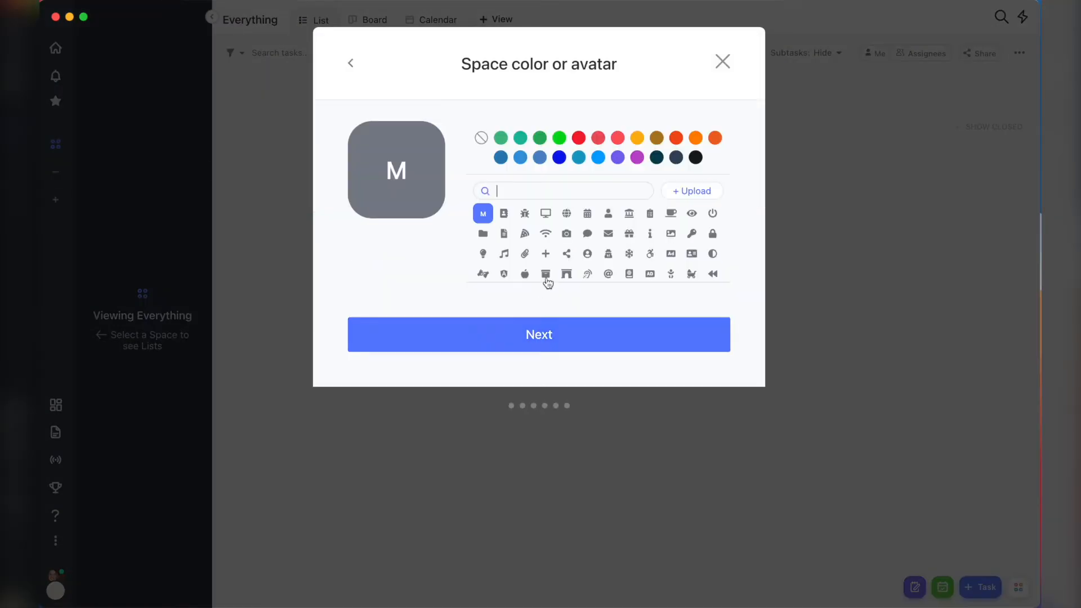
{"action": "left_click", "coordinate": [539, 334]}
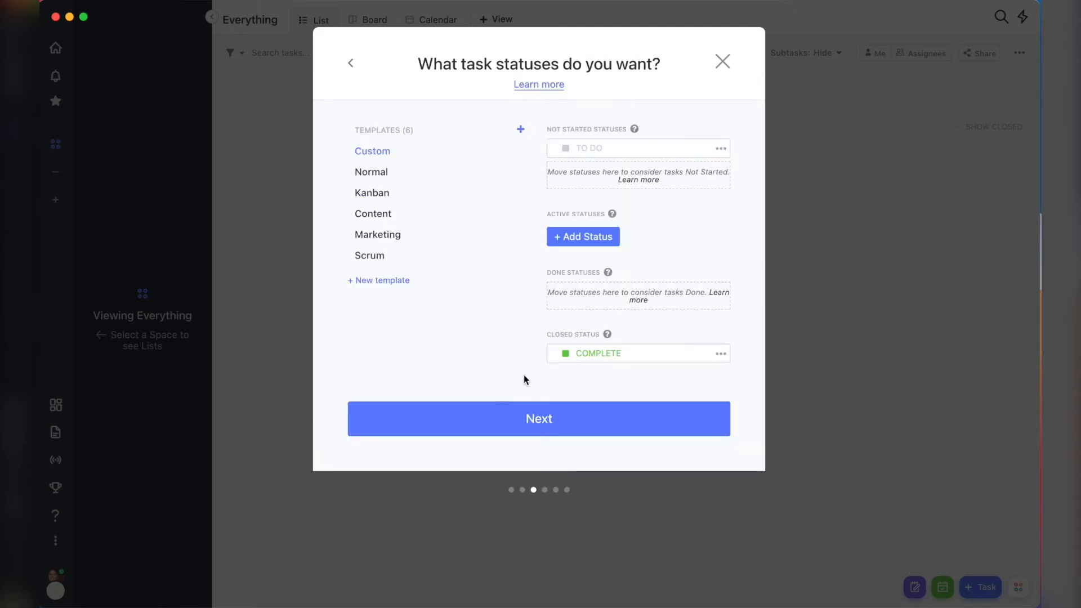
{"action": "type", "text": "DONE"}
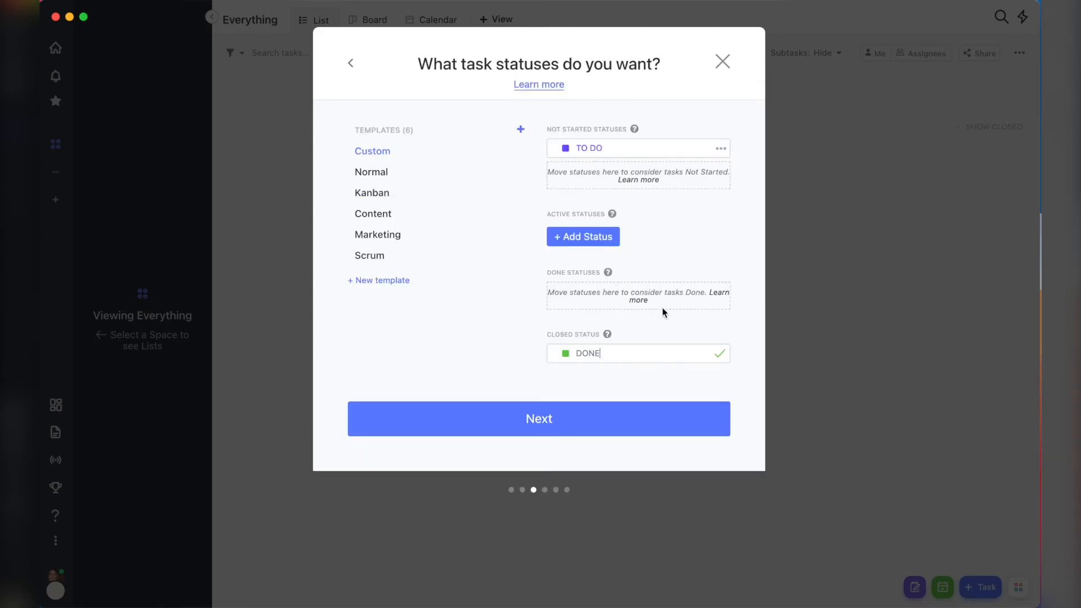
{"action": "left_click", "coordinate": [538, 418]}
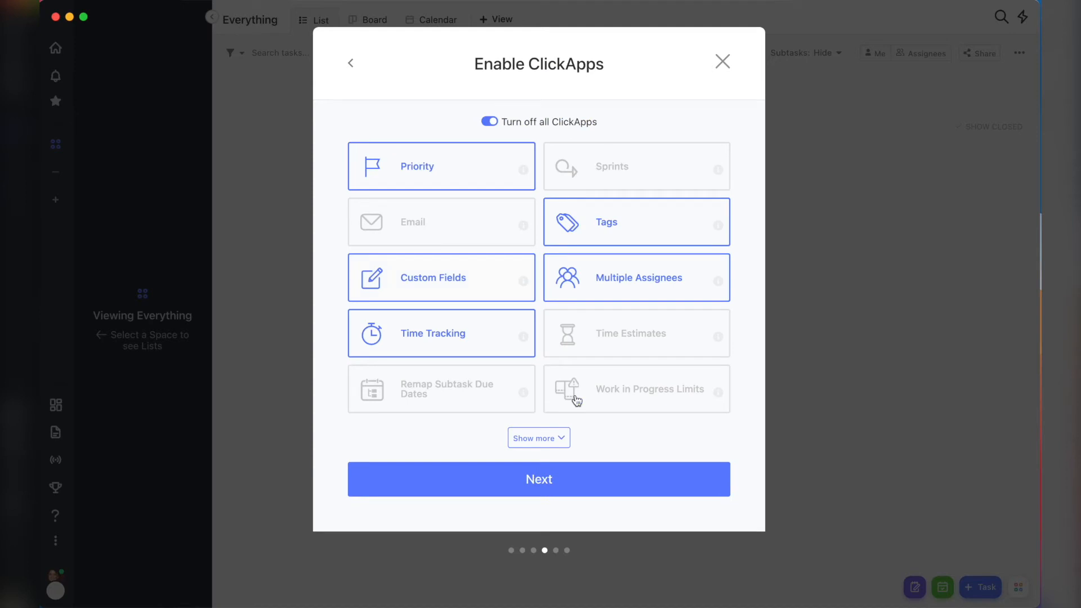
{"action": "left_click", "coordinate": [538, 479]}
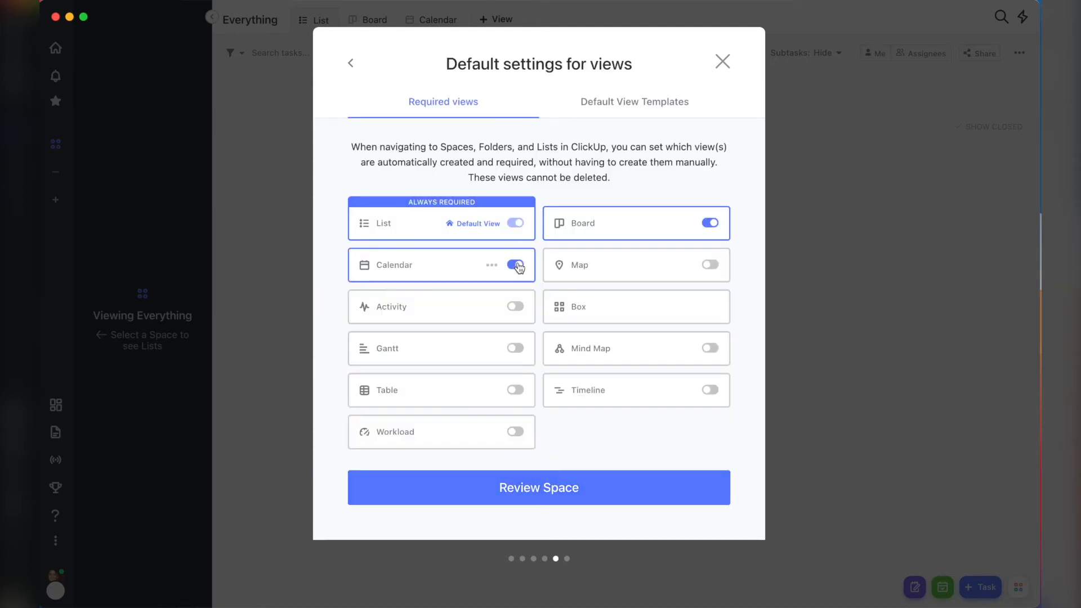
{"action": "left_click", "coordinate": [538, 488]}
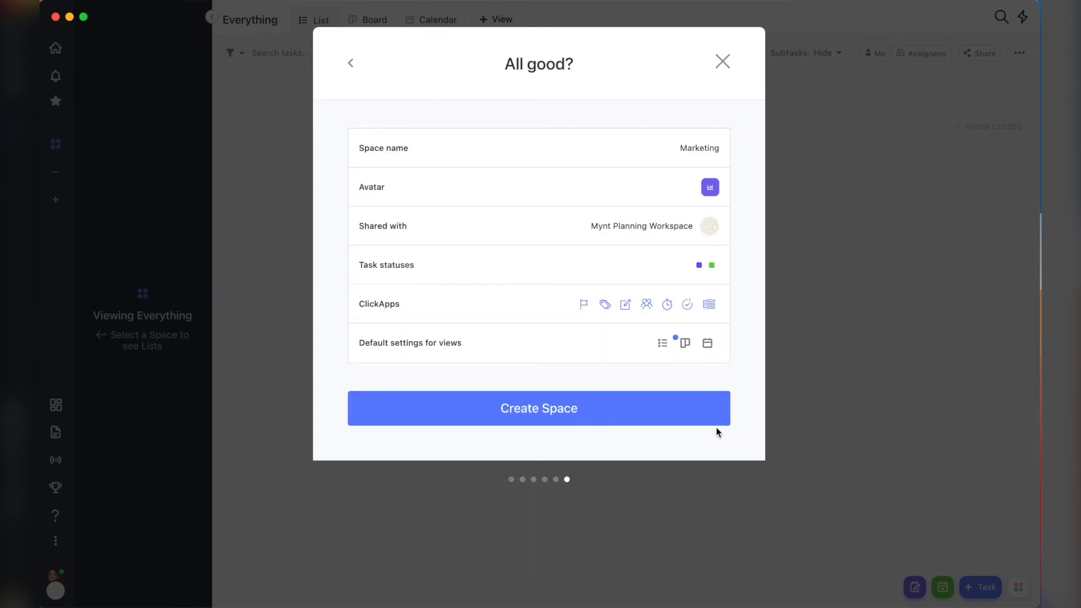
{"action": "left_click", "coordinate": [539, 408]}
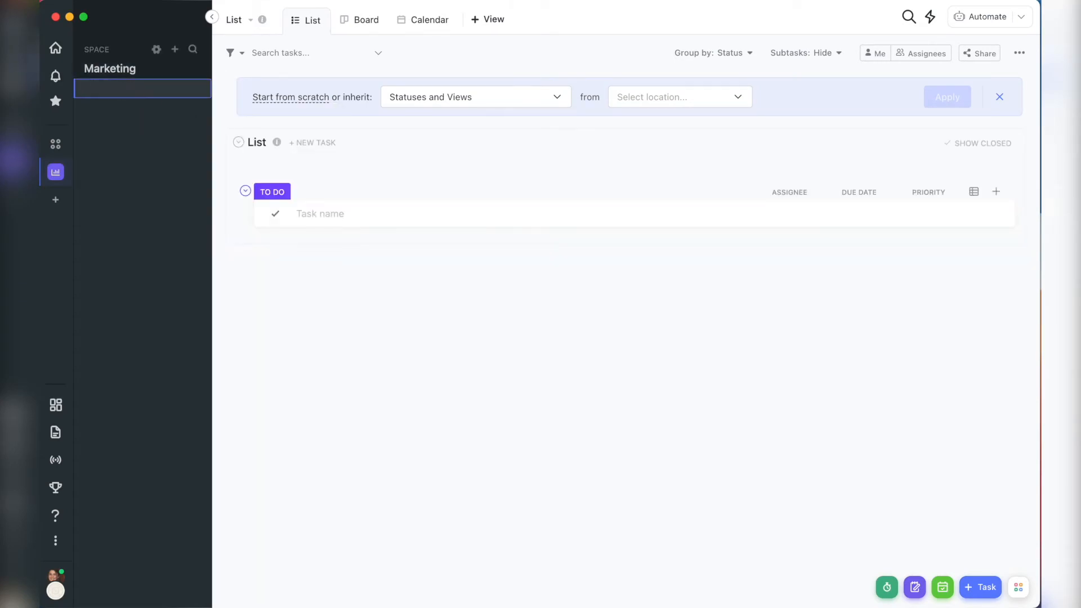
Rename the list to Content Calendar and begin adding a new column.
{"action": "type", "text": "Content Calendar"}
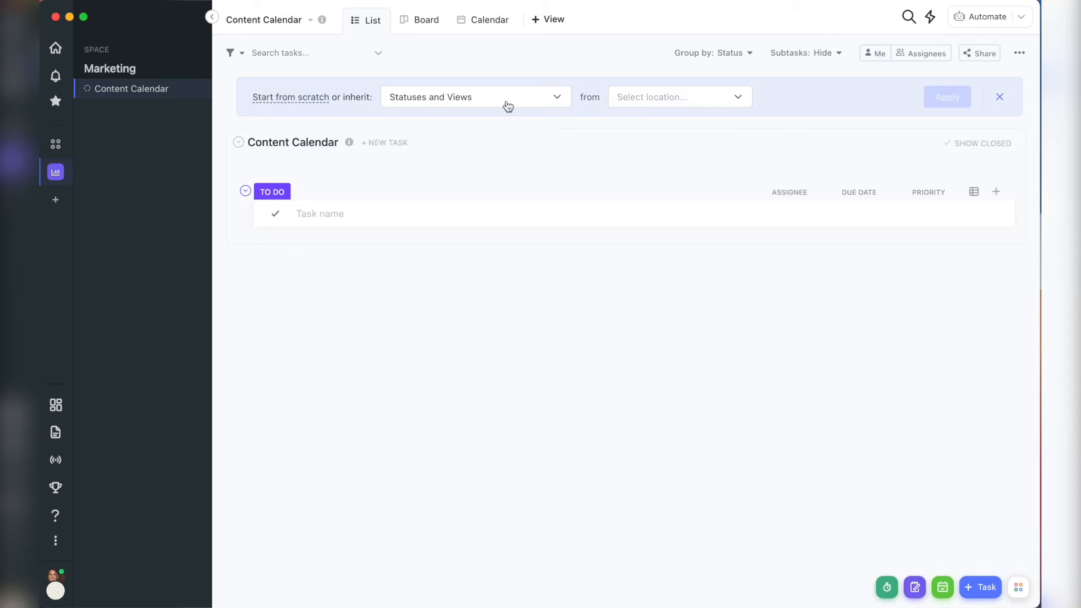
{"action": "left_click", "coordinate": [679, 96]}
{"action": "type", "text": "Facebook"}
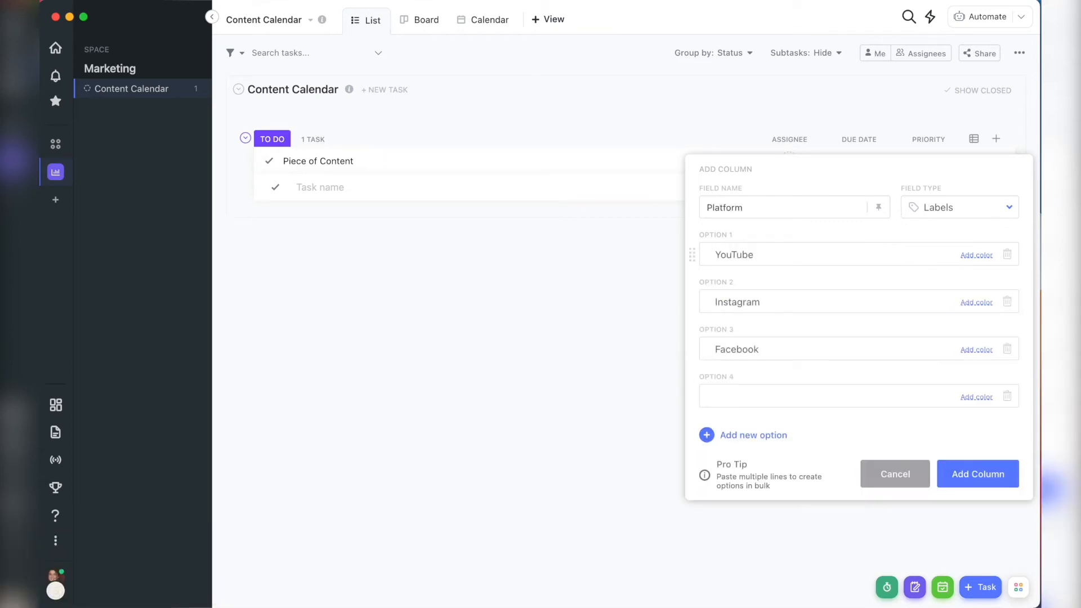
Add TikTok as the fourth Platform option, then start a Labels column.
{"action": "type", "text": "TikTok"}
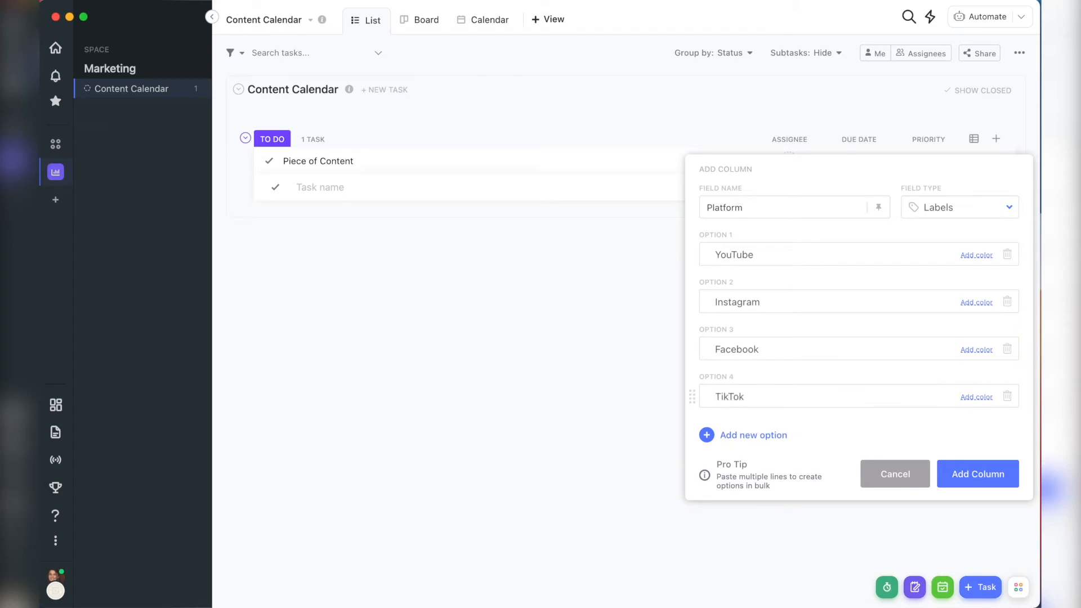
{"action": "type", "text": "p"}
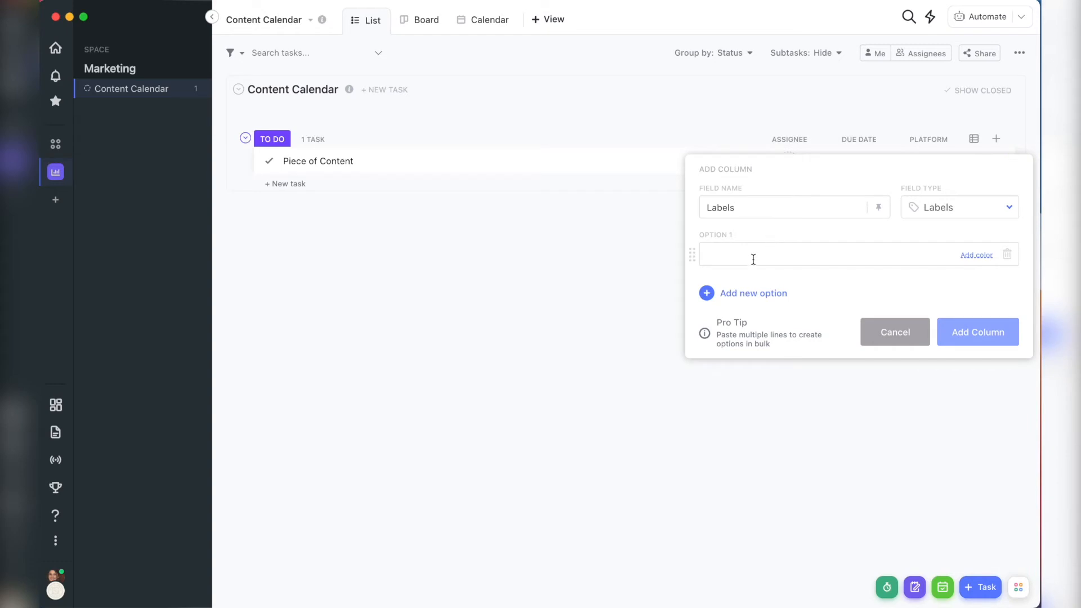
{"action": "type", "text": "IG"}
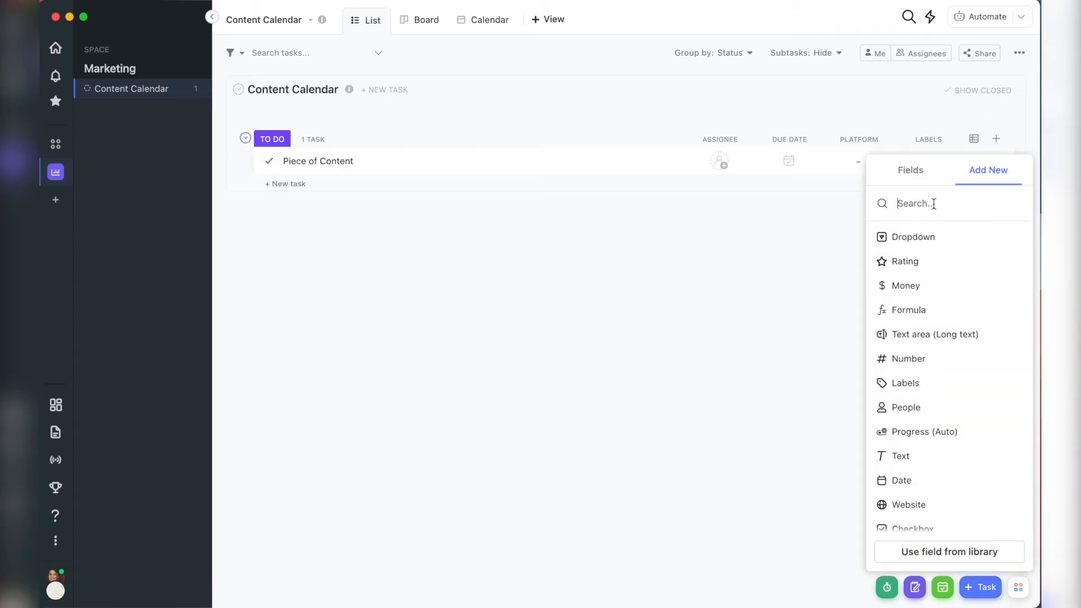
Add a Stage dropdown column with six options, Ideation through Designing to To Be Scheduled and Scheduled.
{"action": "left_click", "coordinate": [912, 236]}
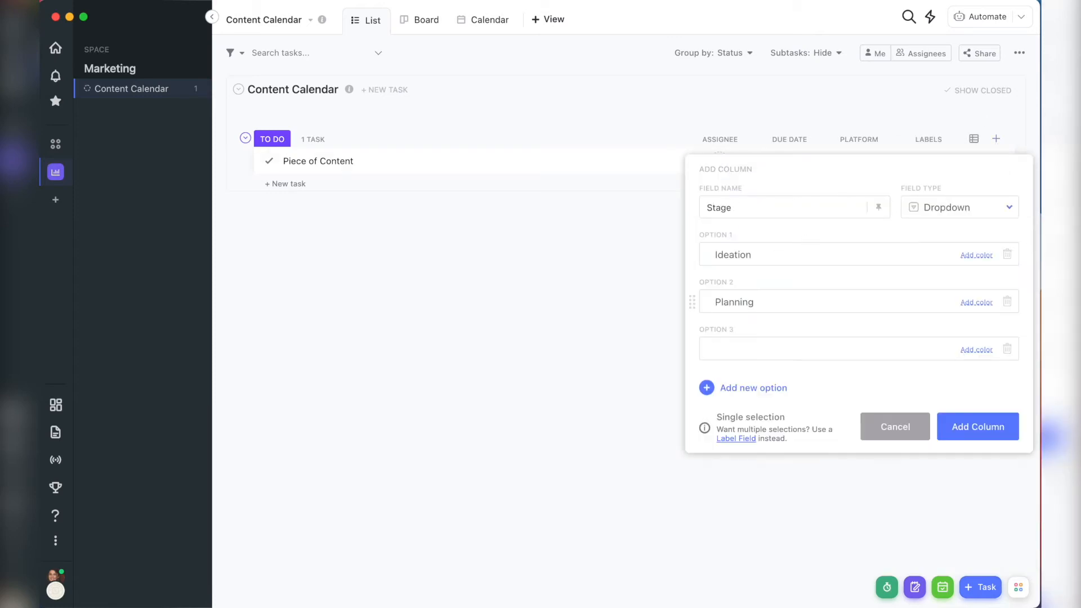
{"action": "type", "text": "Designing"}
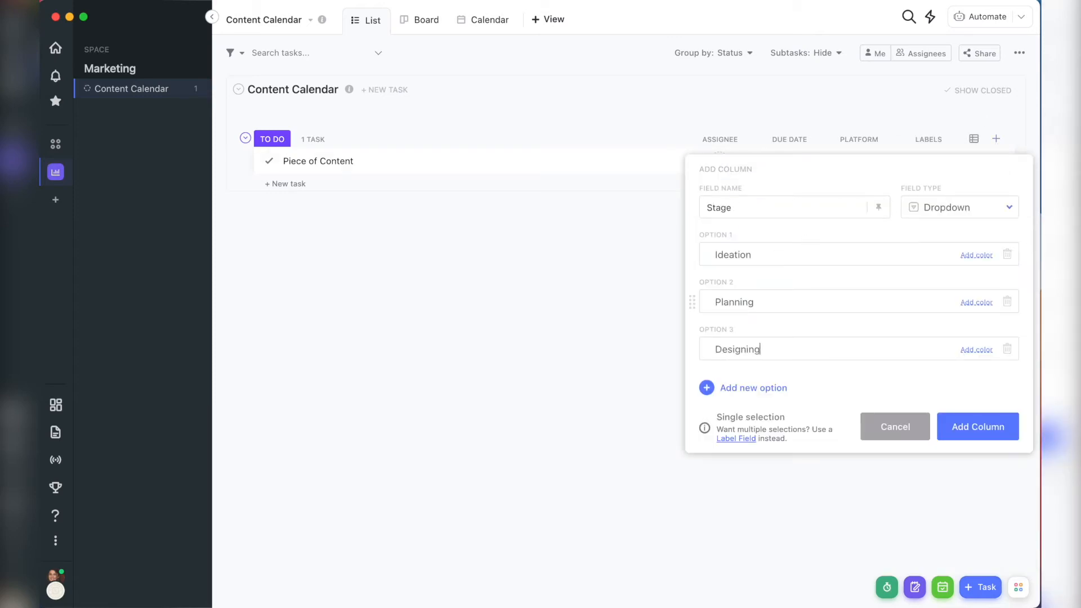
{"action": "left_click", "coordinate": [753, 388]}
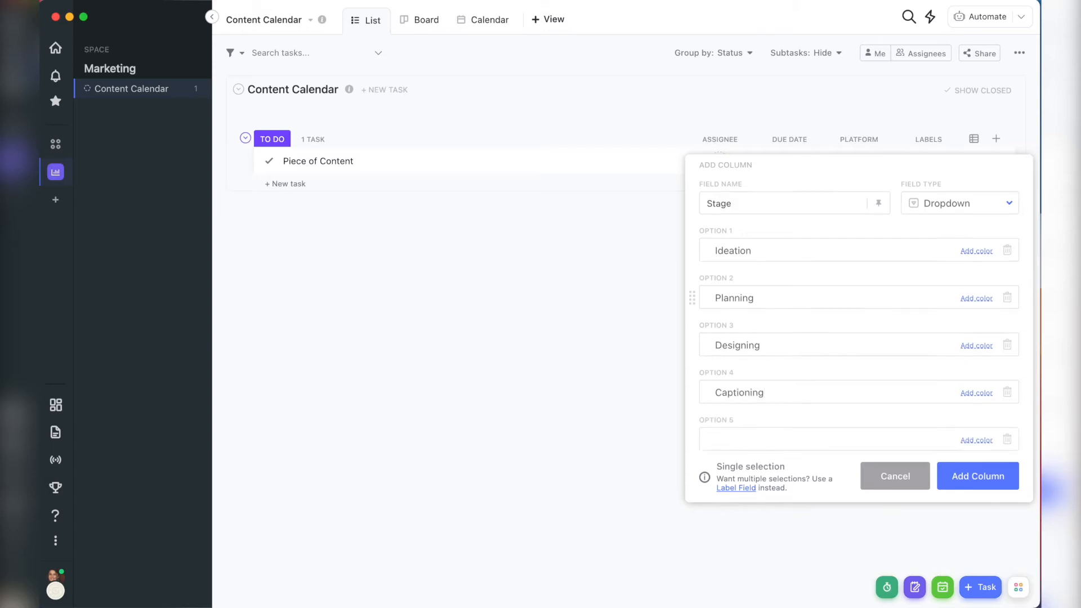
{"action": "type", "text": "To Be"}
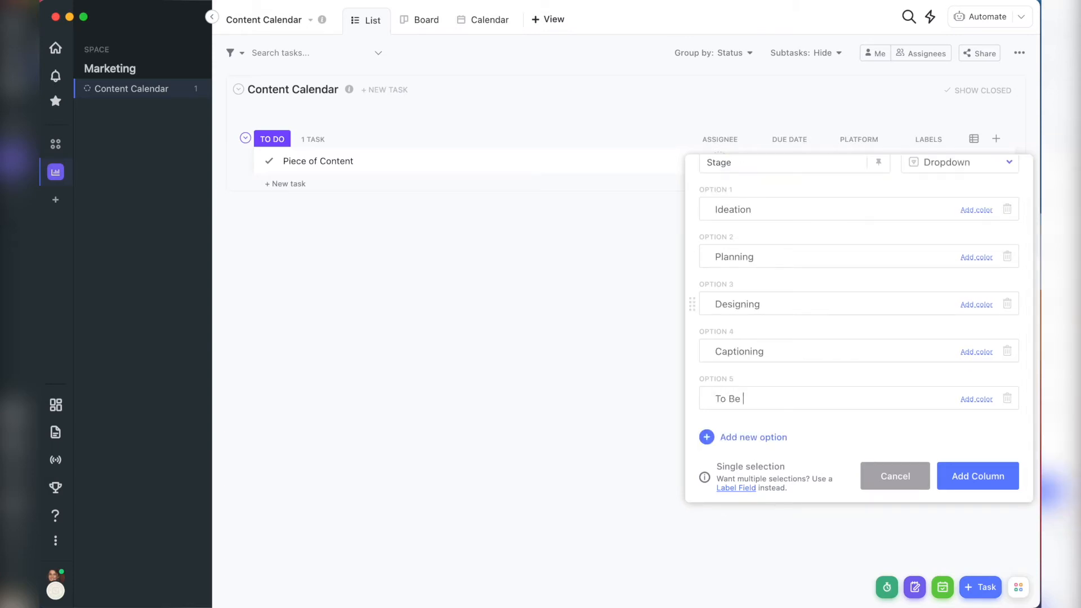
{"action": "type", "text": "Scheduled"}
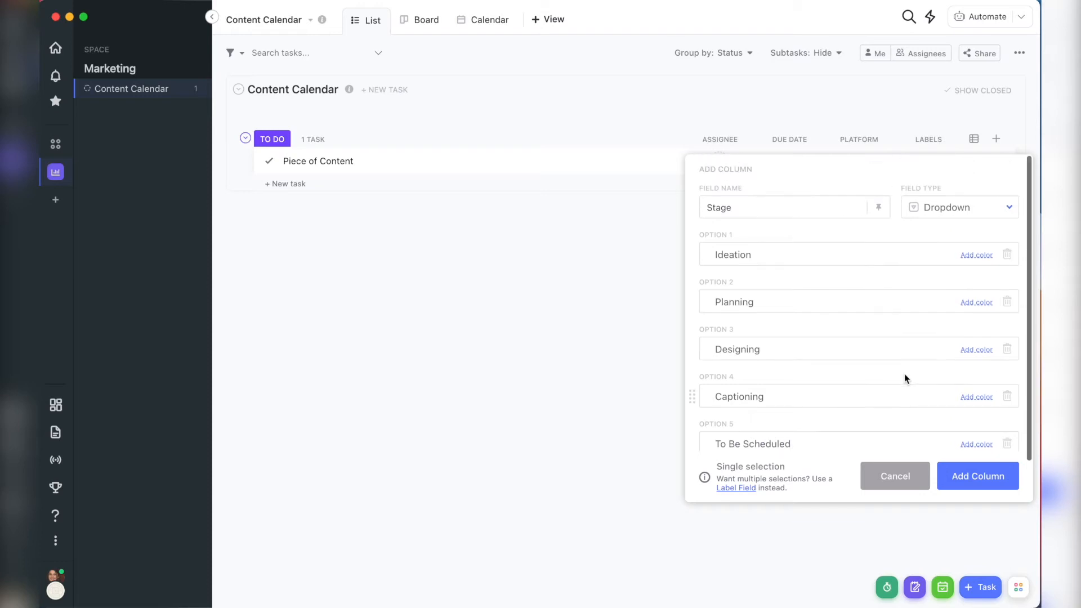
{"action": "type", "text": "Scheduled"}
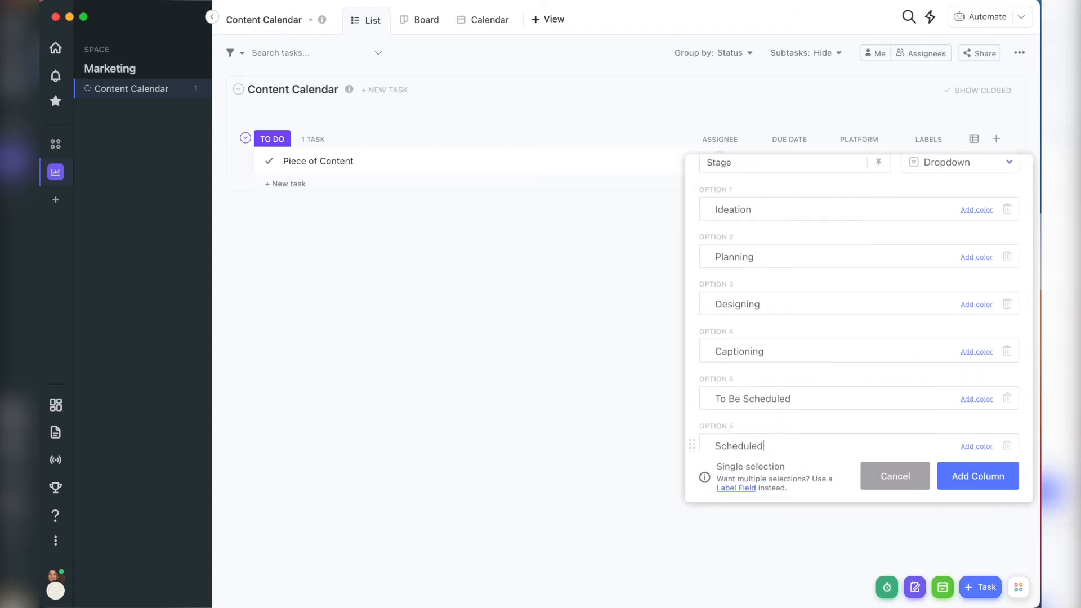
{"action": "left_click", "coordinate": [977, 476]}
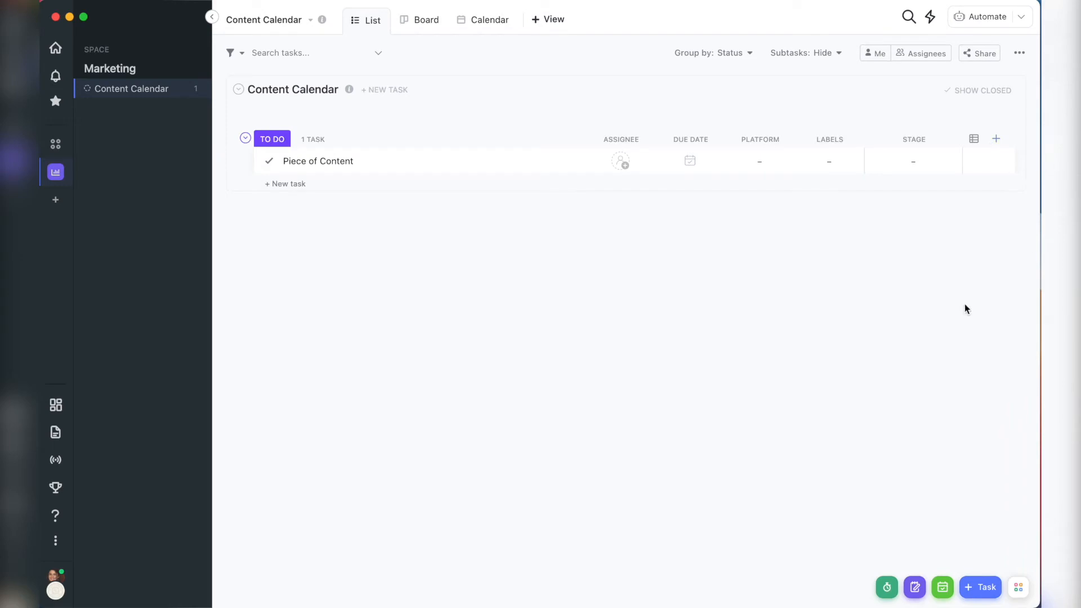
Open the Content Calendar status settings to review the To Do and Done statuses.
{"action": "left_click", "coordinate": [995, 138]}
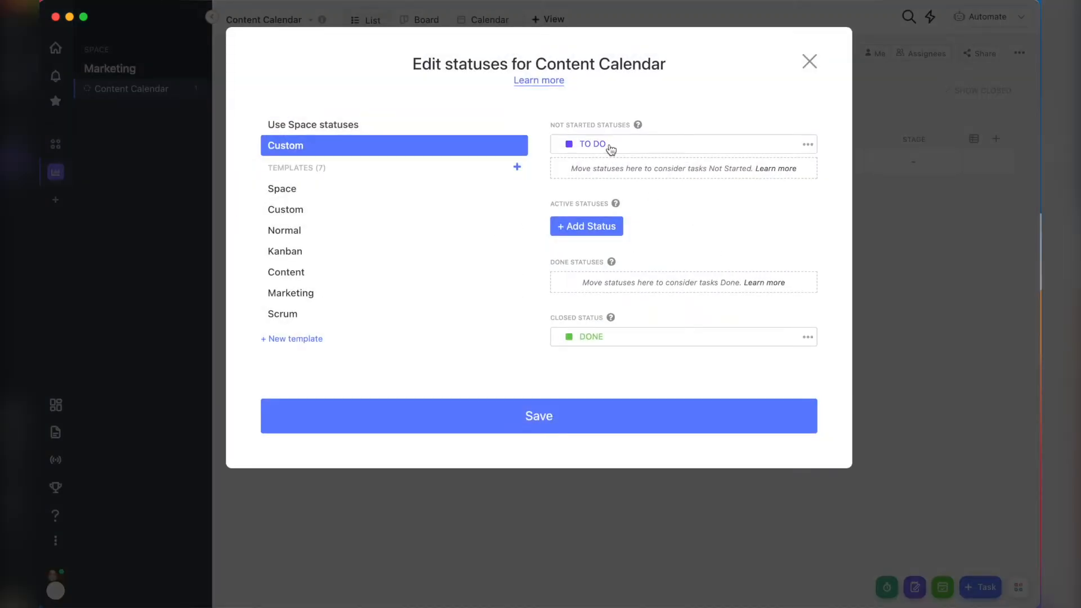
{"action": "mouse_move", "coordinate": [716, 212]}
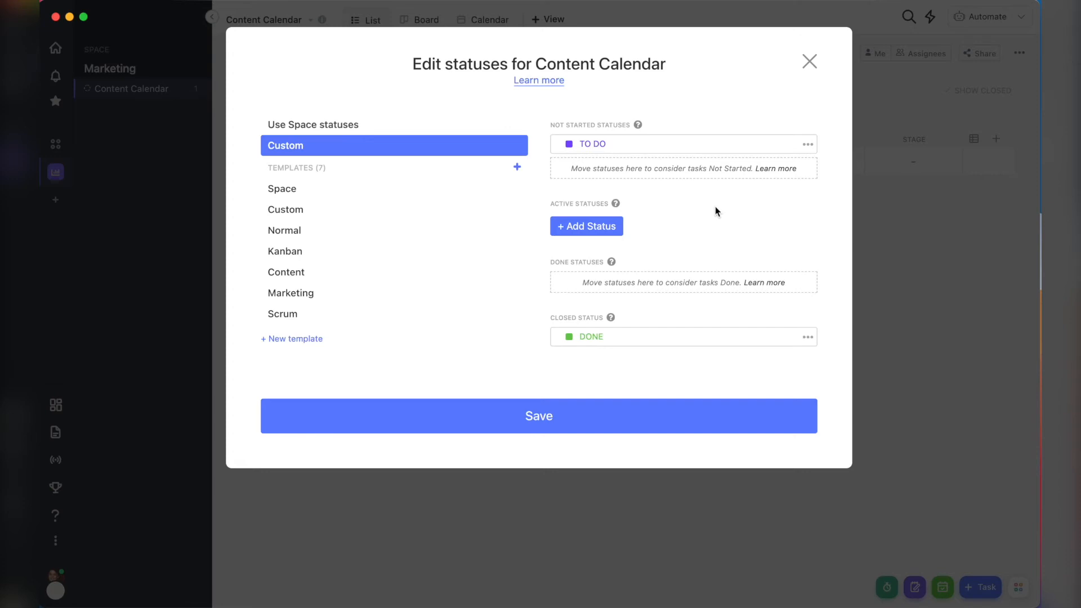
{"action": "mouse_move", "coordinate": [688, 344]}
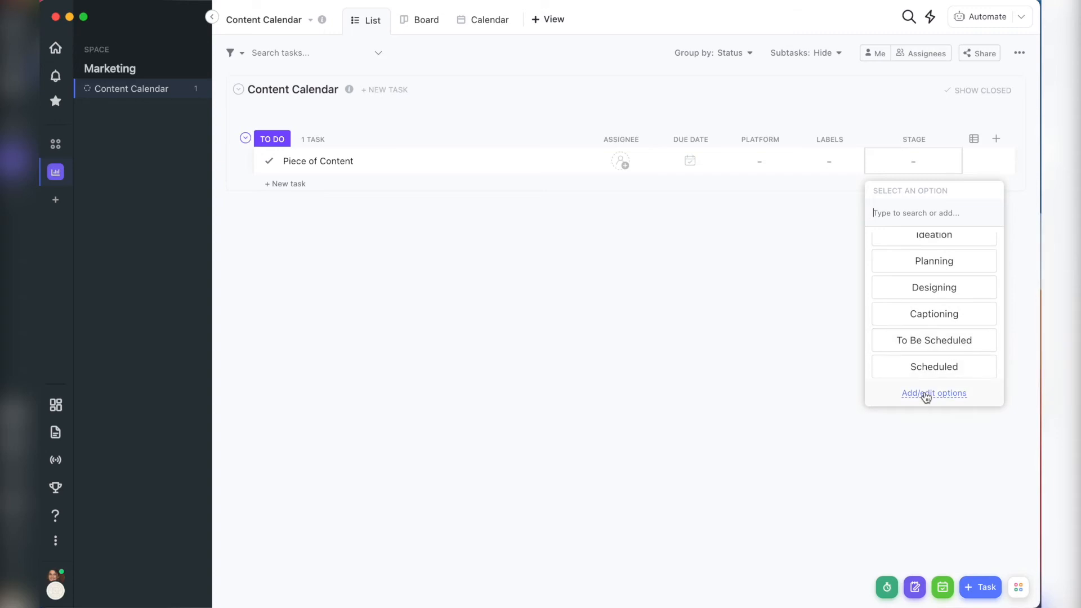
Colour the Stage options, including Captioning, and set Piece of Content to Designing.
{"action": "left_click", "coordinate": [933, 393]}
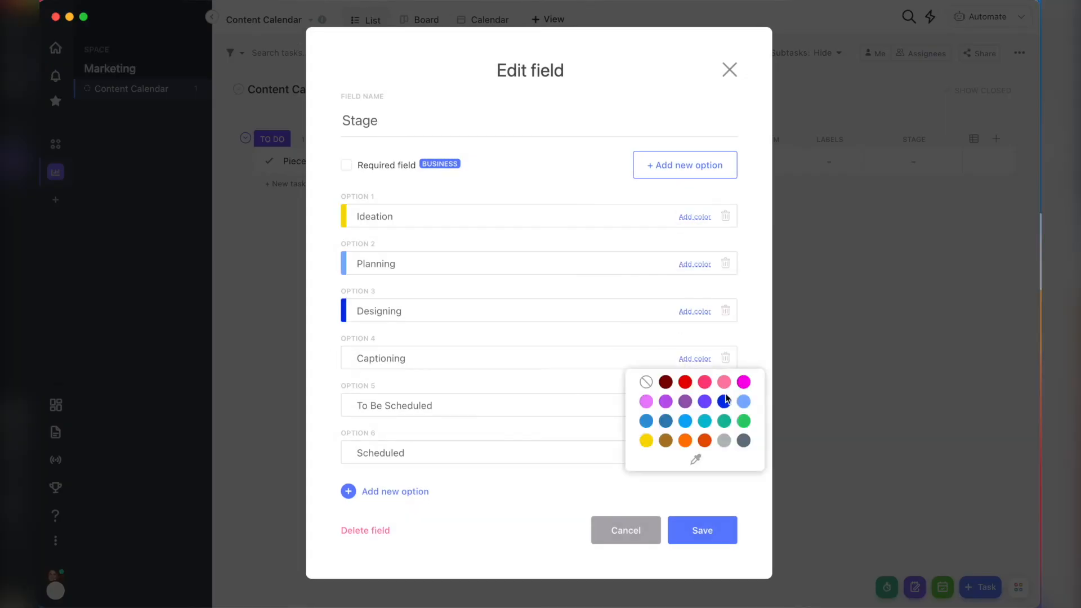
{"action": "left_click", "coordinate": [685, 440]}
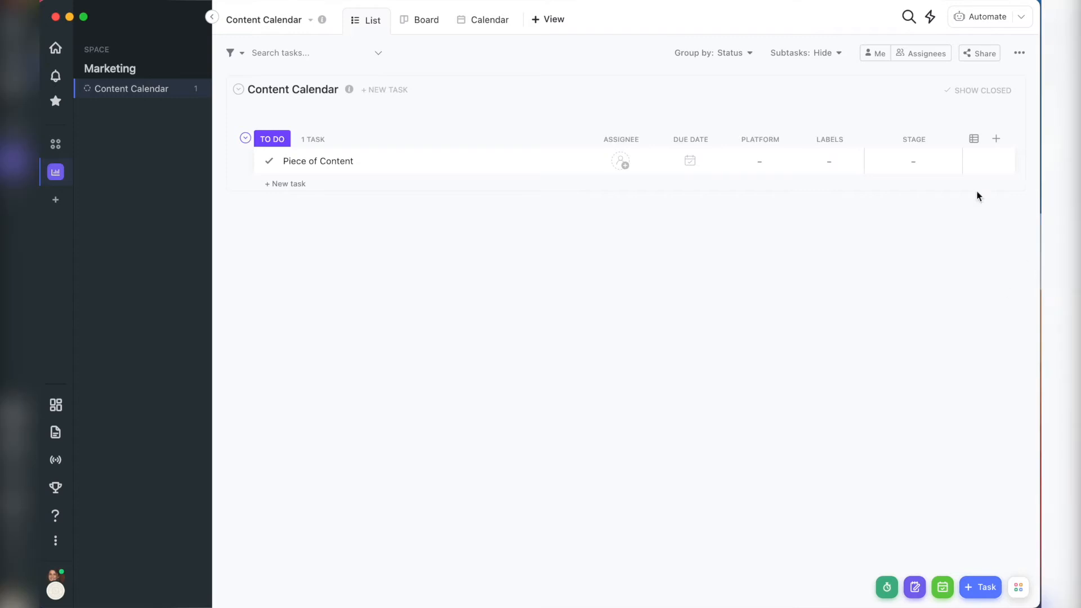
{"action": "left_click", "coordinate": [912, 160]}
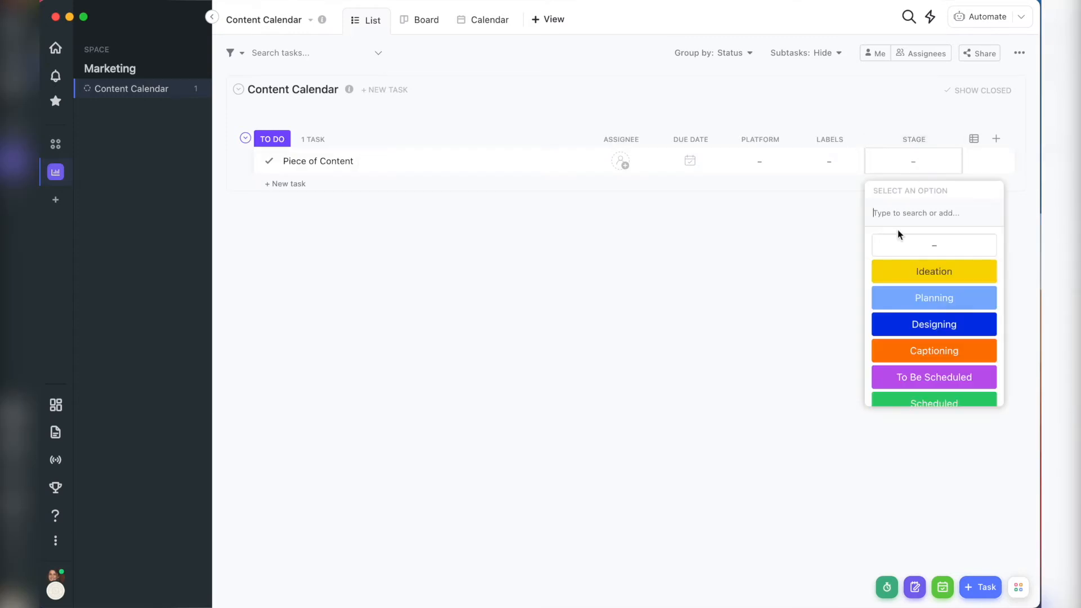
{"action": "left_click", "coordinate": [933, 325]}
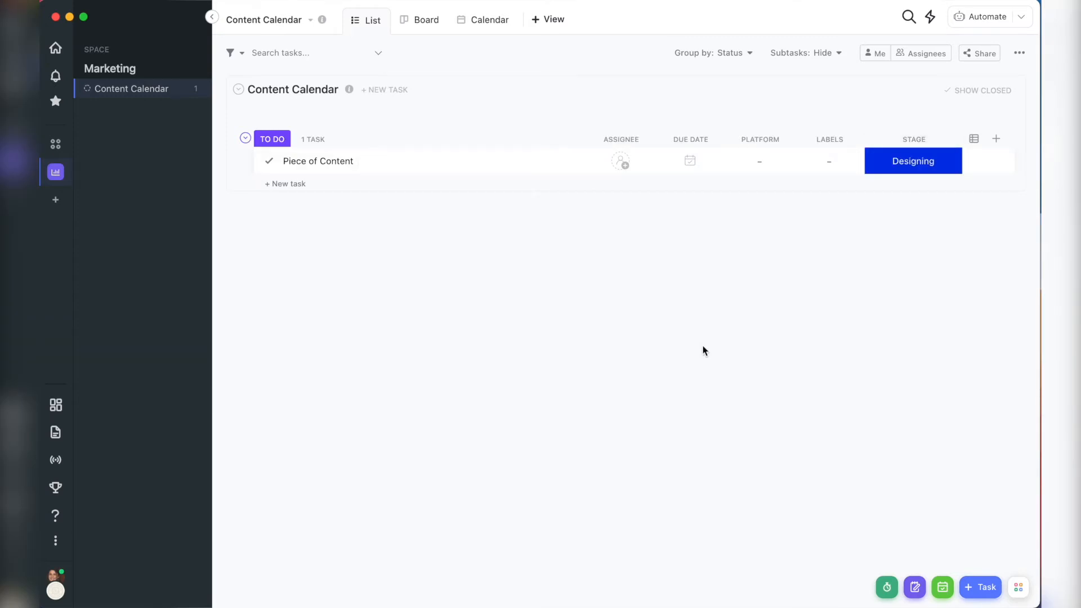
Give Piece of Content a 'Caption or notes: [go here]' description, then close the task.
{"action": "left_click", "coordinate": [317, 160]}
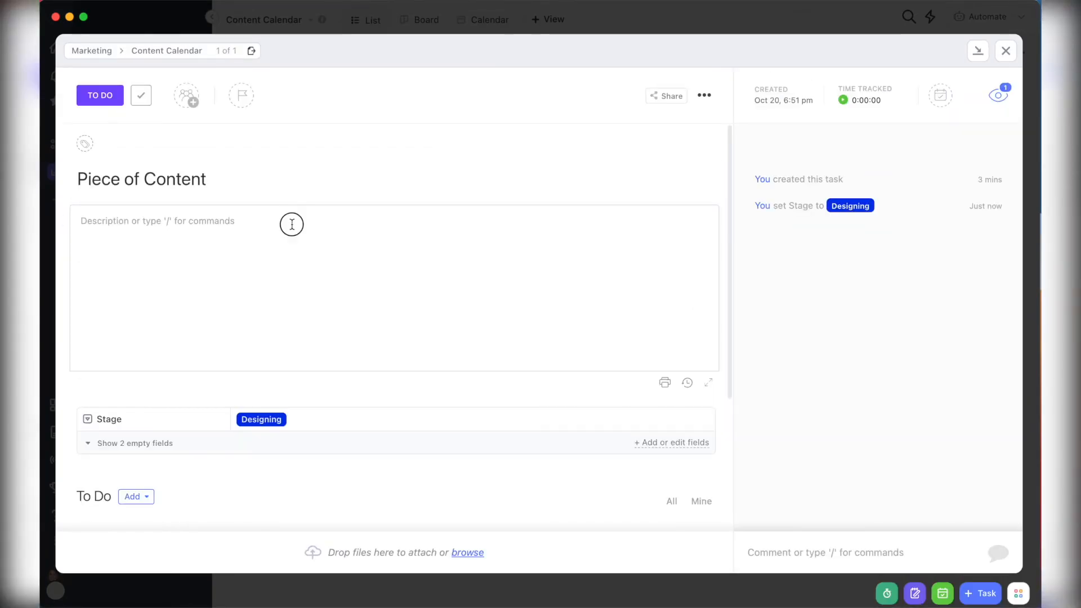
{"action": "type", "text": "Caption or notes:"}
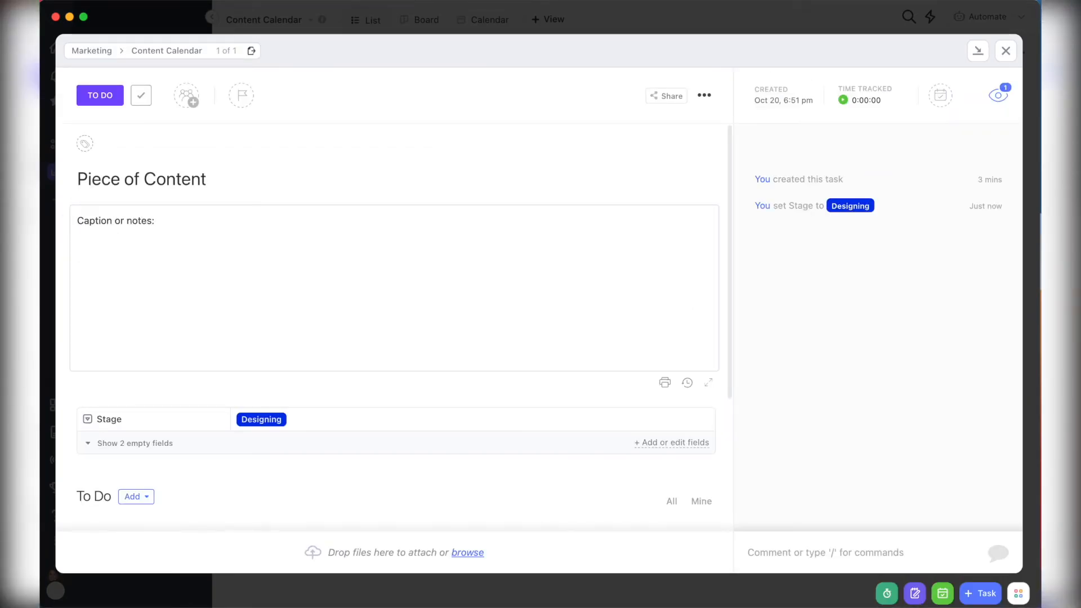
{"action": "type", "text": "[go here]"}
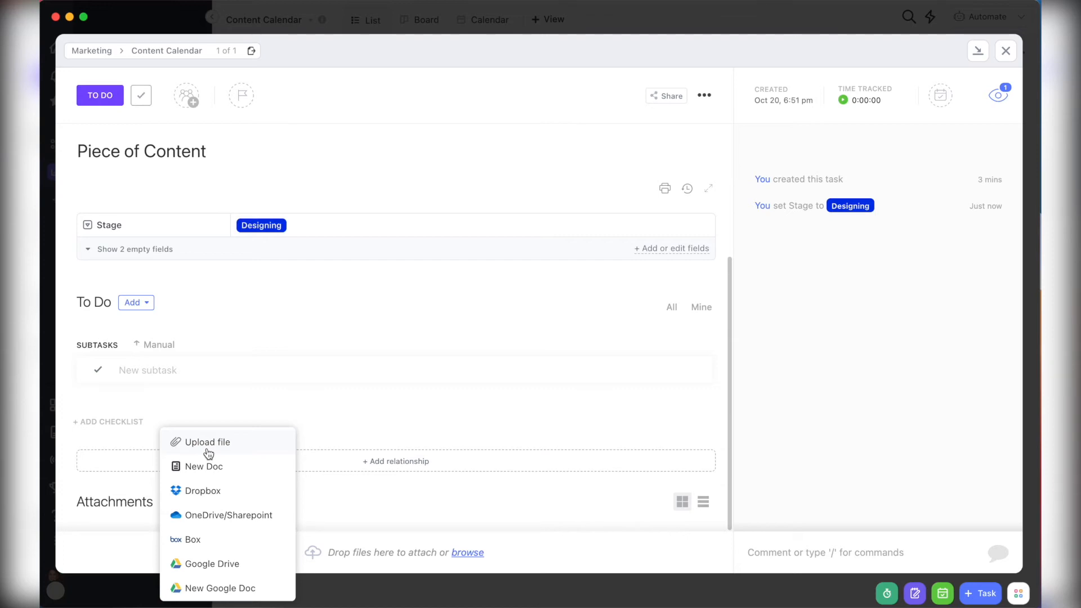
{"action": "mouse_move", "coordinate": [406, 488]}
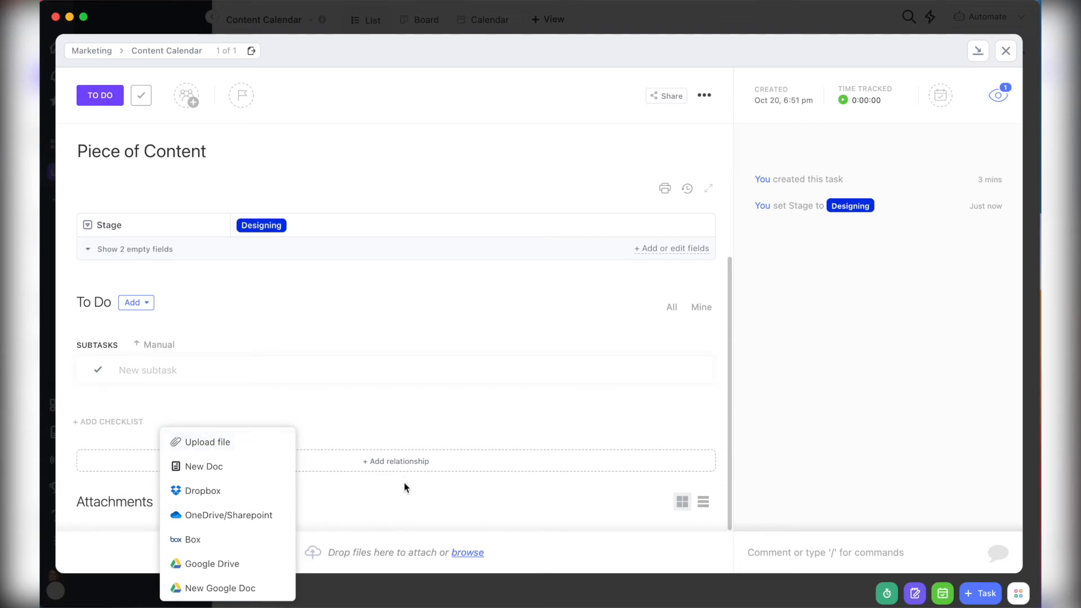
{"action": "left_click", "coordinate": [1005, 50]}
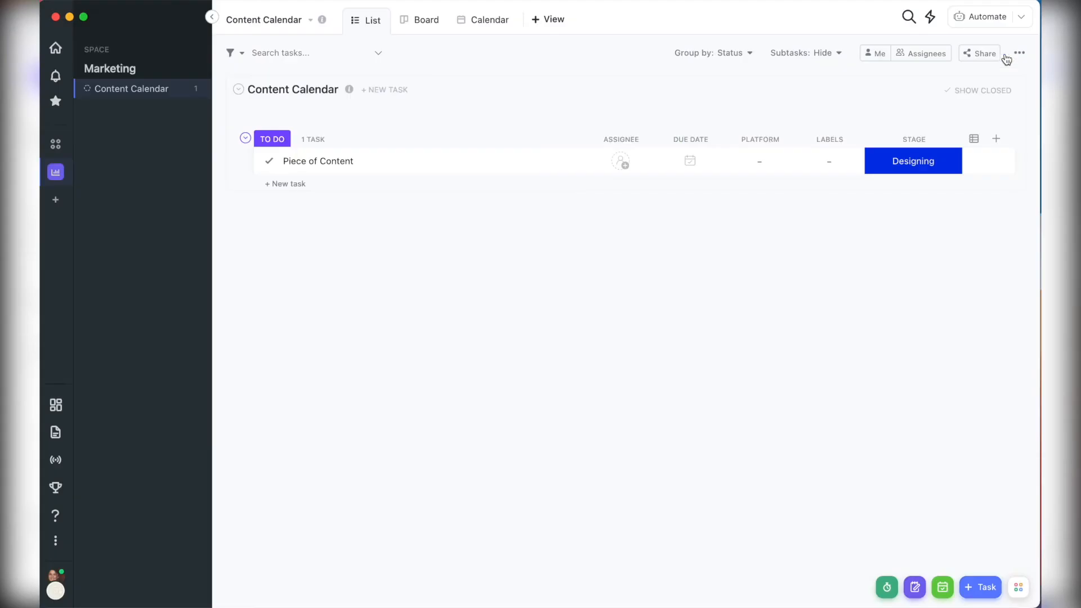
View Content Calendar in Calendar view, then switch to Board view.
{"action": "left_click", "coordinate": [484, 19]}
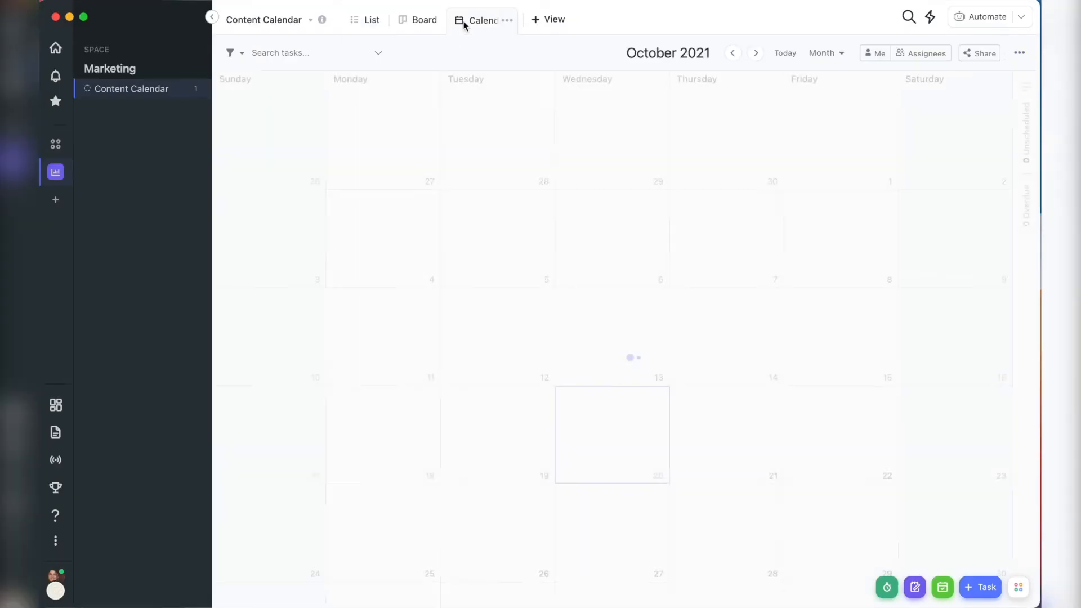
{"action": "left_click", "coordinate": [547, 19]}
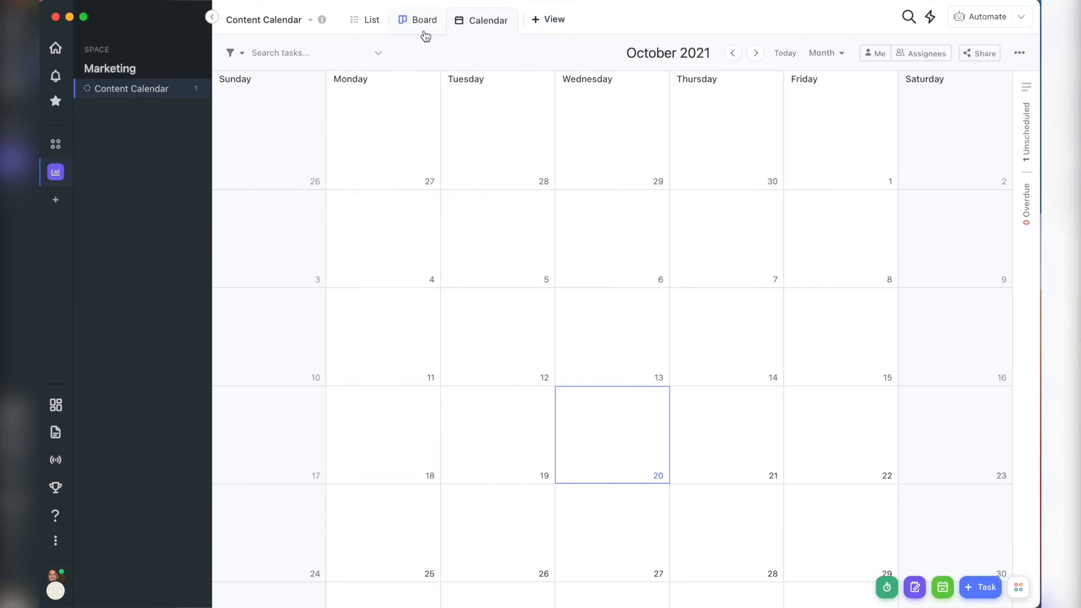
{"action": "mouse_move", "coordinate": [419, 31]}
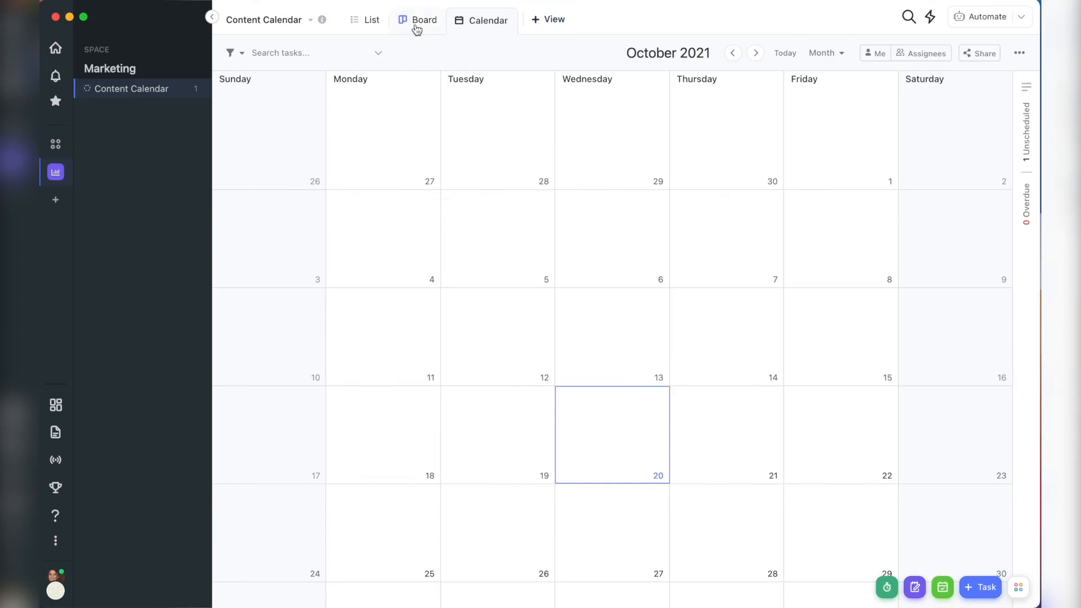
{"action": "left_click", "coordinate": [425, 19]}
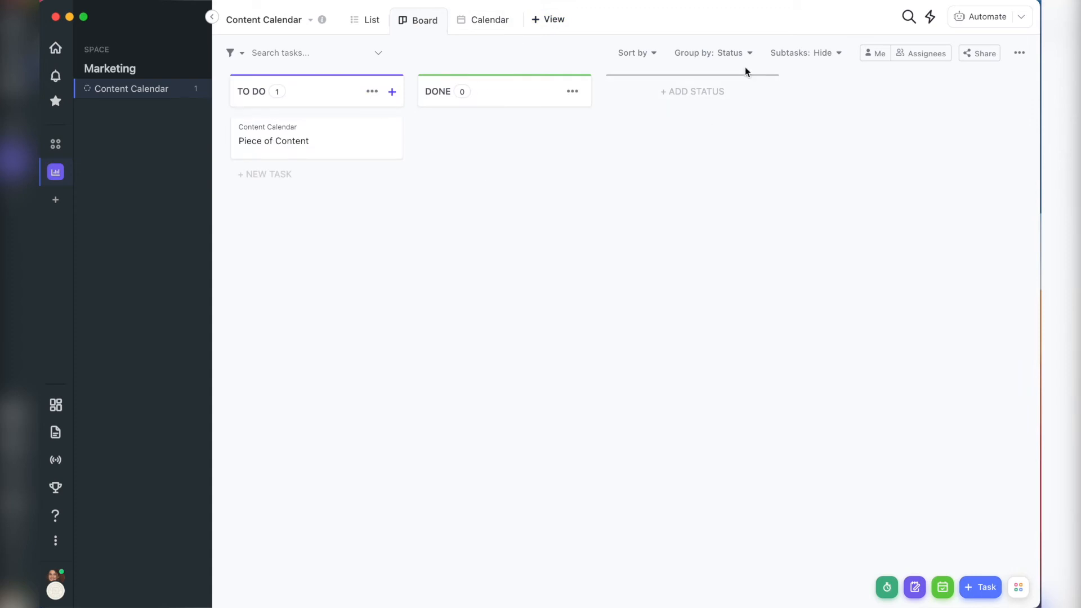
Group the Content Calendar board columns by the Stage custom field.
{"action": "left_click", "coordinate": [710, 52]}
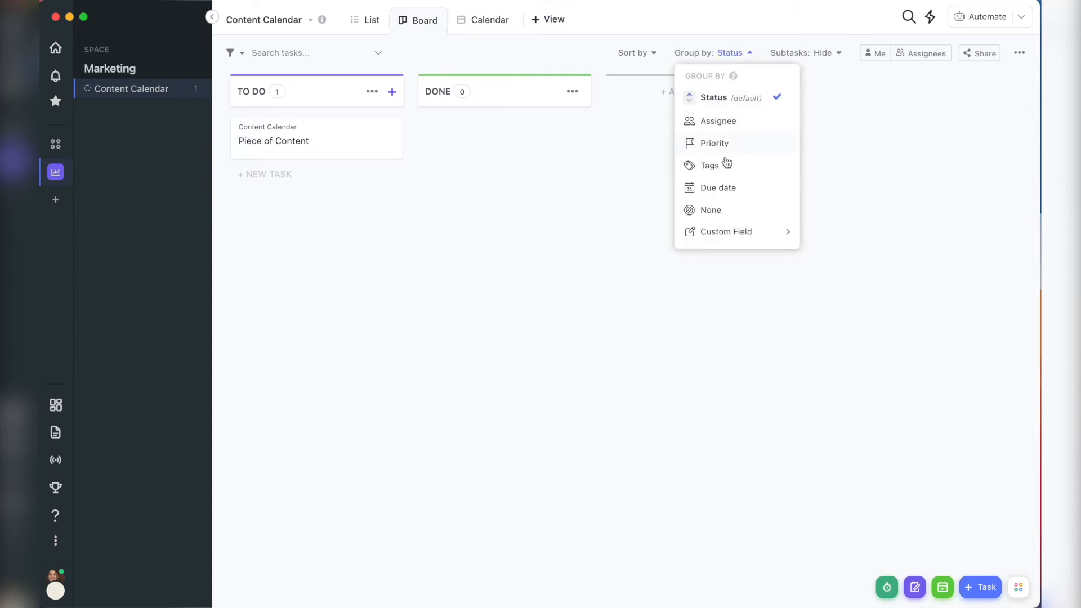
{"action": "left_click", "coordinate": [726, 231]}
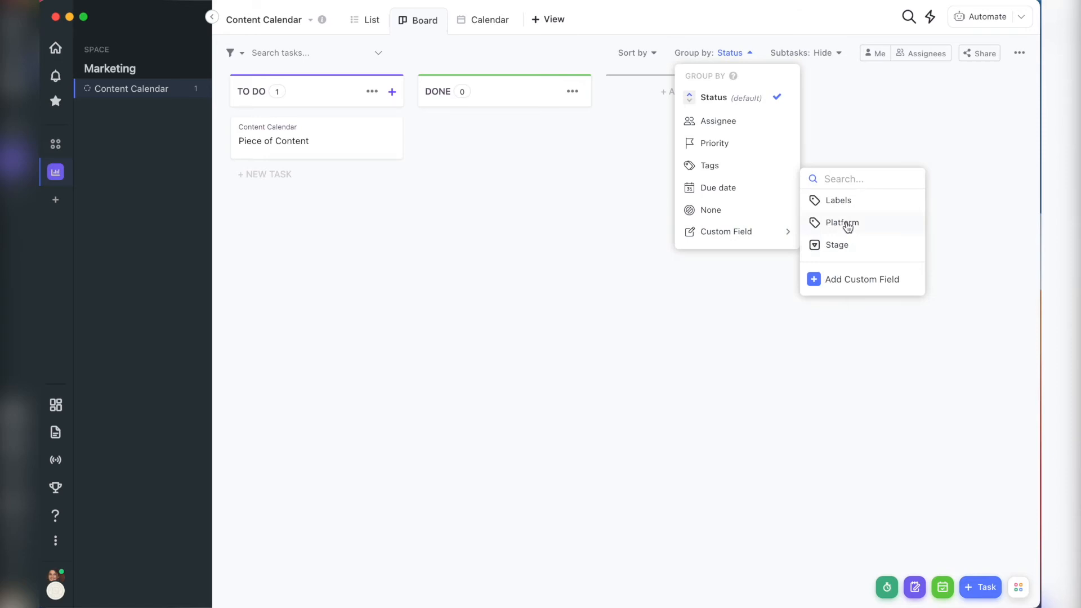
{"action": "mouse_move", "coordinate": [764, 230]}
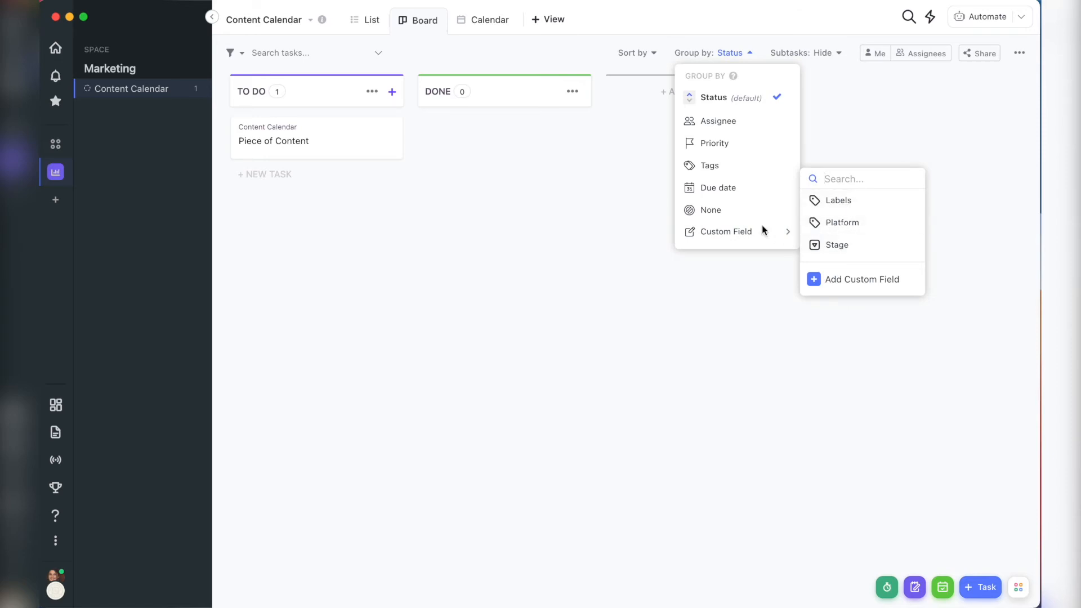
{"action": "mouse_move", "coordinate": [835, 246]}
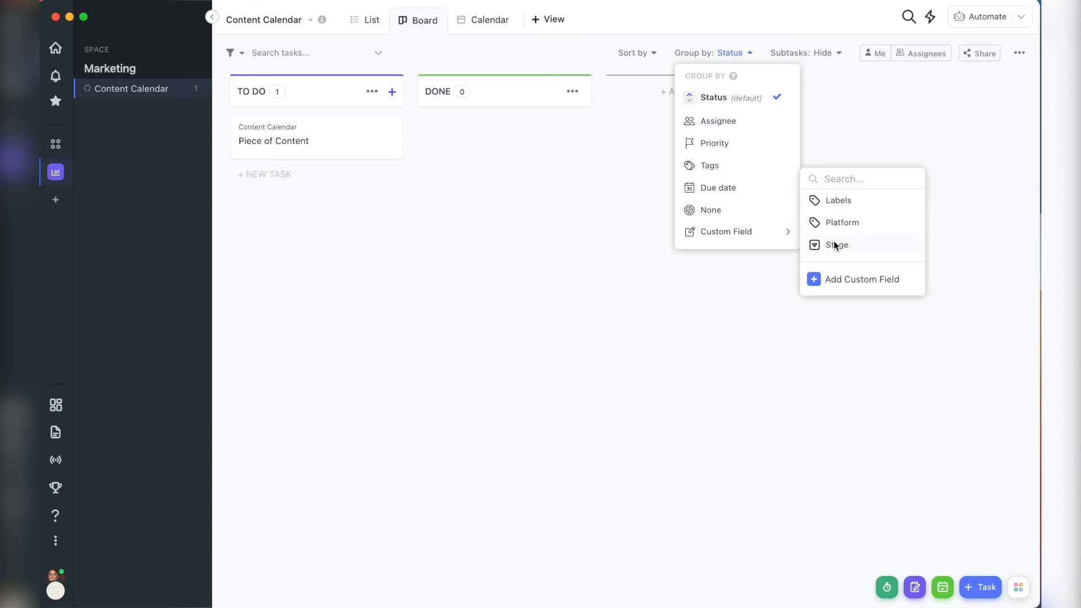
{"action": "left_click", "coordinate": [838, 245]}
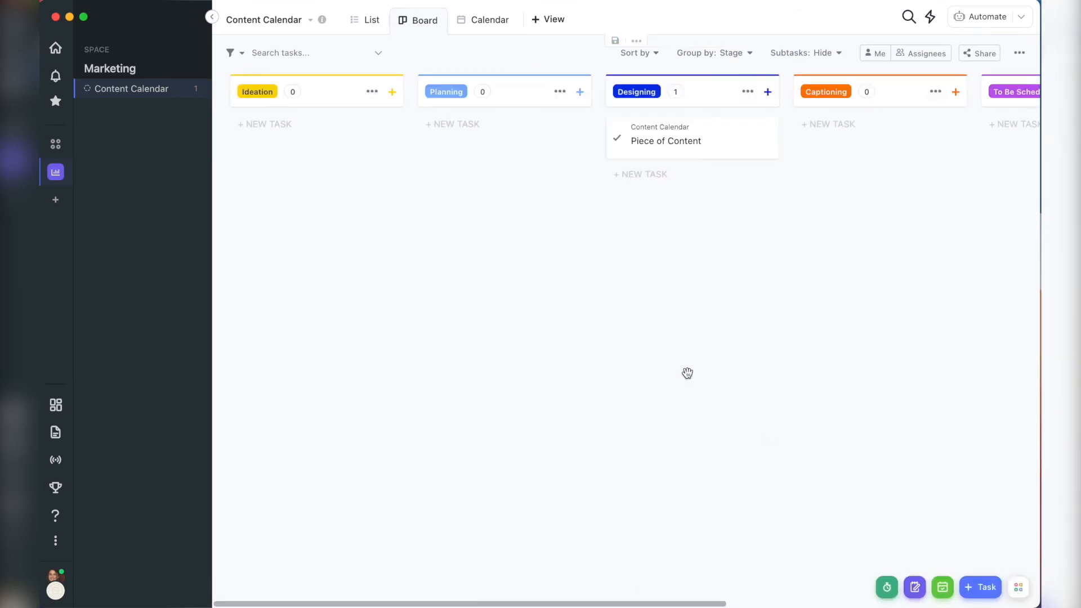
{"action": "left_click", "coordinate": [724, 52]}
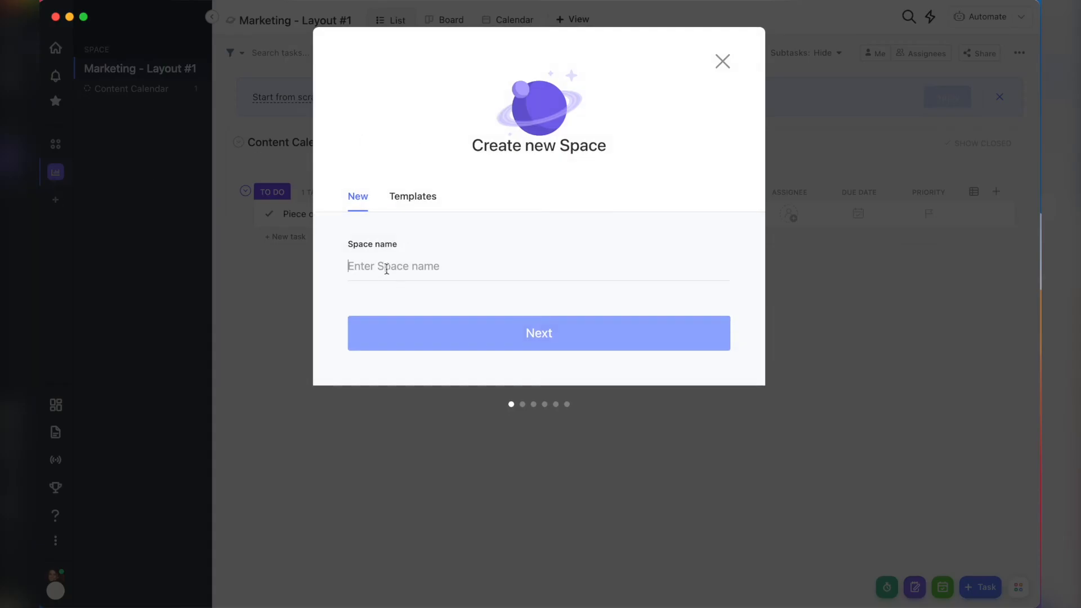
Set up the new space with the chart avatar, shared with the whole workspace.
{"action": "left_click", "coordinate": [538, 332]}
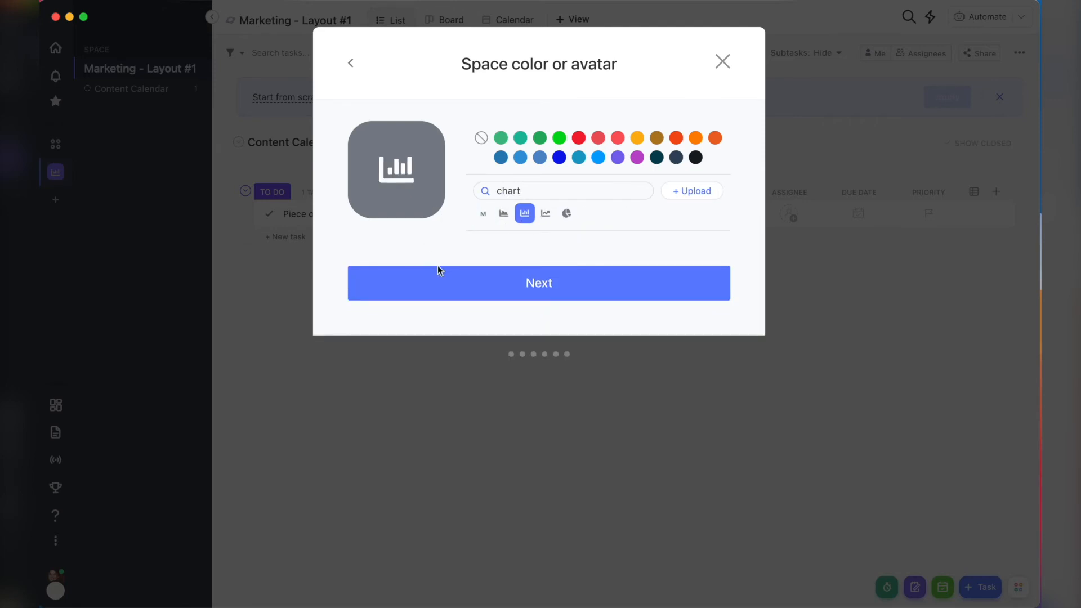
{"action": "left_click", "coordinate": [538, 282]}
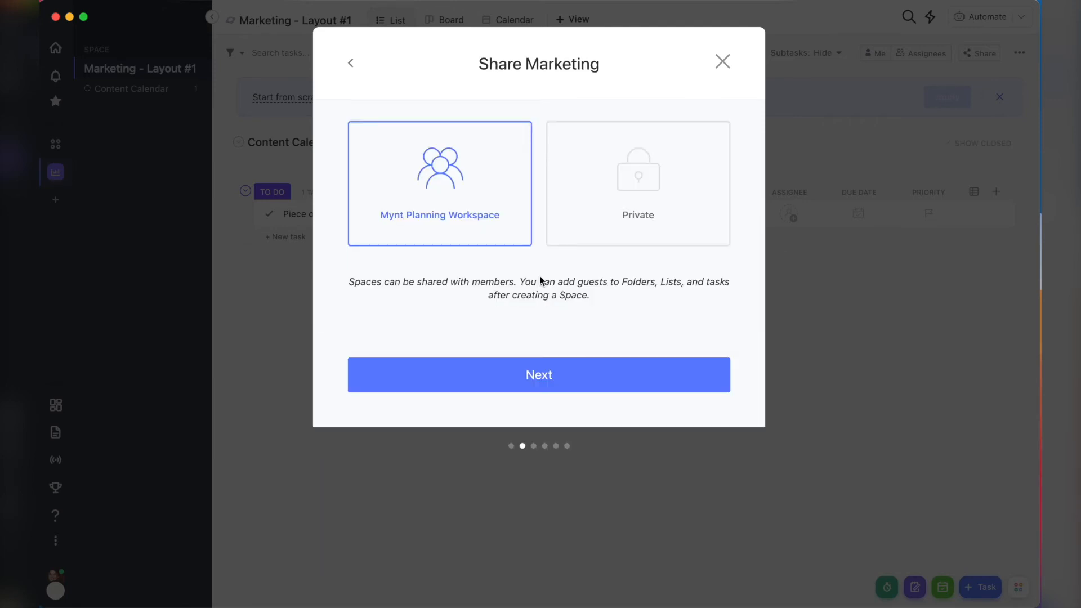
{"action": "left_click", "coordinate": [538, 375]}
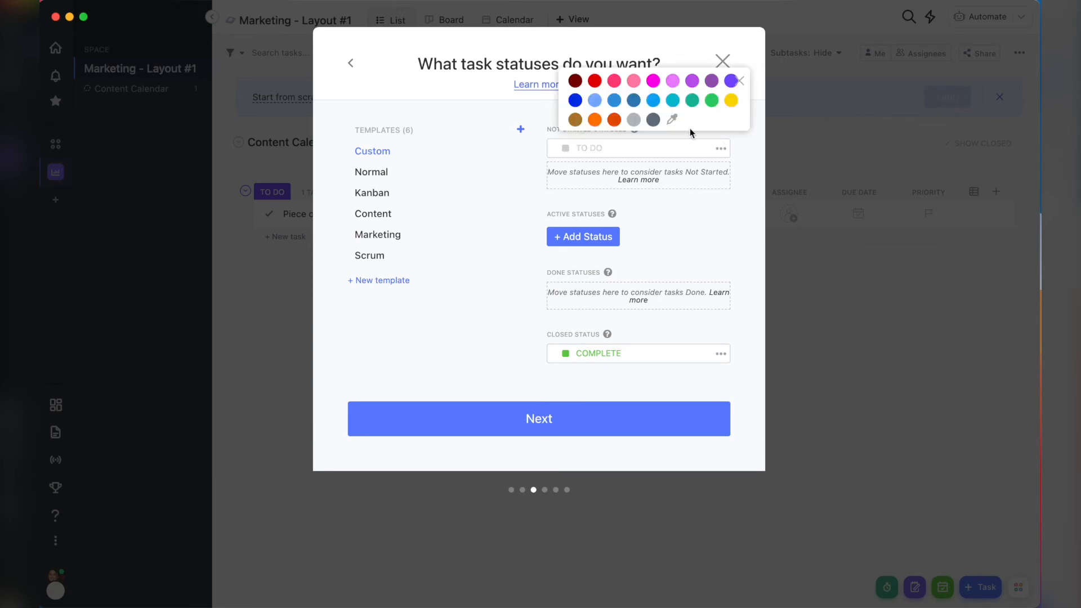
{"action": "left_click", "coordinate": [730, 81]}
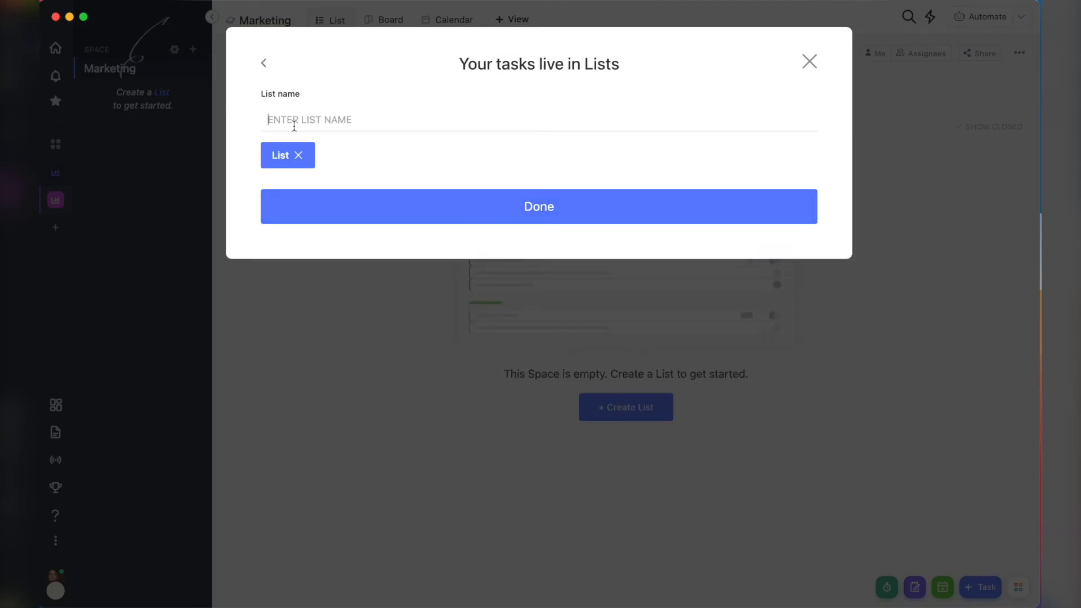
Create the Campaigns & Events folder with Holidays & Events and Editorial Planning lists.
{"action": "type", "text": "HOLIDAYS & EVENTS"}
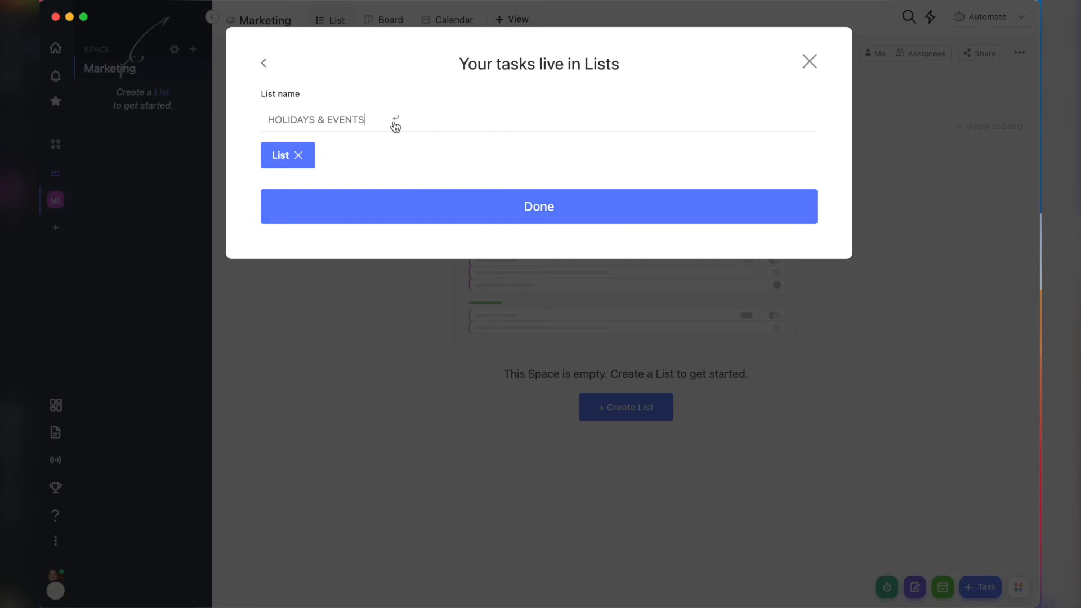
{"action": "type", "text": "EDI"}
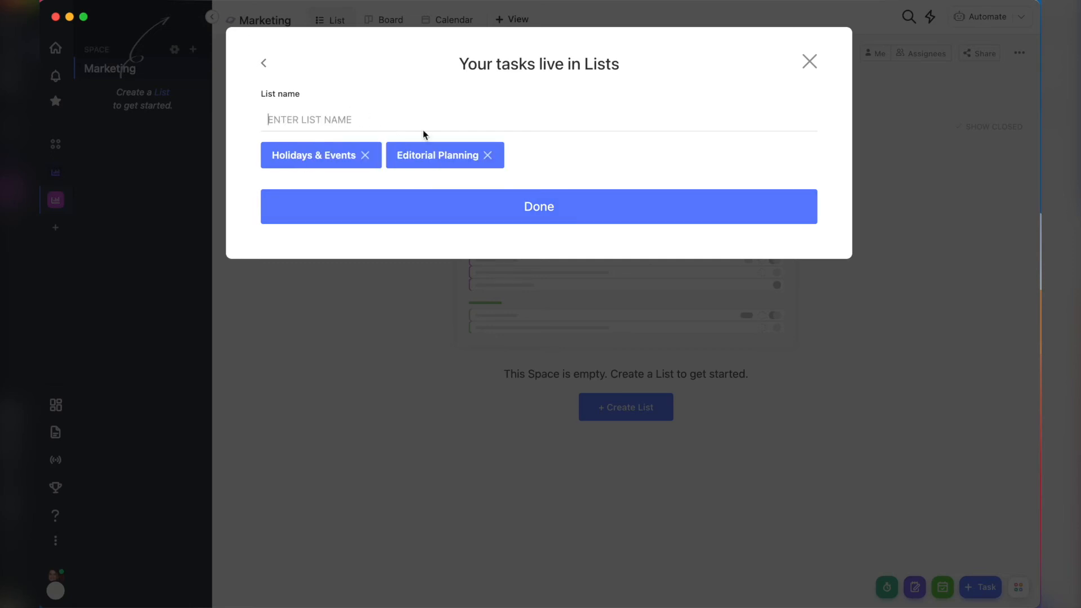
{"action": "left_click", "coordinate": [538, 206]}
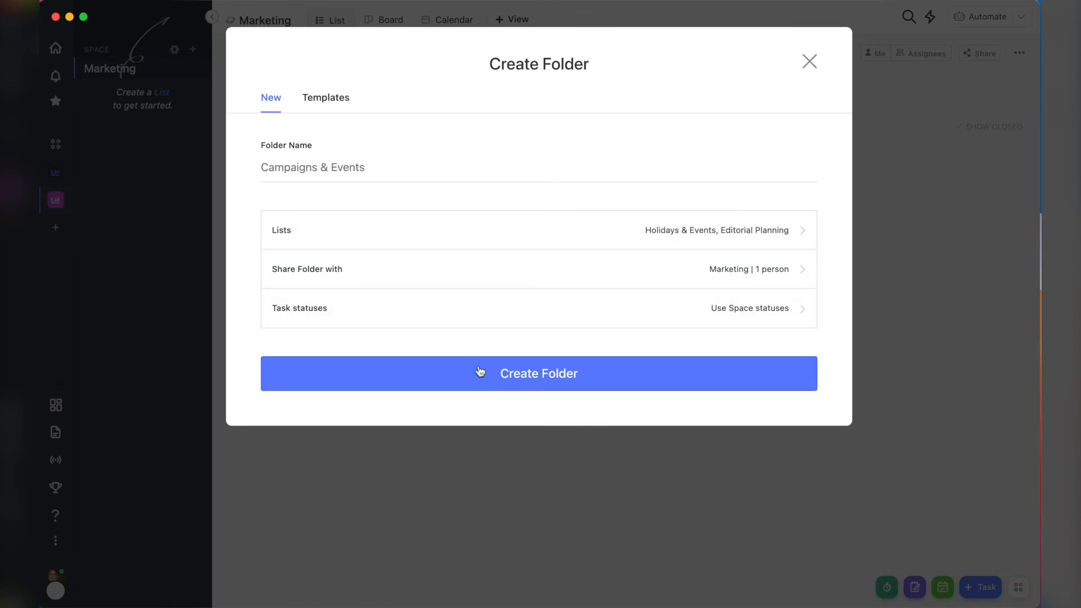
{"action": "left_click", "coordinate": [538, 372]}
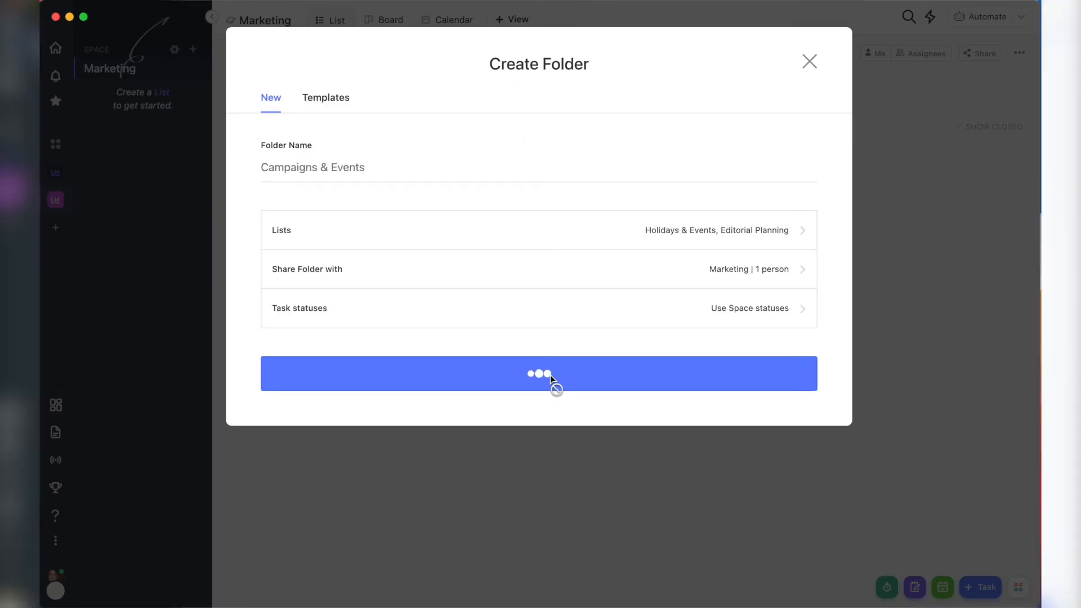
{"action": "left_click", "coordinate": [538, 373]}
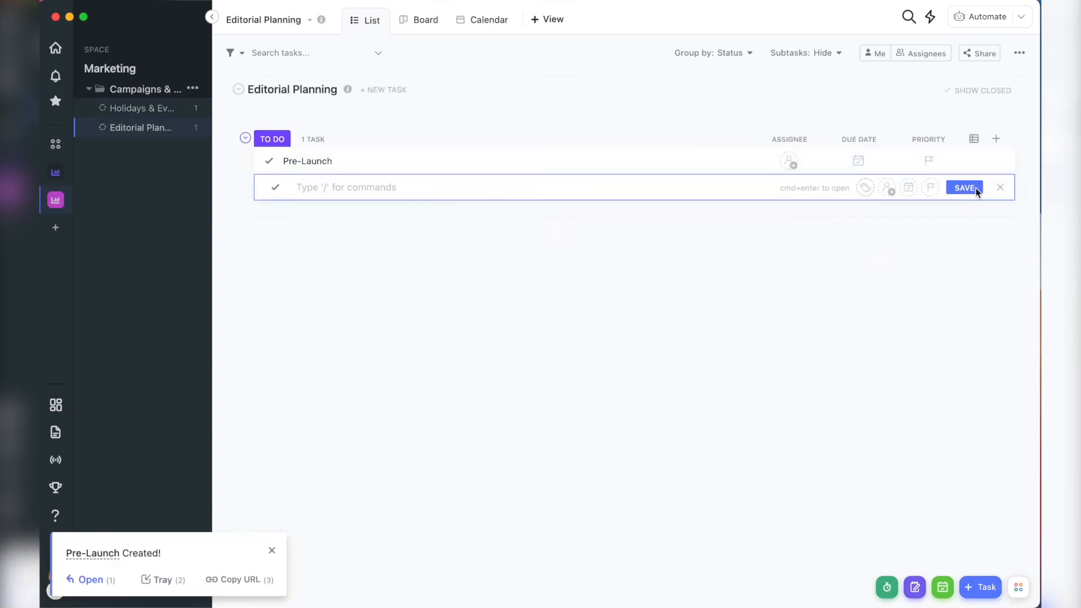
Add a Start Date column and set Pre-Launch's start date to 3/7/22.
{"action": "left_click", "coordinate": [995, 138]}
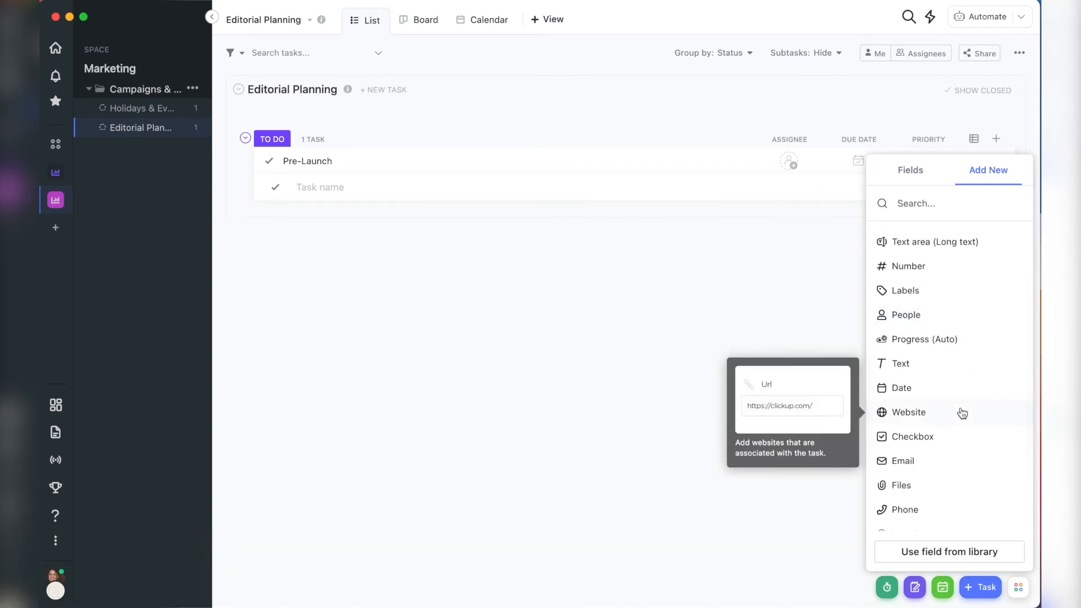
{"action": "left_click", "coordinate": [910, 170]}
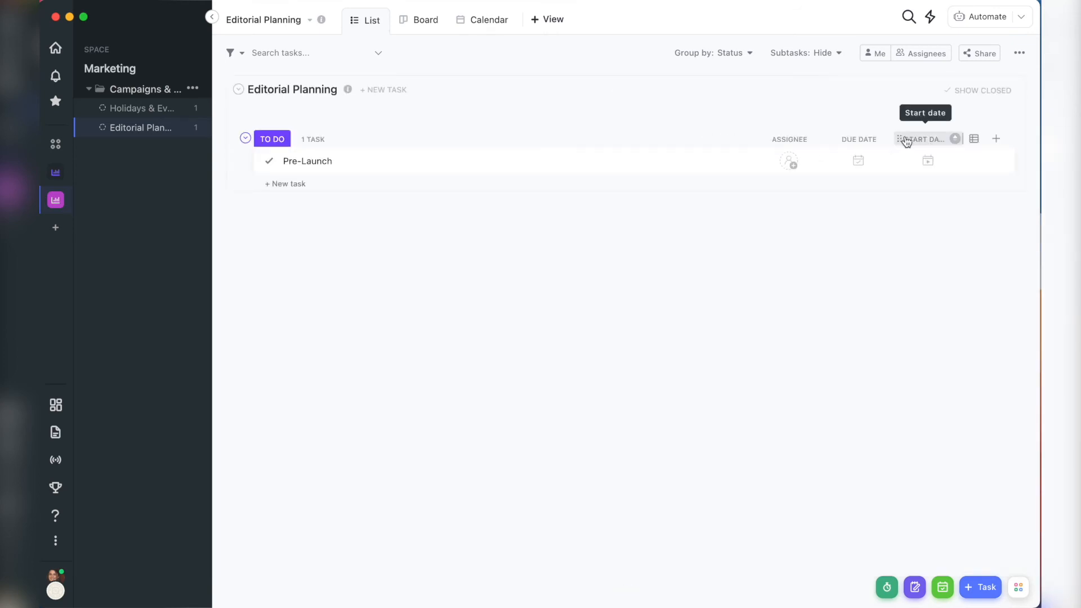
{"action": "left_click", "coordinate": [925, 139]}
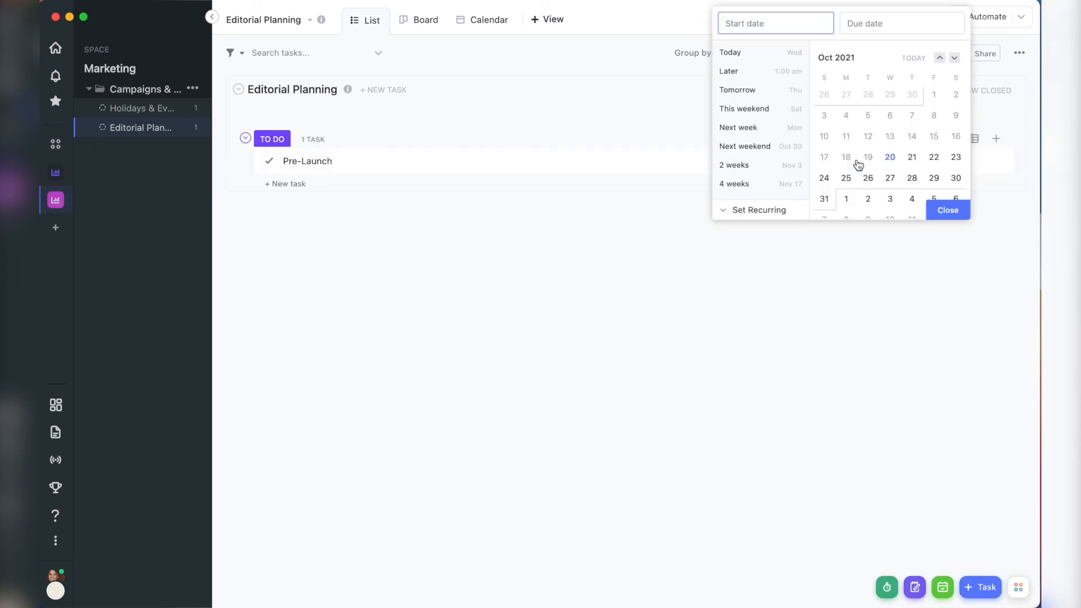
{"action": "left_click", "coordinate": [955, 57]}
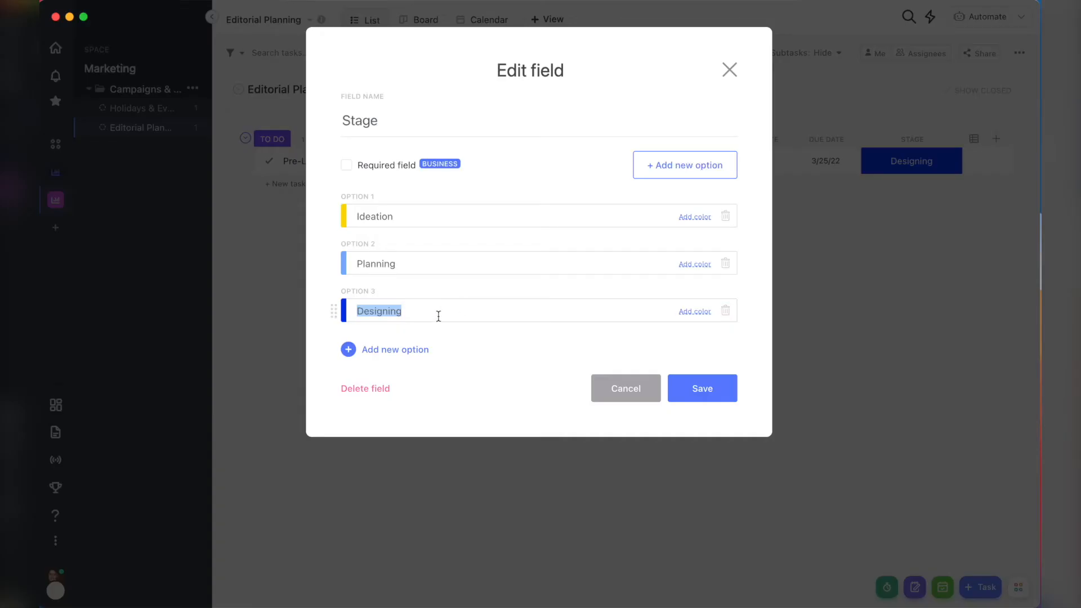
Rename the Stage options to Ideation, Planning and Scheduled, setting Pre-Launch to Scheduled.
{"action": "type", "text": "Ready"}
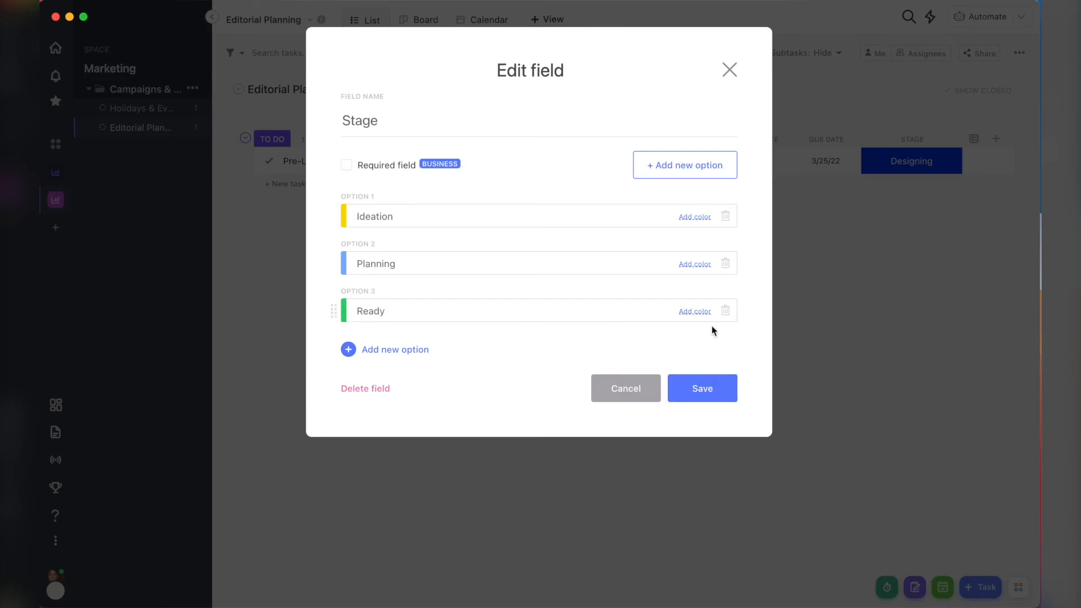
{"action": "left_click", "coordinate": [702, 388]}
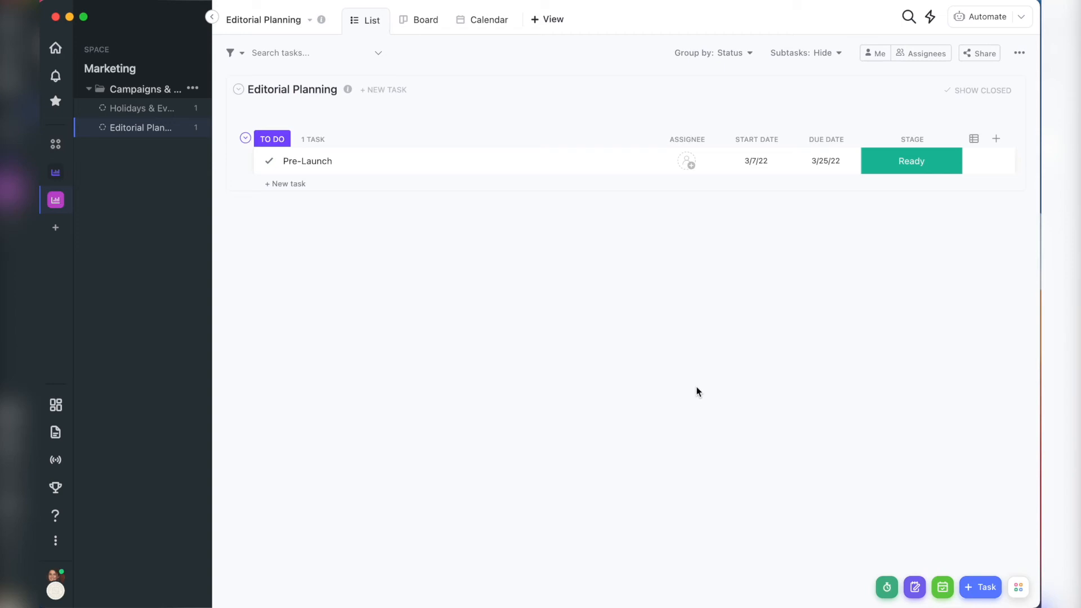
{"action": "left_click", "coordinate": [911, 161]}
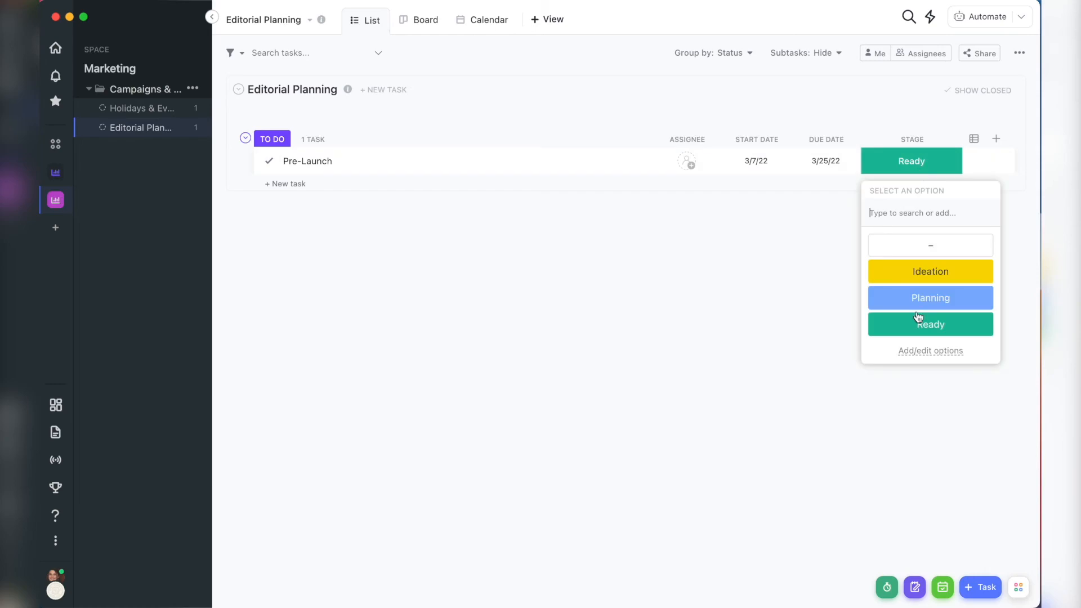
{"action": "left_click", "coordinate": [930, 350]}
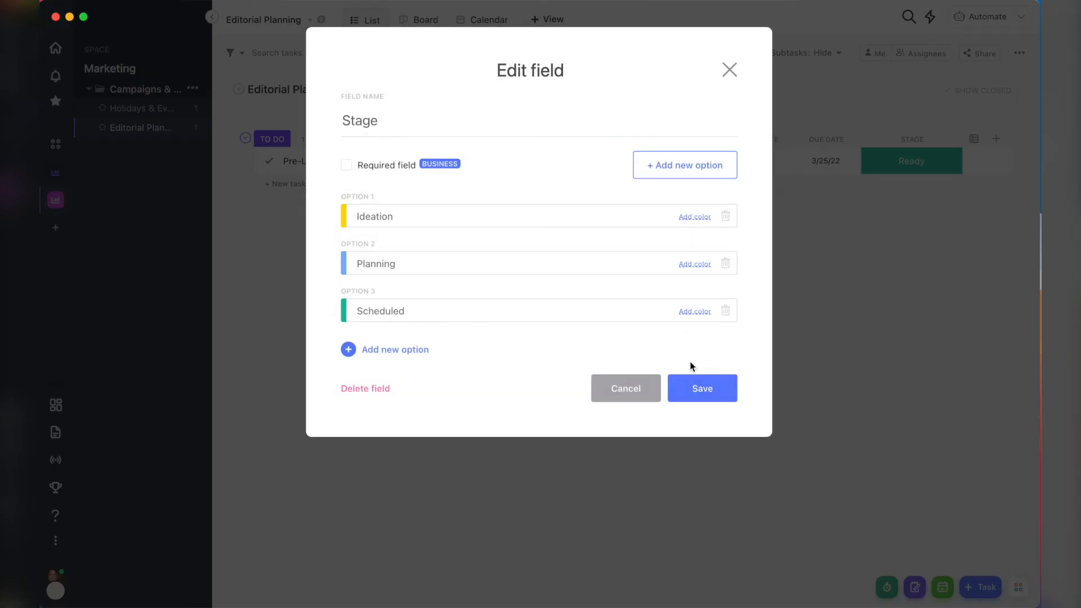
{"action": "left_click", "coordinate": [702, 387]}
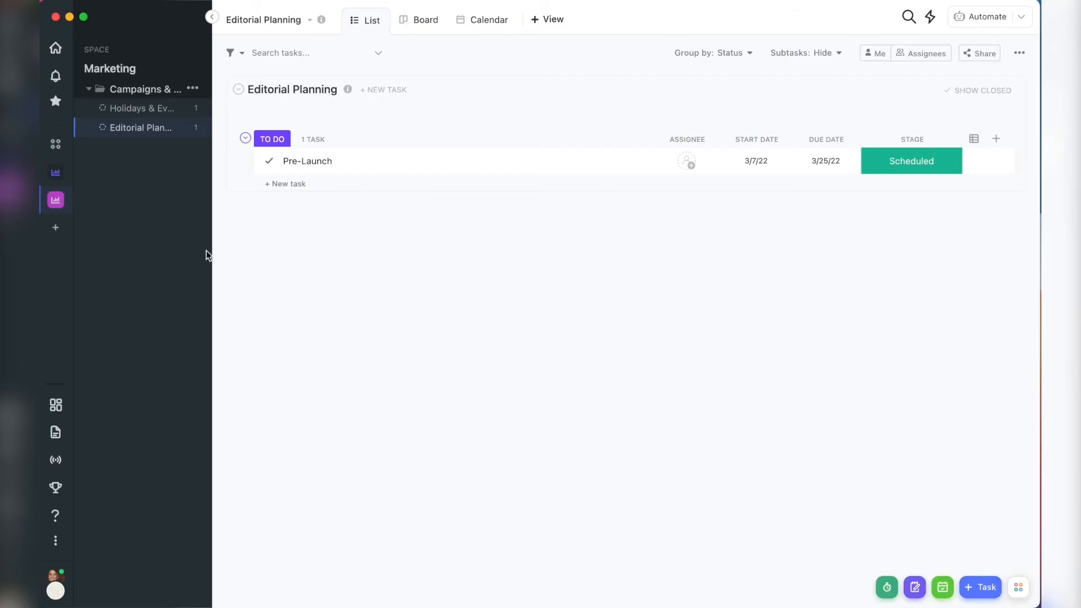
Create the Content Calendar folder with Instagram, YouTube and Facebook lists.
{"action": "left_click", "coordinate": [193, 89]}
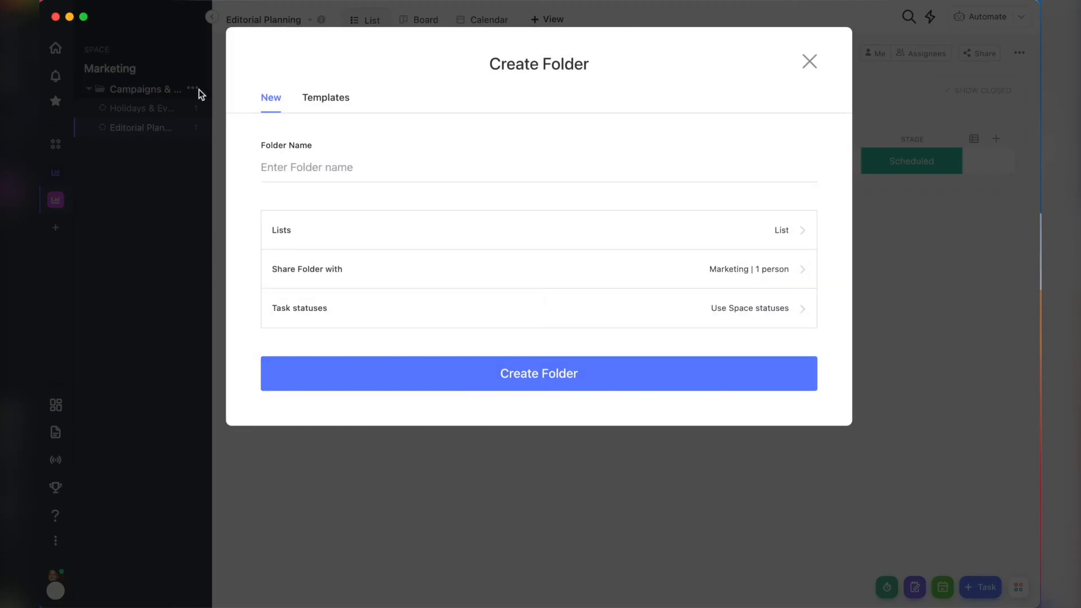
{"action": "type", "text": "Content Calendar"}
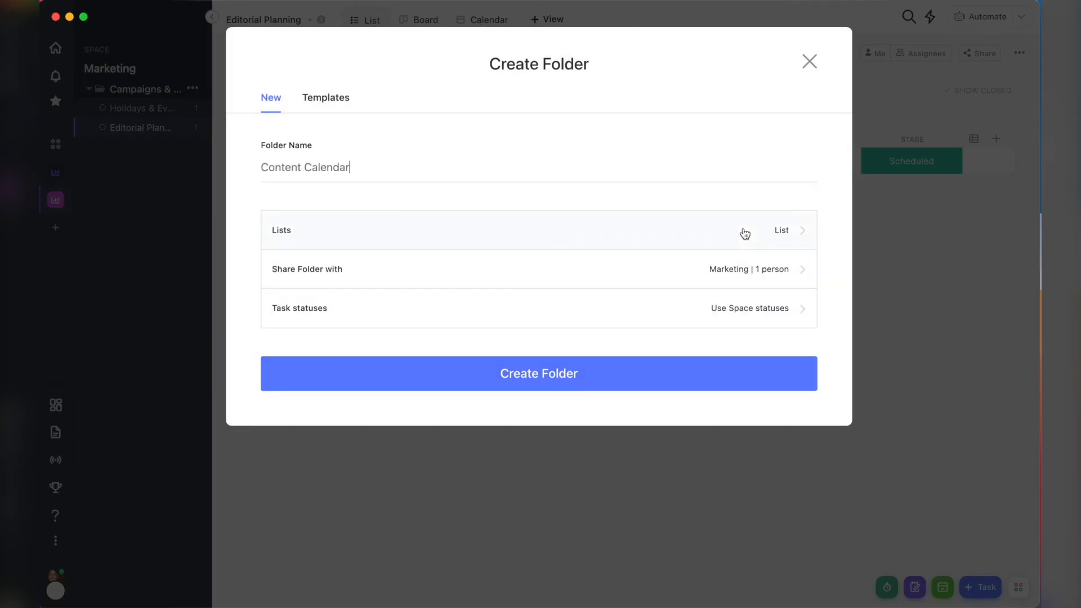
{"action": "left_click", "coordinate": [780, 230]}
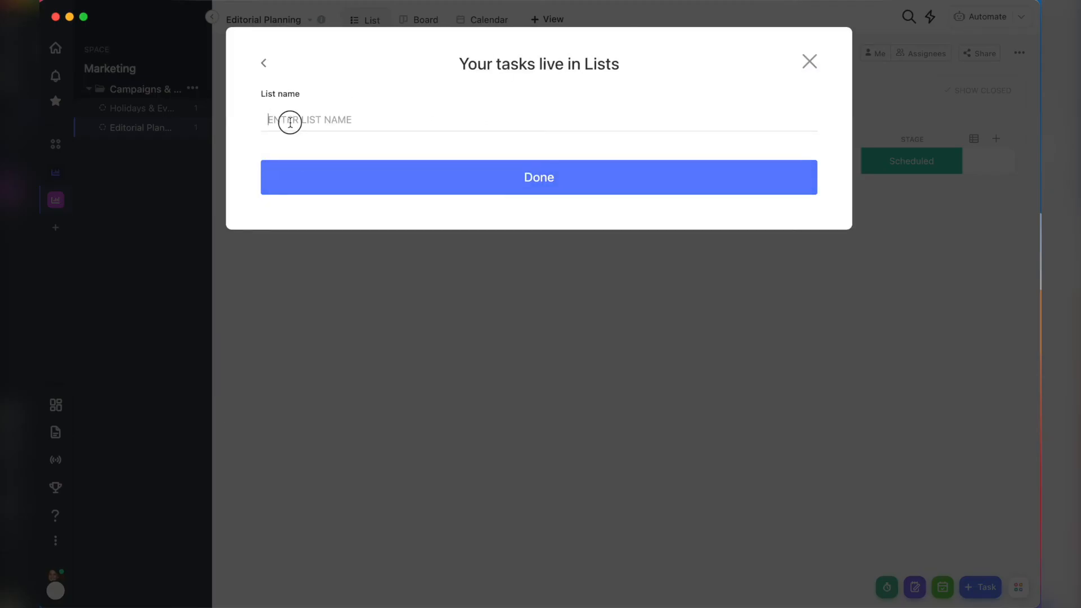
{"action": "type", "text": "Instagram"}
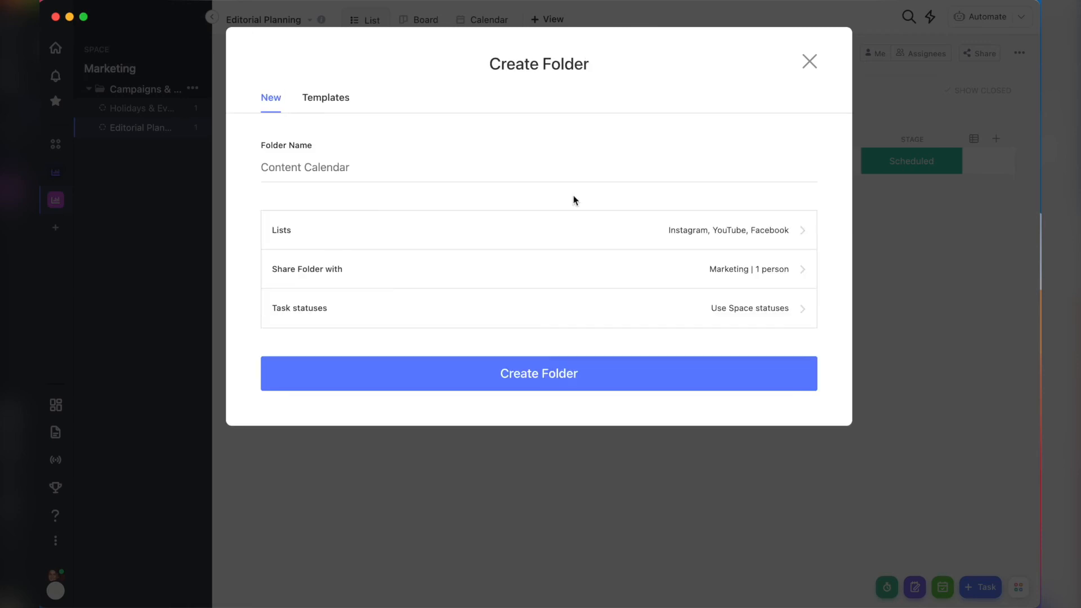
{"action": "left_click", "coordinate": [538, 373]}
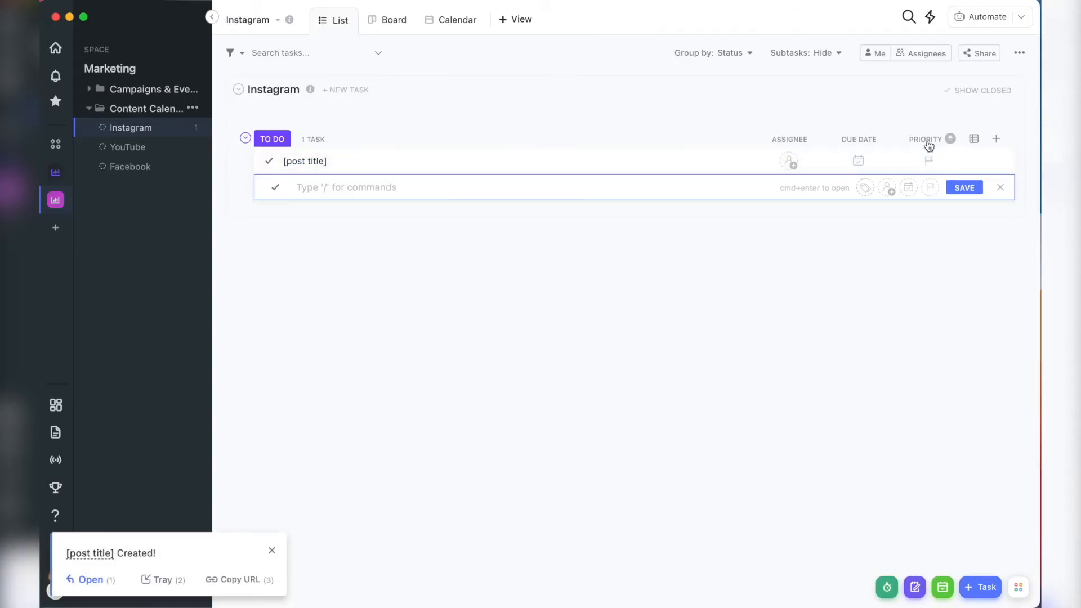
Add a Post Type labels column to Instagram with Reels, IGTV, Feed Post and Story.
{"action": "left_click", "coordinate": [995, 138]}
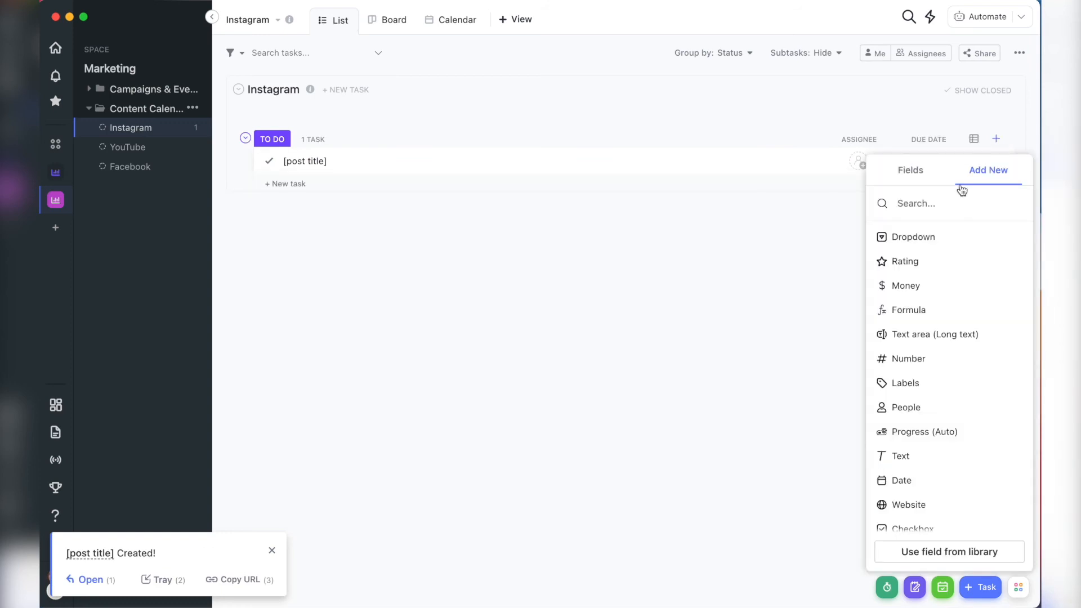
{"action": "left_click", "coordinate": [905, 383]}
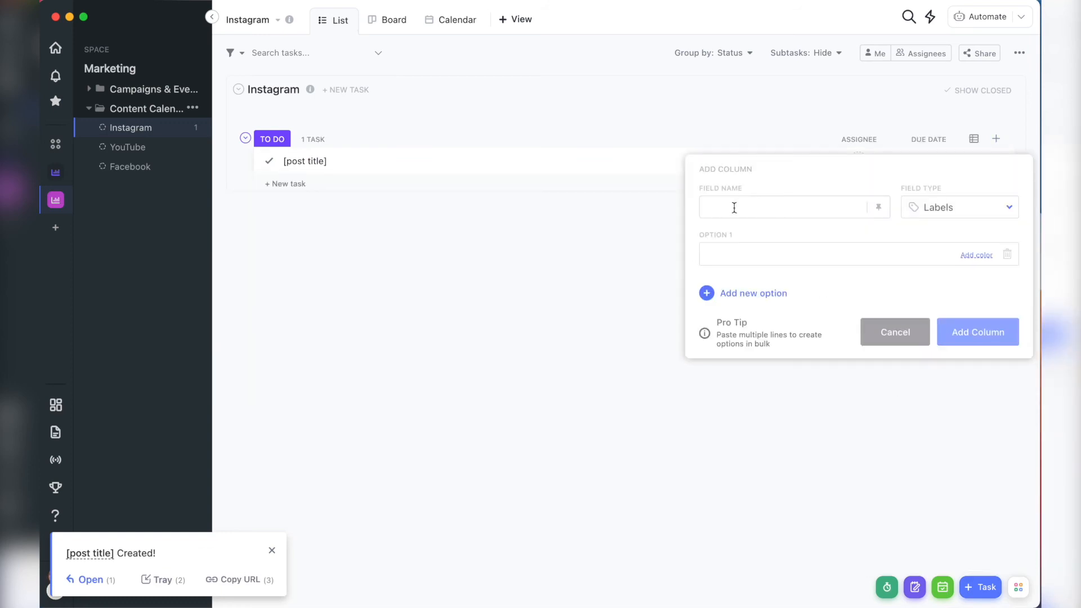
{"action": "type", "text": "Reels"}
{"action": "type", "text": "Post Type"}
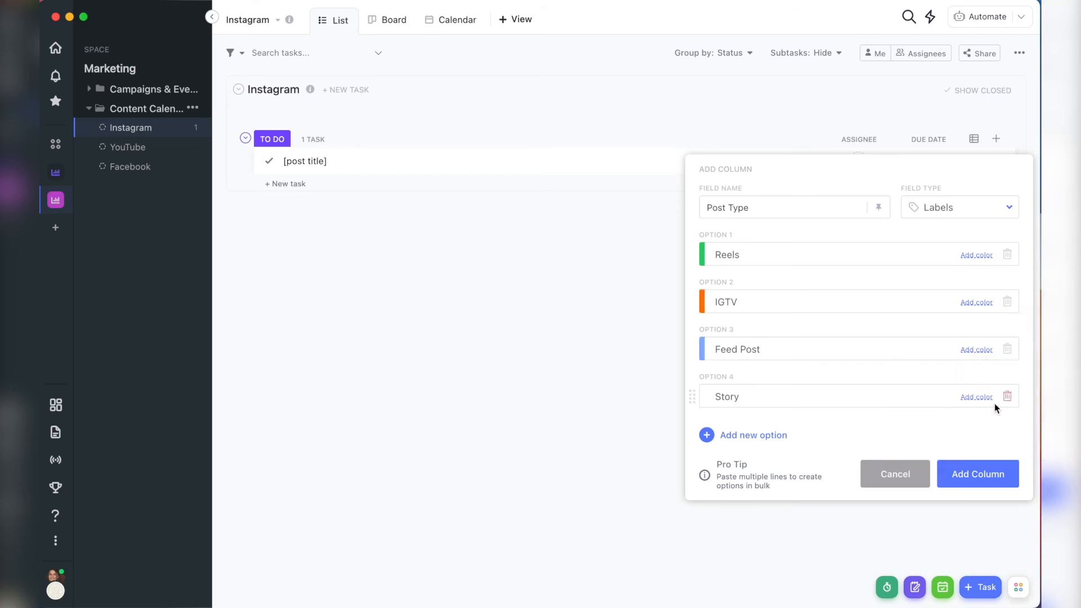
{"action": "left_click", "coordinate": [976, 396]}
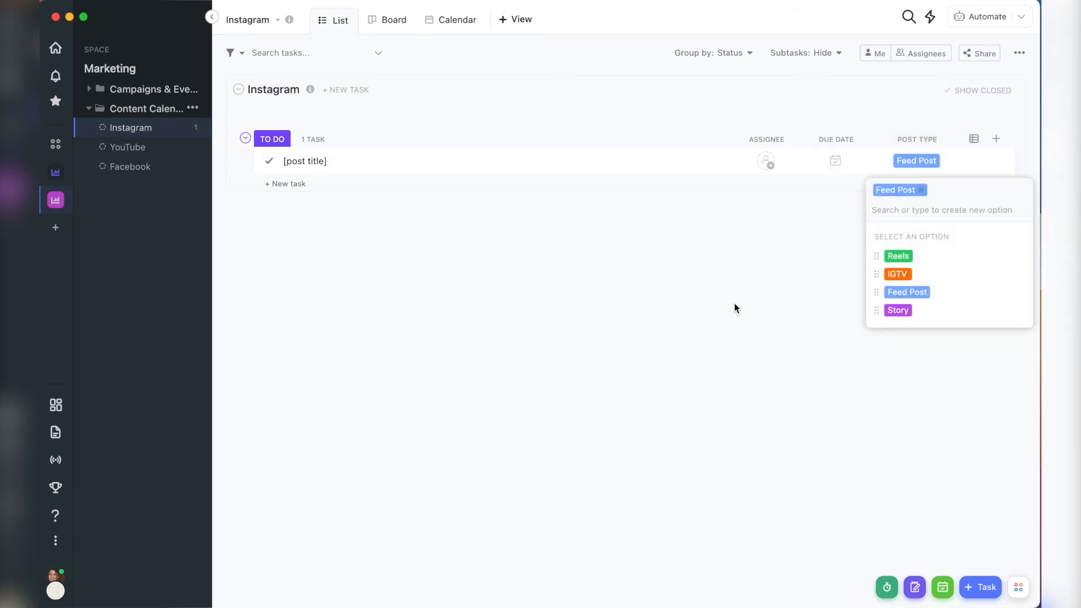
{"action": "left_click", "coordinate": [854, 401]}
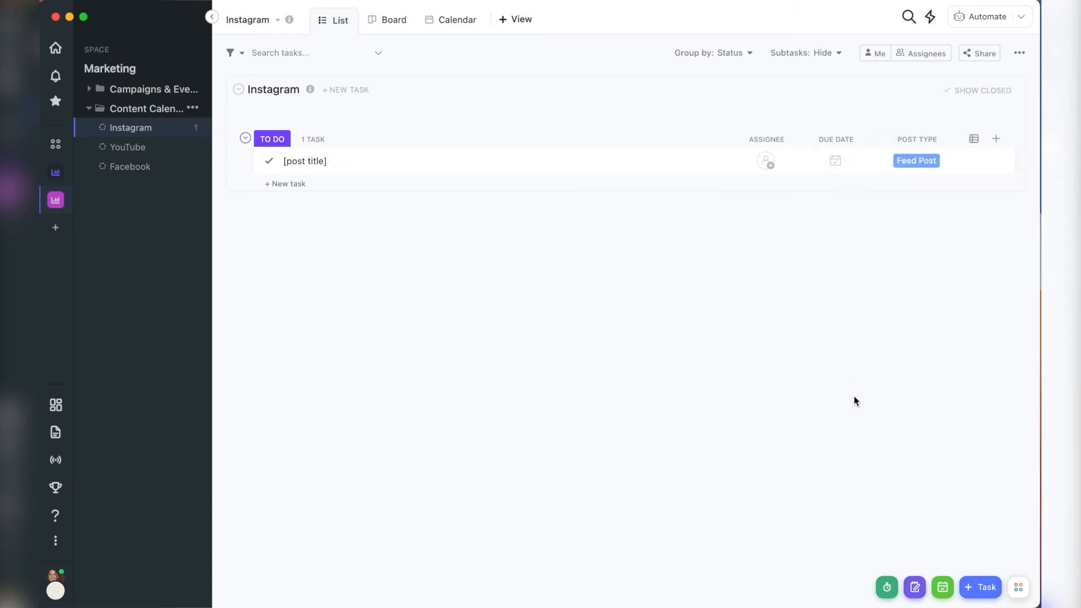
{"action": "mouse_move", "coordinate": [868, 432]}
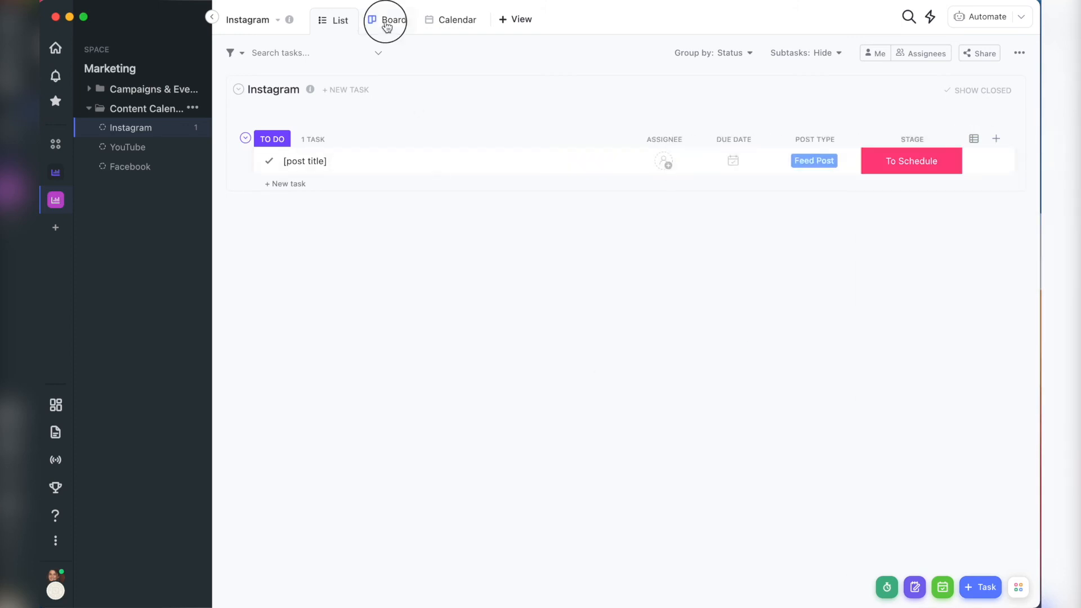
View the Instagram tasks as a board, then open the Editorial Planning list.
{"action": "left_click", "coordinate": [393, 19]}
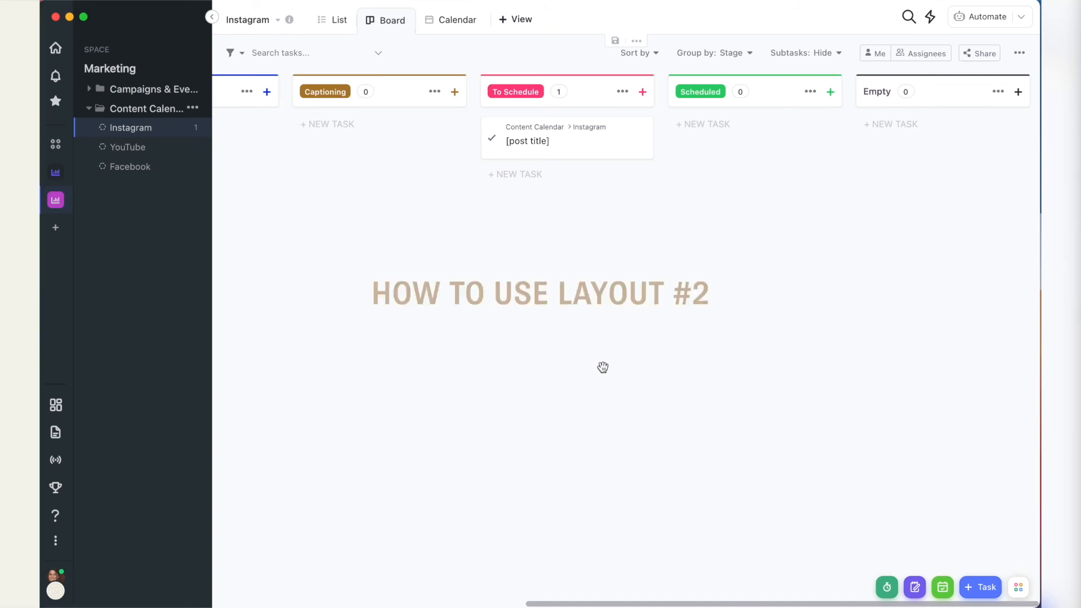
{"action": "left_click", "coordinate": [140, 128]}
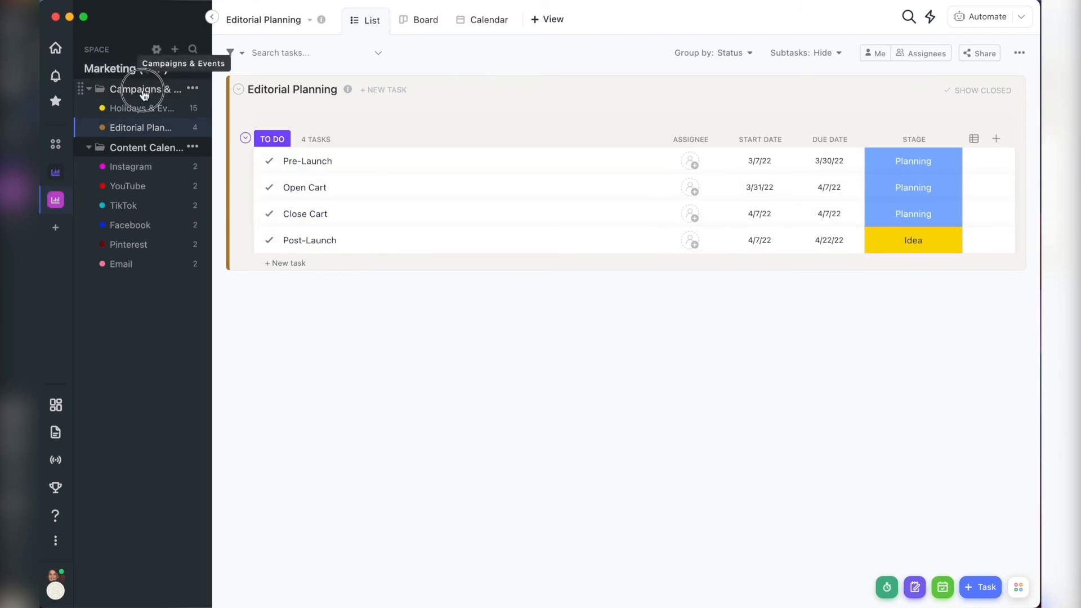
Show the Marketing space as a calendar and advance it to March 2022.
{"action": "left_click", "coordinate": [142, 89]}
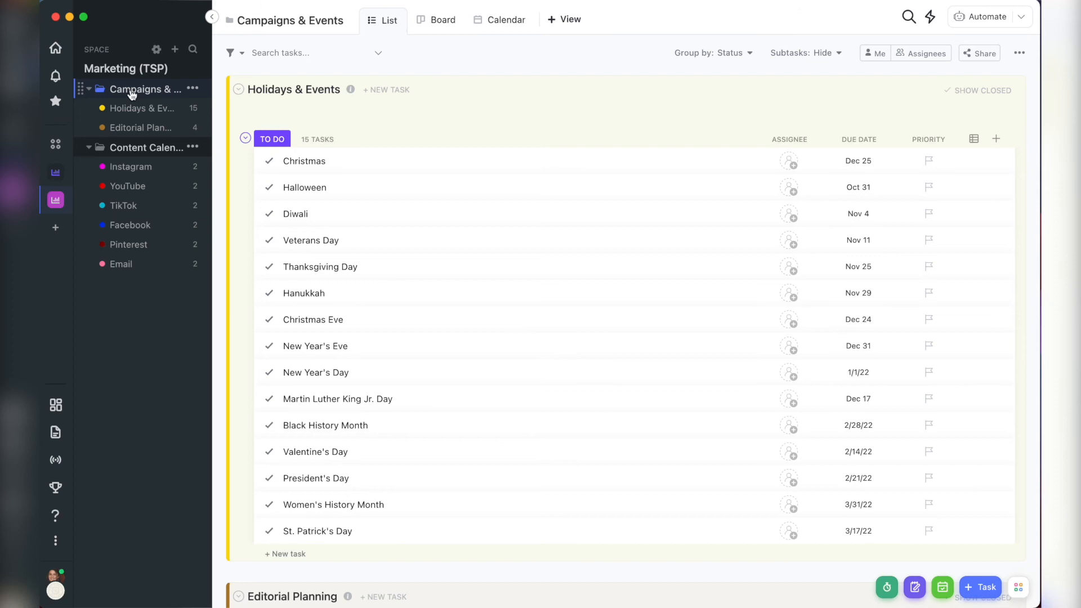
{"action": "scroll", "scroll_direction": "down", "scroll_amount": 3}
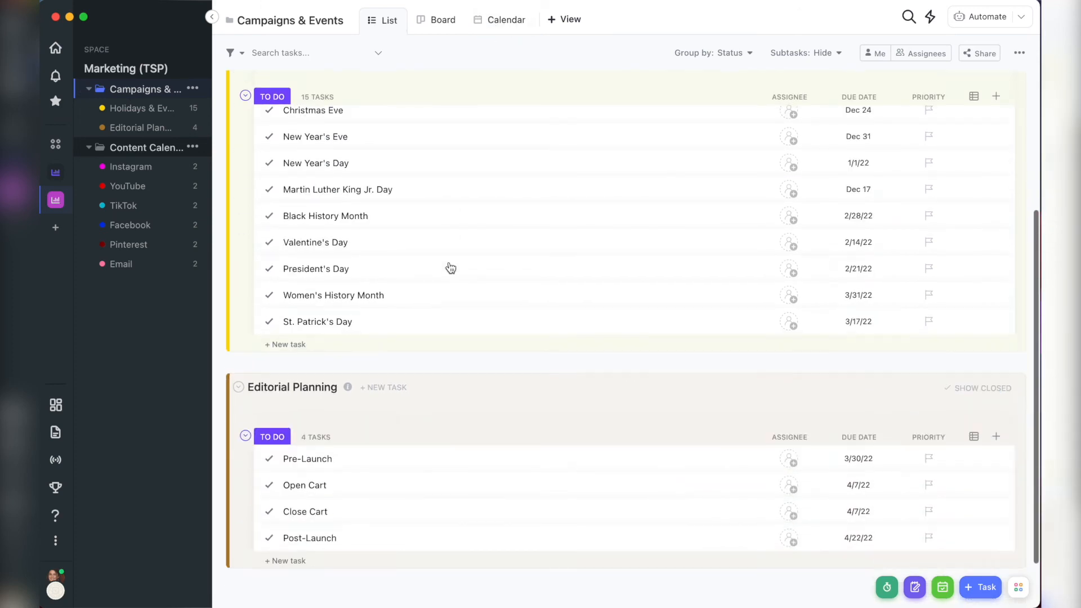
{"action": "left_click", "coordinate": [484, 19]}
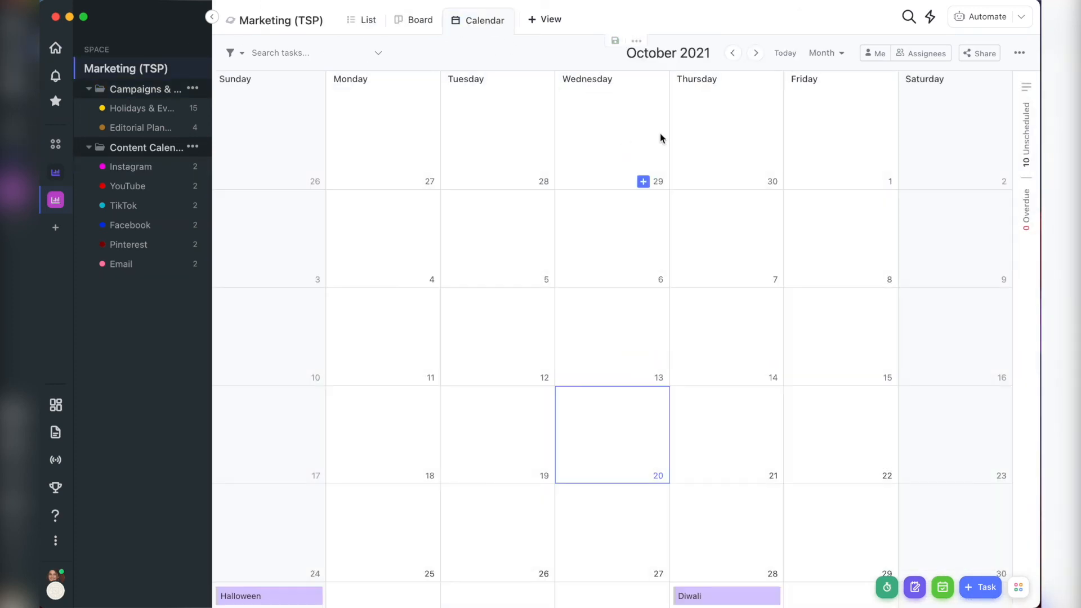
{"action": "left_click", "coordinate": [756, 53]}
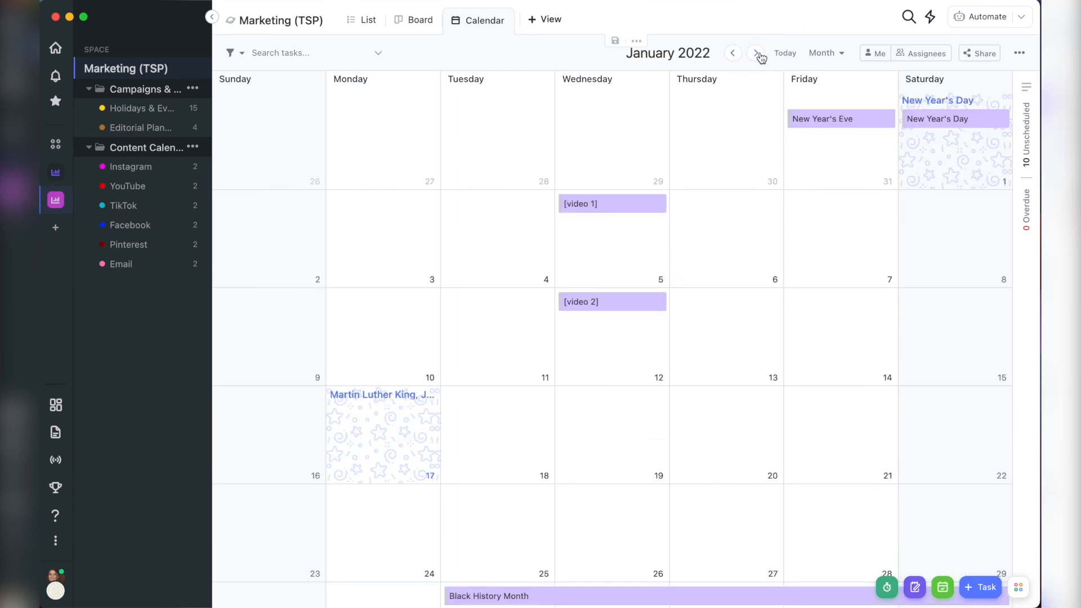
{"action": "left_click", "coordinate": [756, 52]}
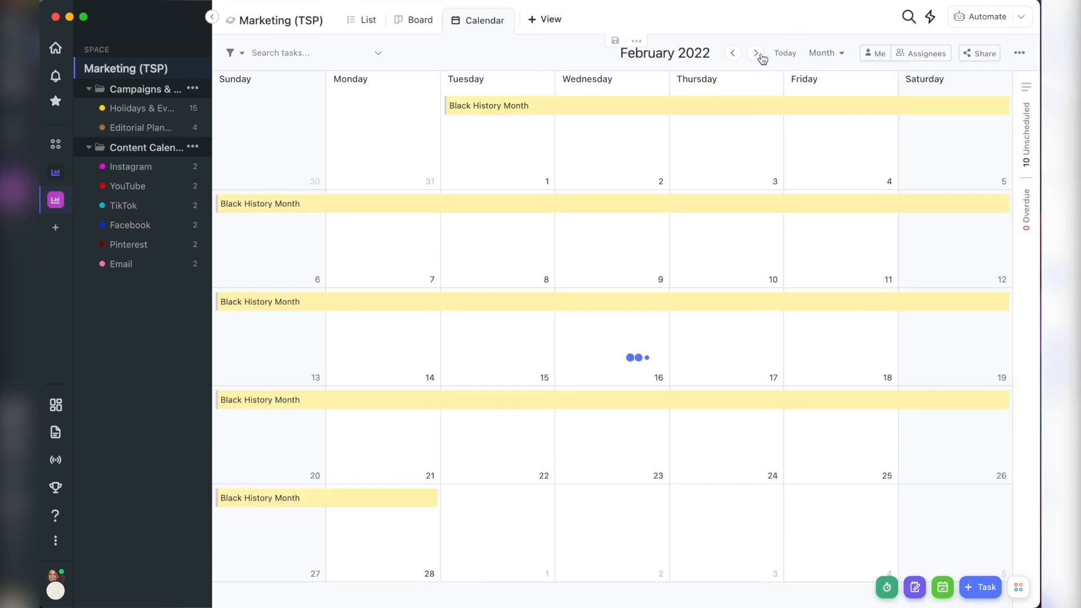
{"action": "left_click", "coordinate": [756, 53]}
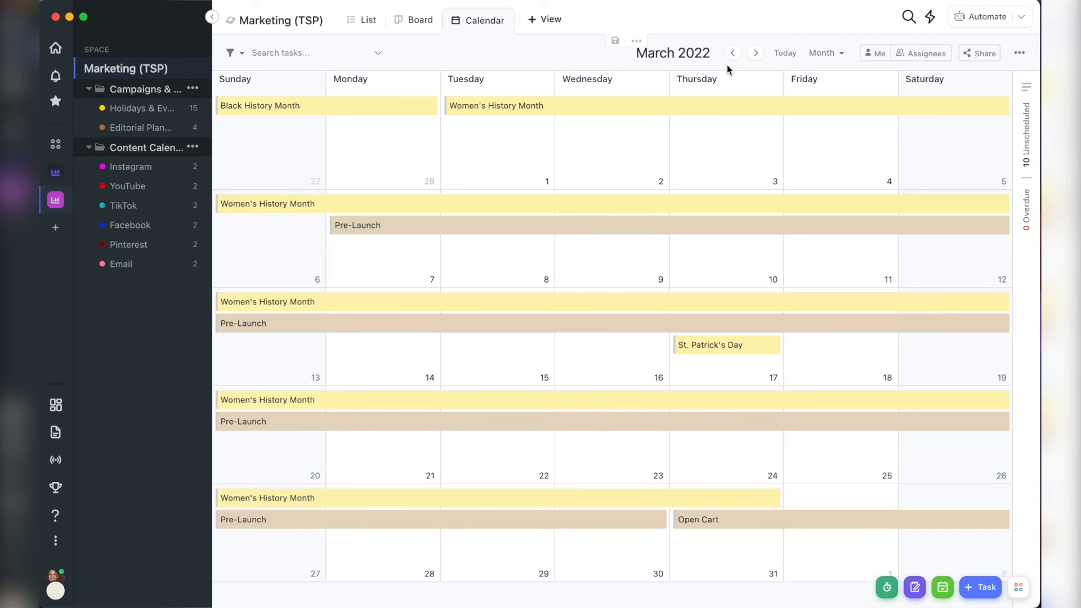
Set the YouTube [video 1] and [video 2] dates to 1/5/22 and 1/12/22.
{"action": "left_click", "coordinate": [127, 187]}
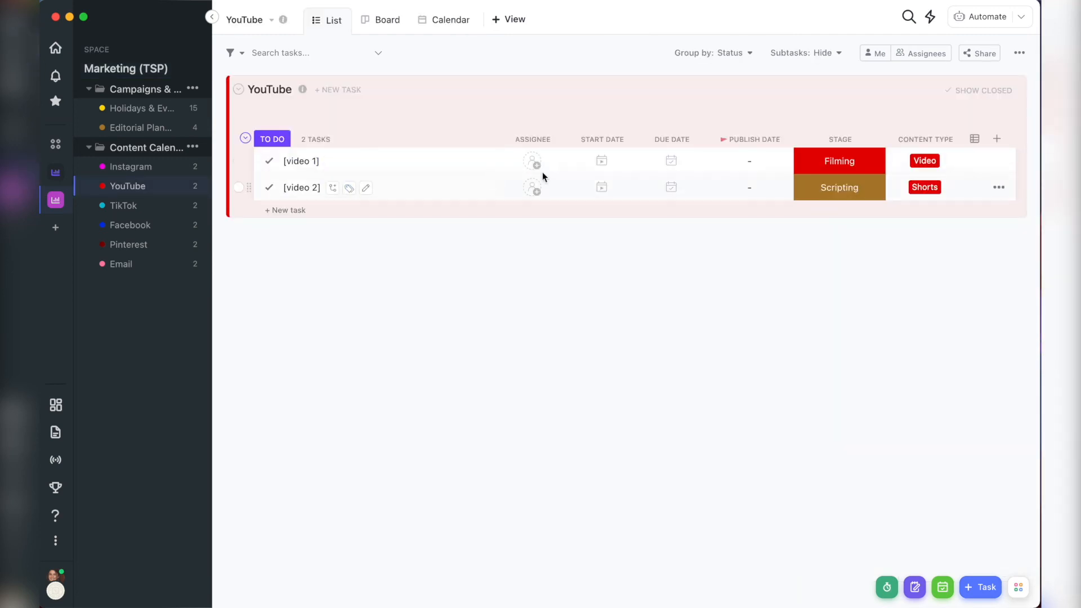
{"action": "left_click", "coordinate": [600, 160]}
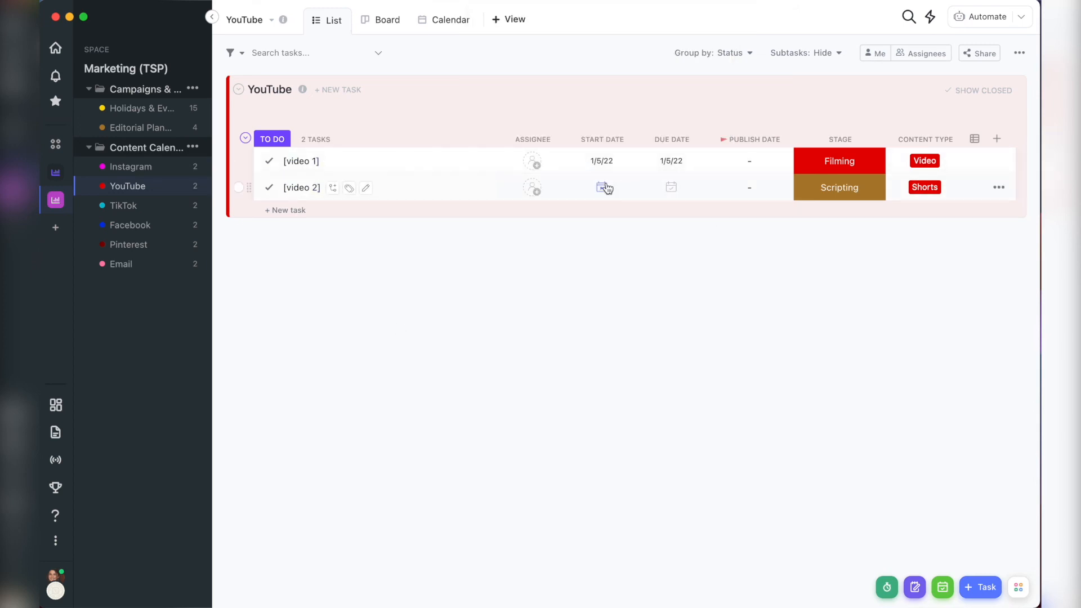
{"action": "left_click", "coordinate": [604, 187]}
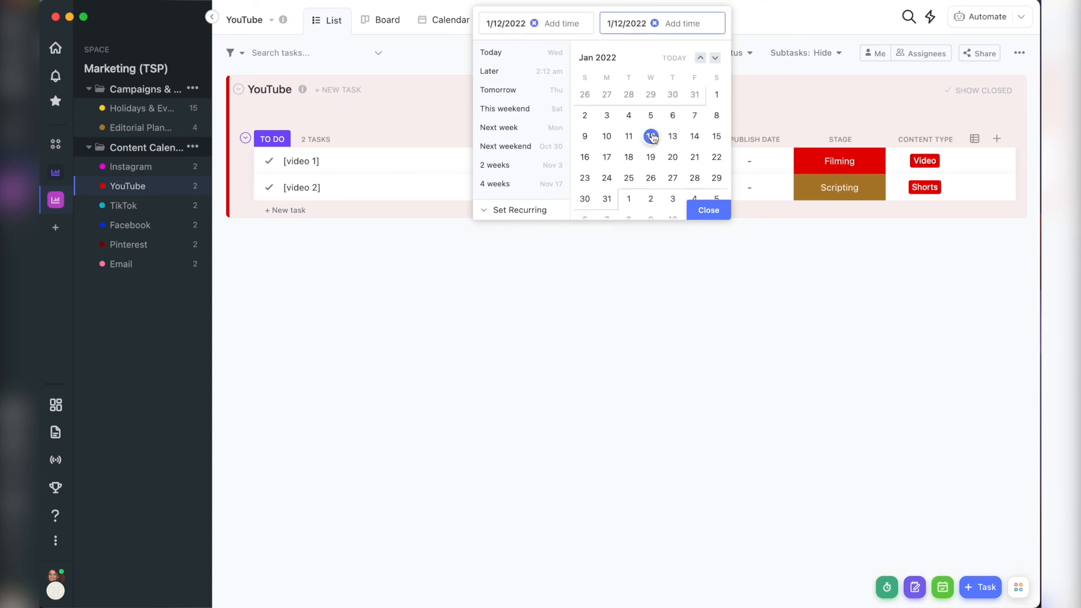
{"action": "left_click", "coordinate": [707, 210]}
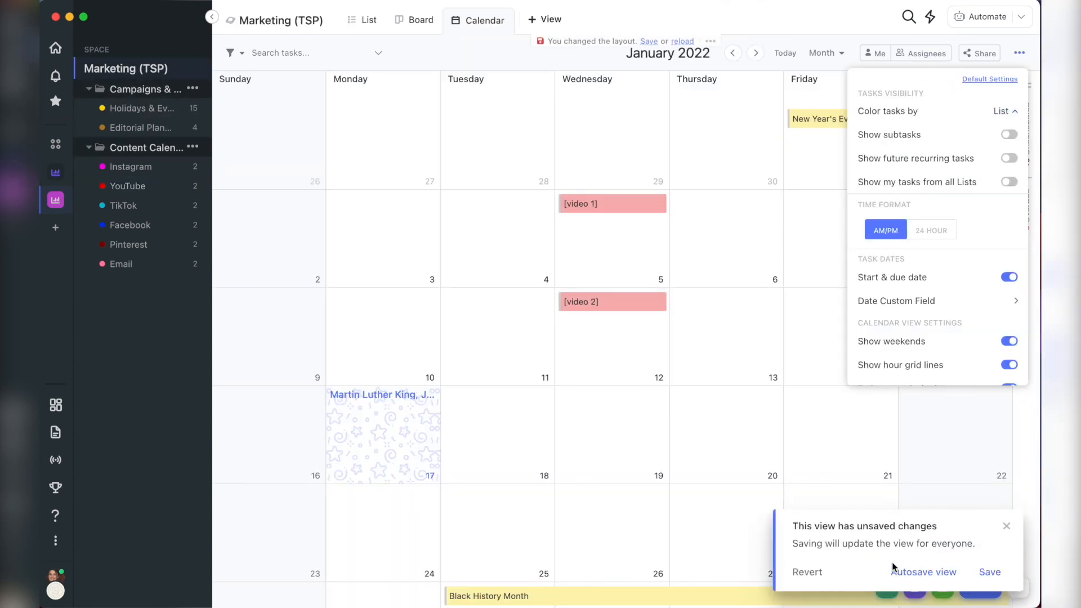
Group the Instagram board by Stage and scroll right to the later columns.
{"action": "left_click", "coordinate": [1000, 111]}
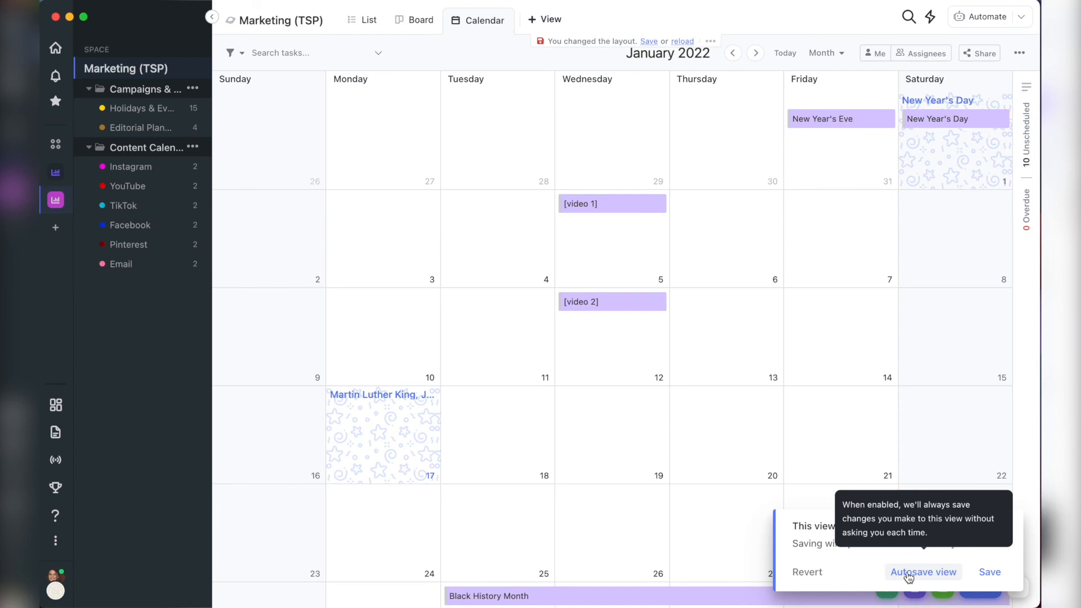
{"action": "left_click", "coordinate": [360, 19]}
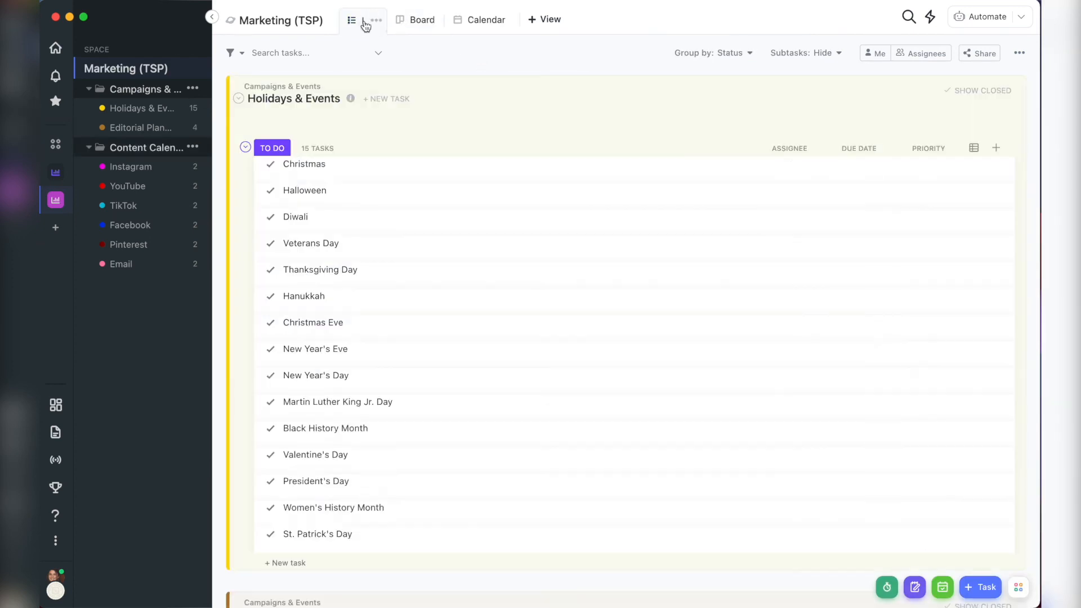
{"action": "left_click", "coordinate": [415, 20]}
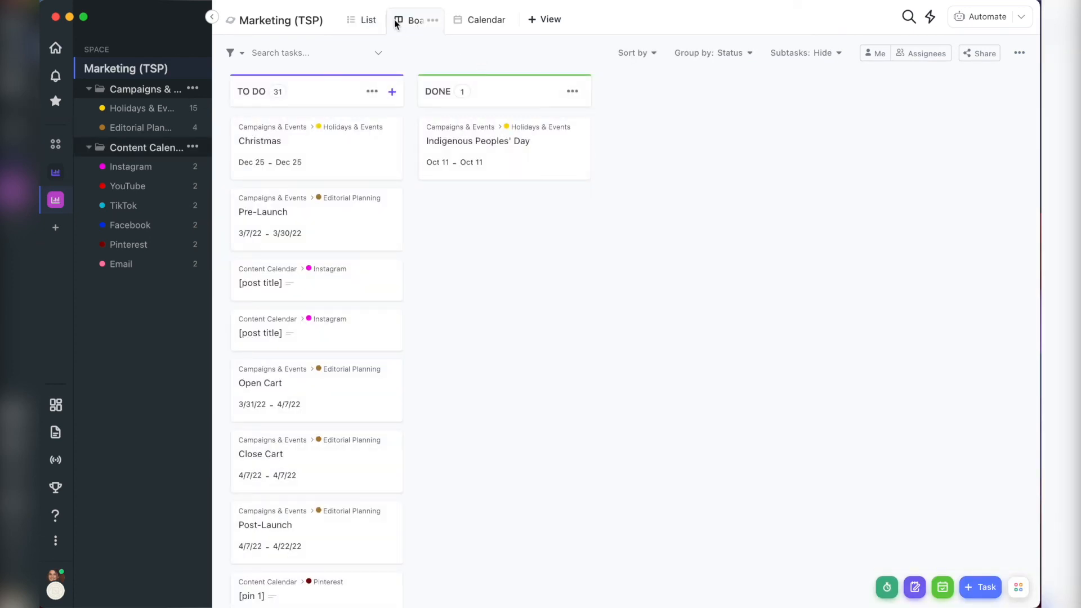
{"action": "left_click", "coordinate": [130, 166]}
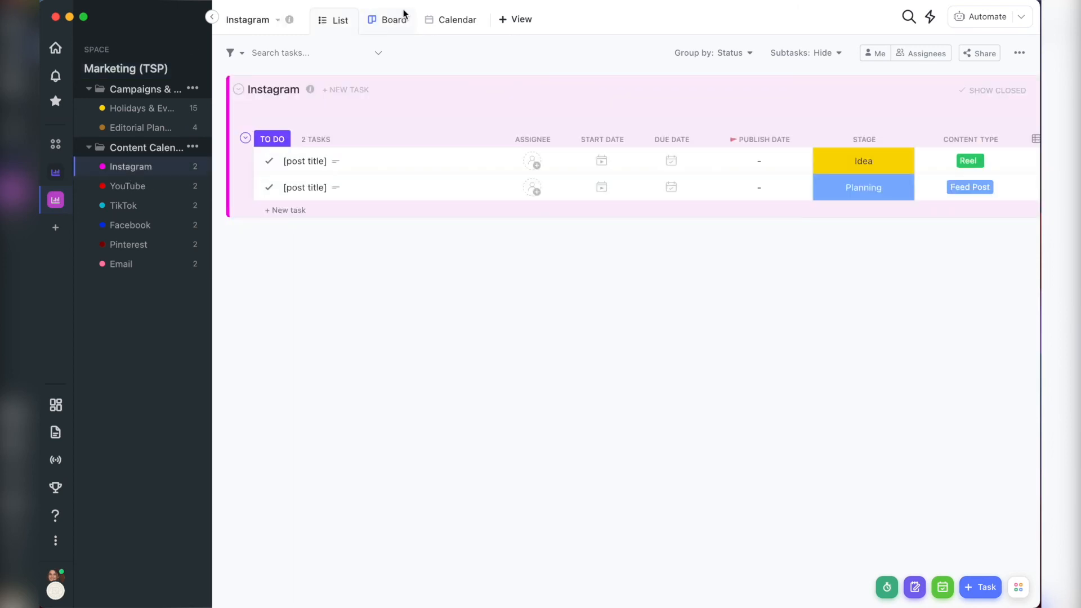
{"action": "left_click", "coordinate": [392, 19]}
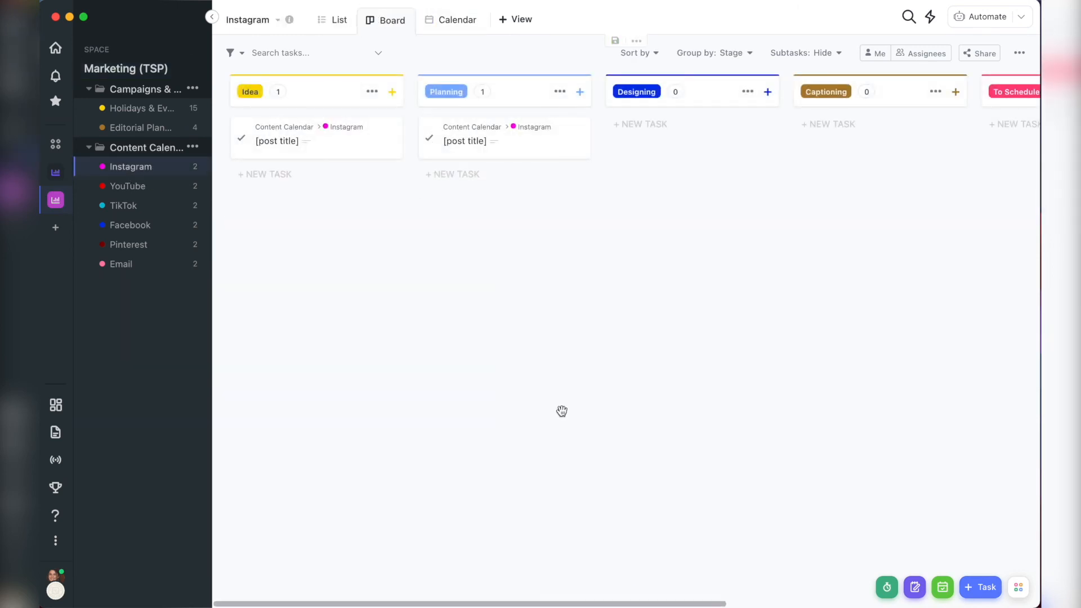
{"action": "scroll", "scroll_direction": "right", "scroll_amount": 3}
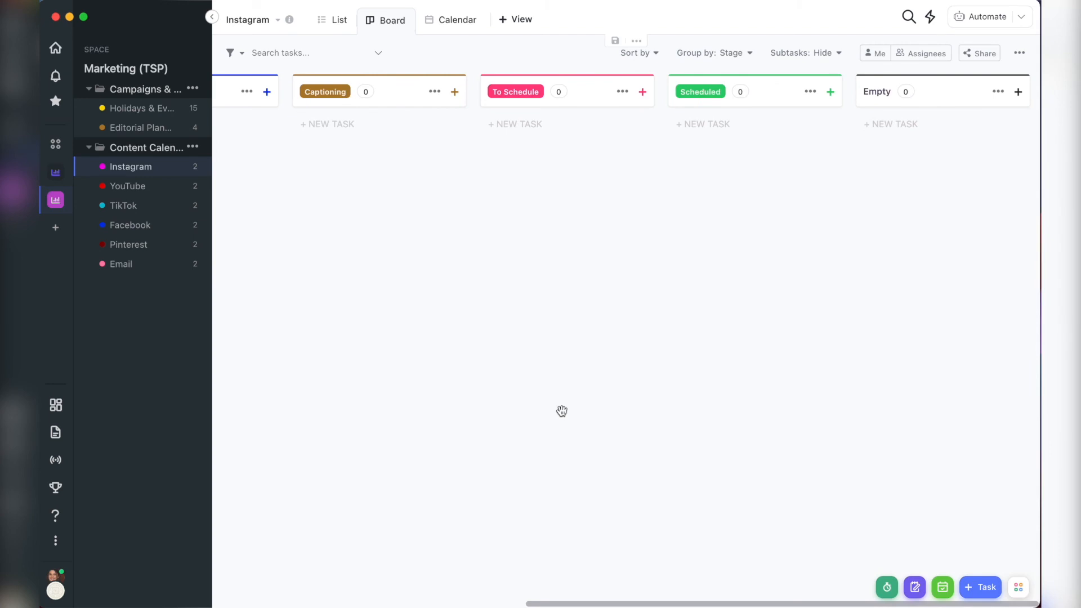
Set [video 2]'s Publish Date to January 5, 2022, then return to the YouTube list.
{"action": "left_click", "coordinate": [334, 20]}
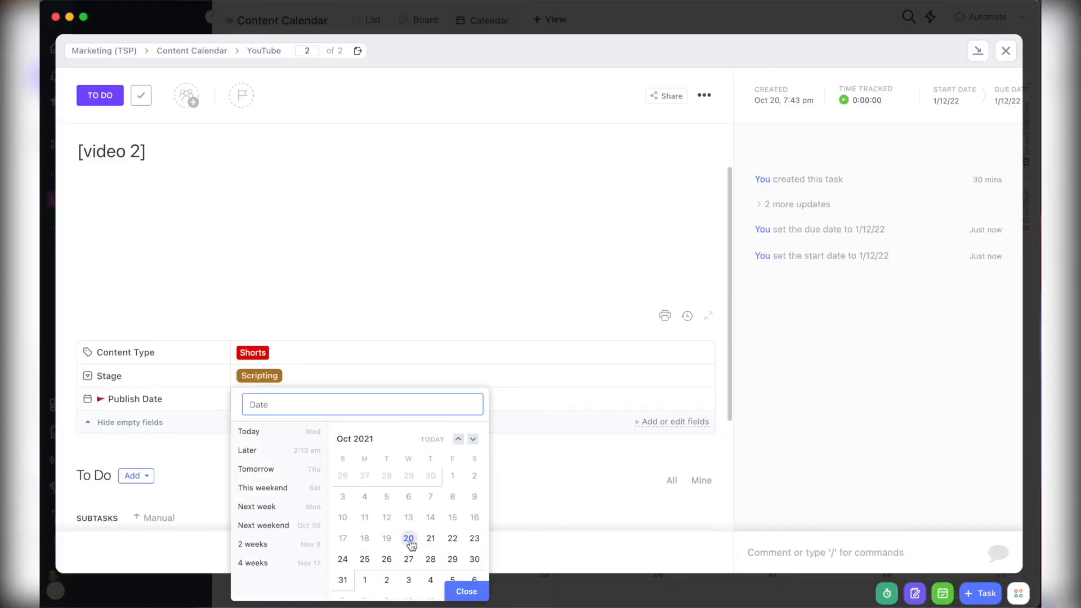
{"action": "left_click", "coordinate": [473, 439]}
{"action": "type", "text": "1/5/22"}
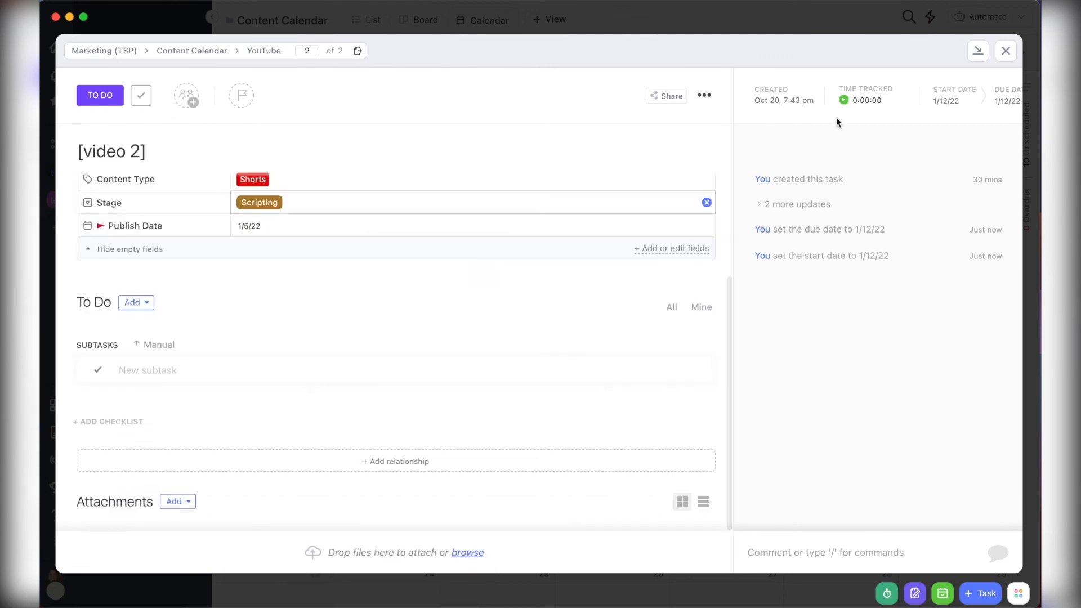
{"action": "left_click", "coordinate": [1004, 50]}
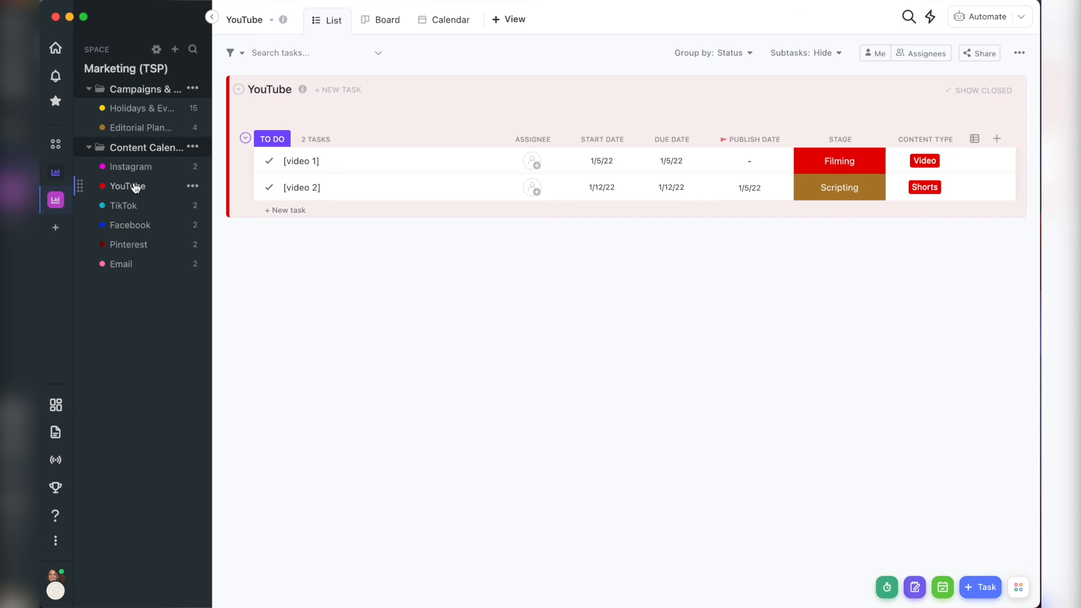
Turn on Autosave for the Marketing (TSP) calendar view after closing its settings panel.
{"action": "left_click", "coordinate": [450, 19]}
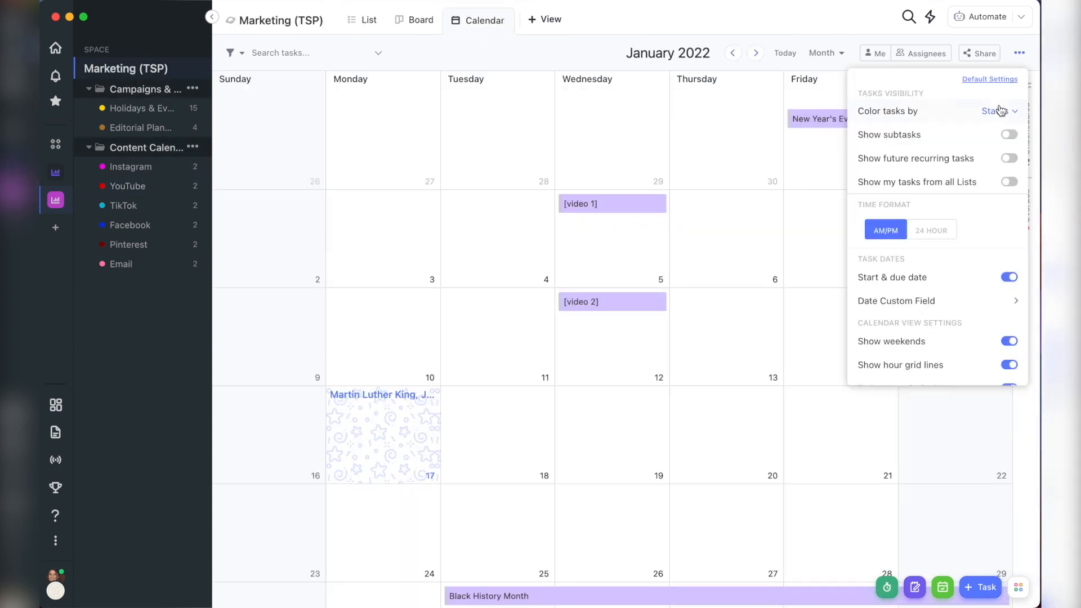
{"action": "left_click", "coordinate": [997, 111]}
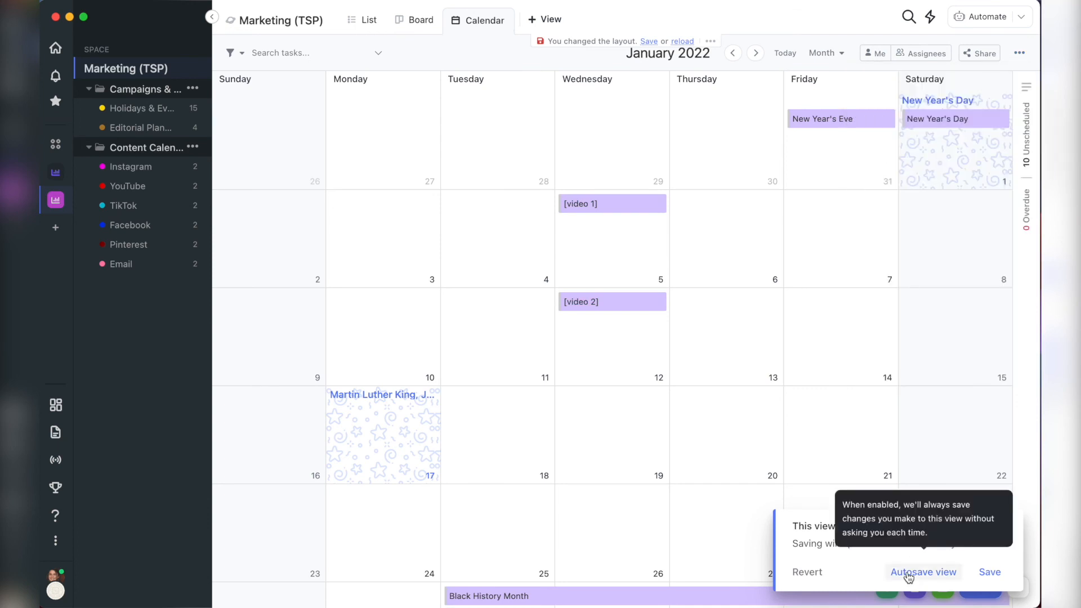
{"action": "left_click", "coordinate": [414, 19]}
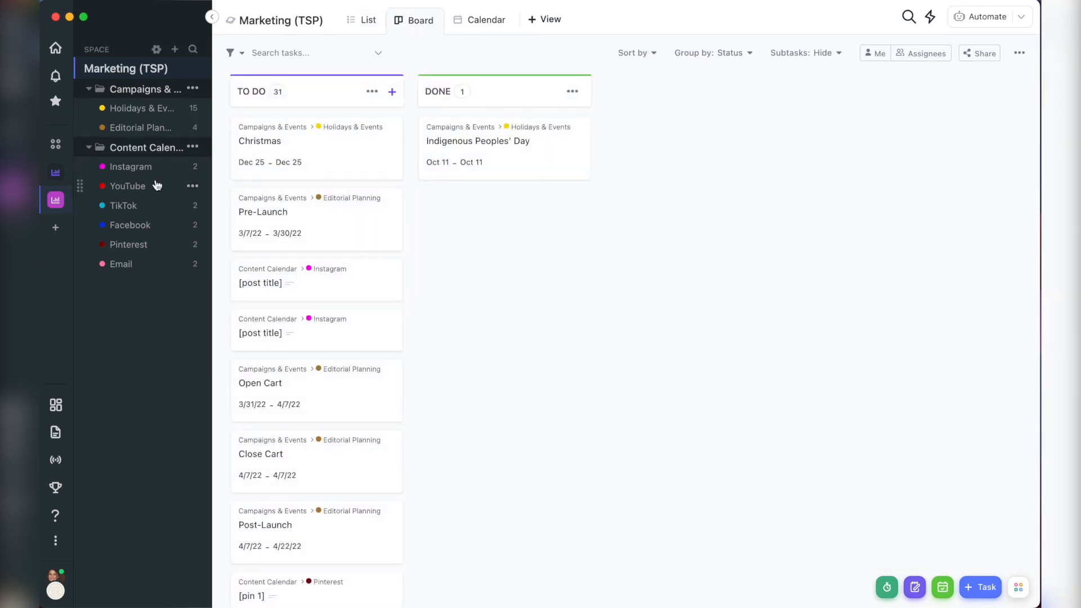
Open the Instagram board and confirm it is grouped by the Stage custom field.
{"action": "left_click", "coordinate": [130, 166]}
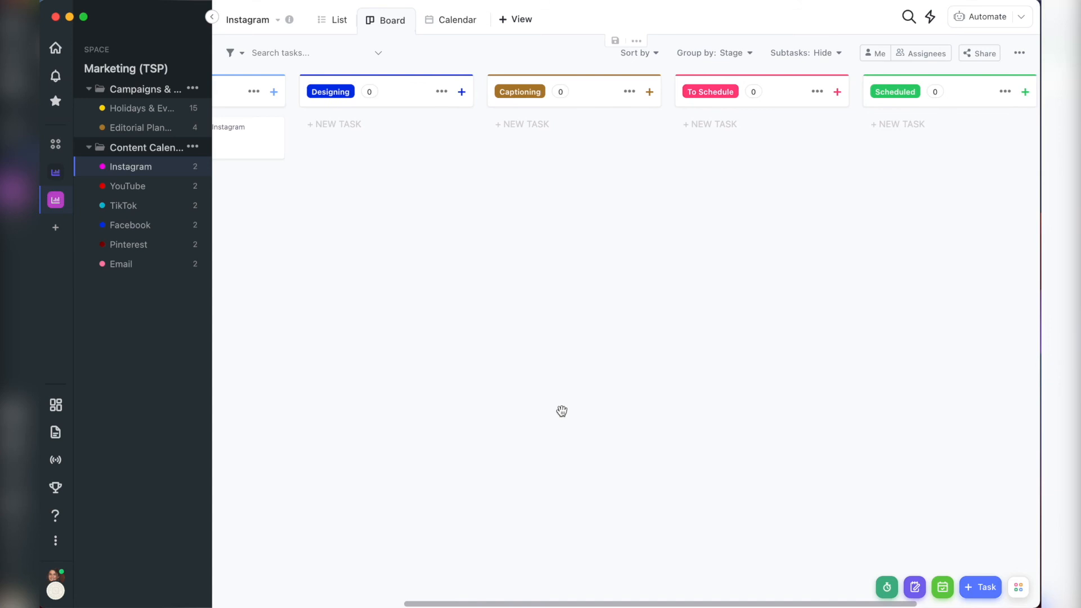
{"action": "left_click", "coordinate": [711, 53]}
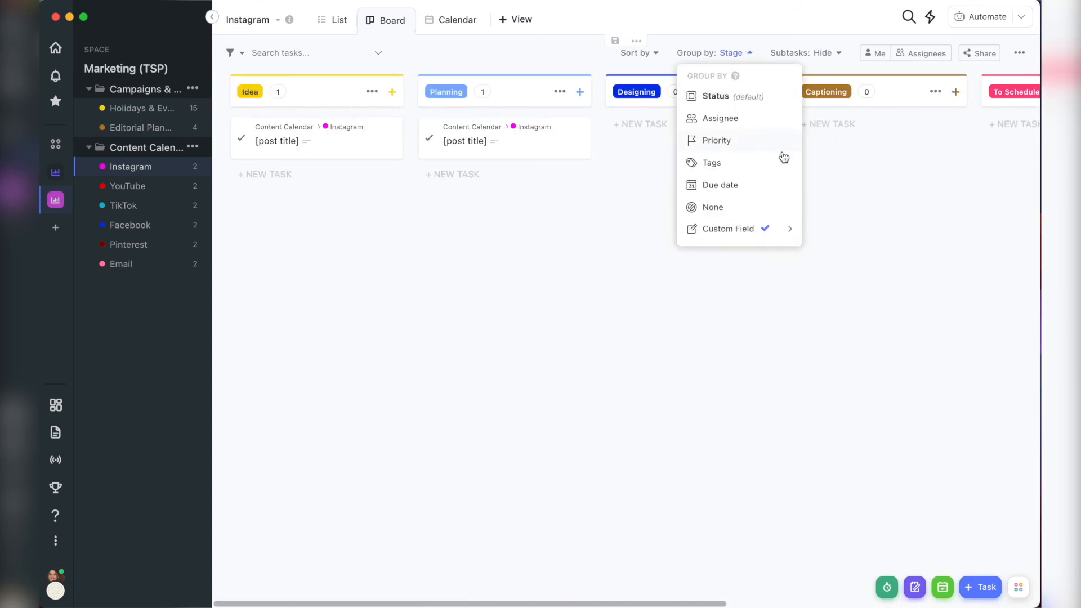
{"action": "left_click", "coordinate": [725, 228]}
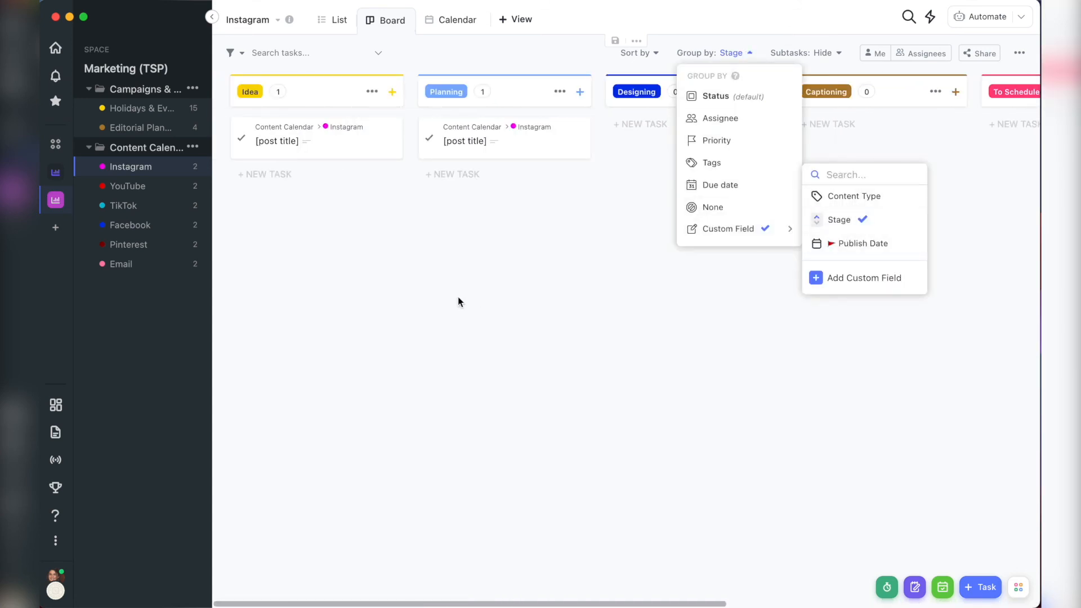
{"action": "left_click", "coordinate": [457, 298]}
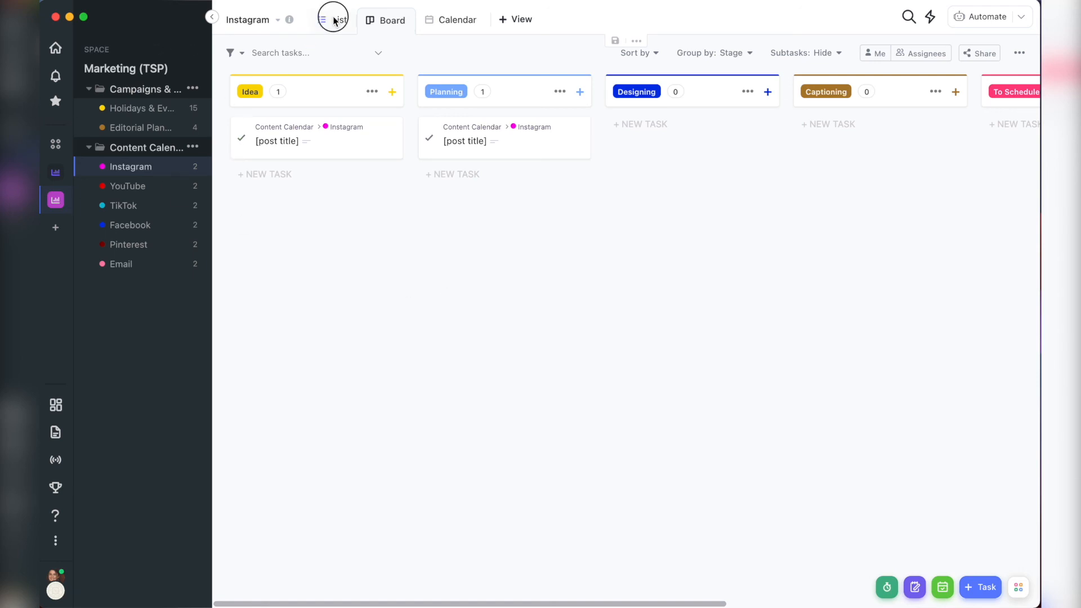
Switch the Instagram tasks to the List view.
{"action": "left_click", "coordinate": [333, 19]}
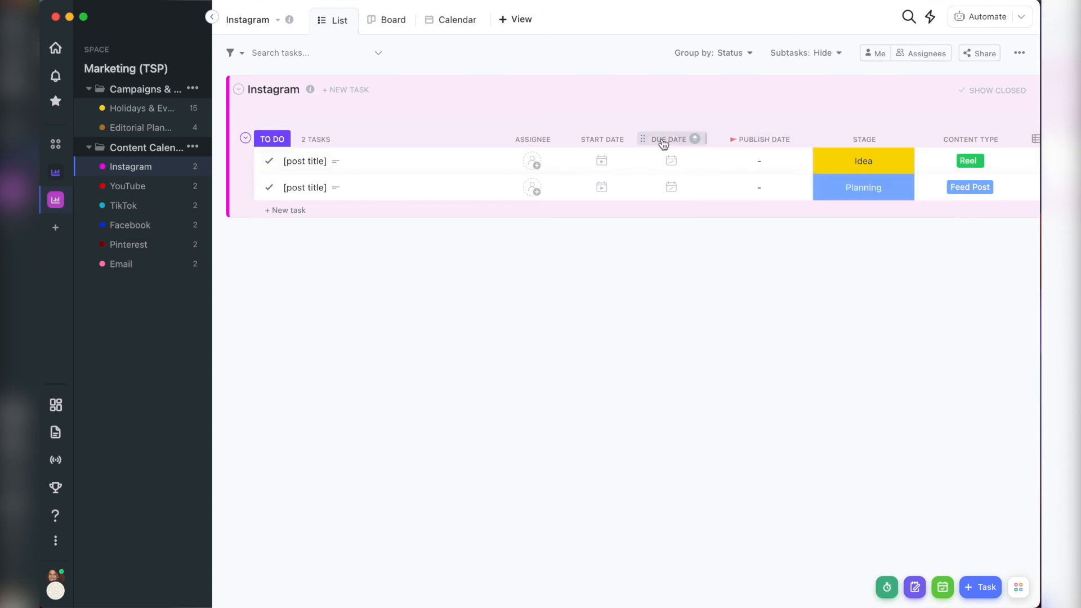
{"action": "mouse_move", "coordinate": [746, 138]}
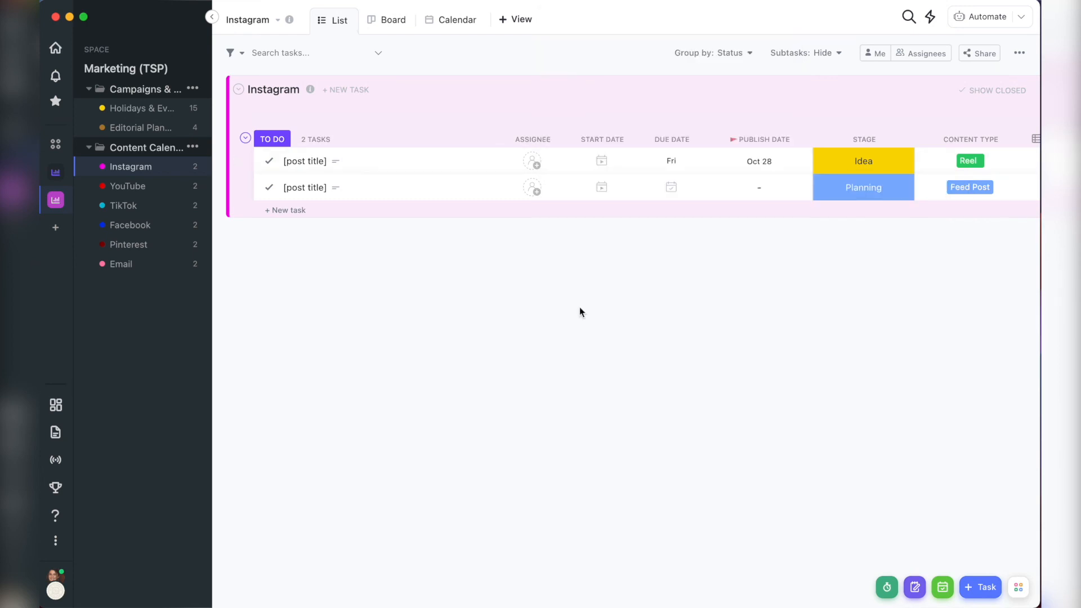
{"action": "mouse_move", "coordinate": [461, 322]}
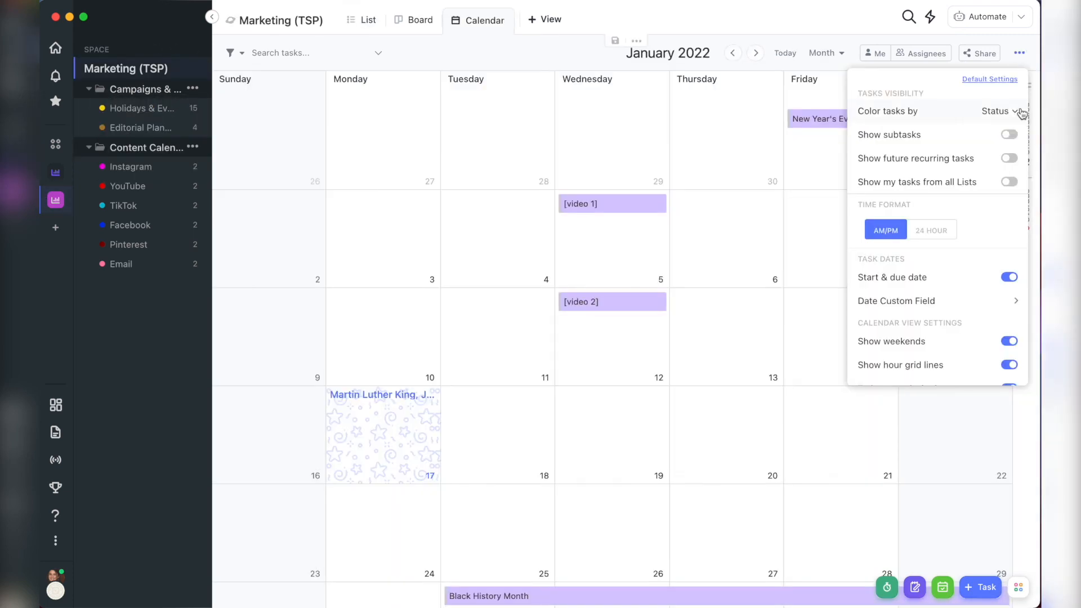
Color calendar tasks by List instead of Status and show December 2021.
{"action": "left_click", "coordinate": [1000, 110]}
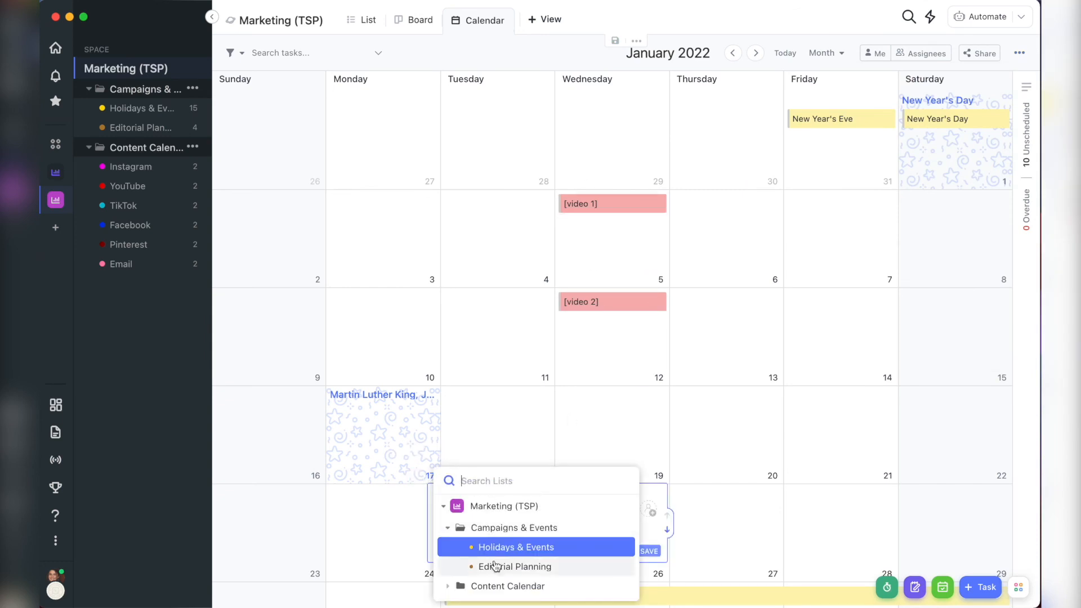
{"action": "left_click", "coordinate": [732, 53]}
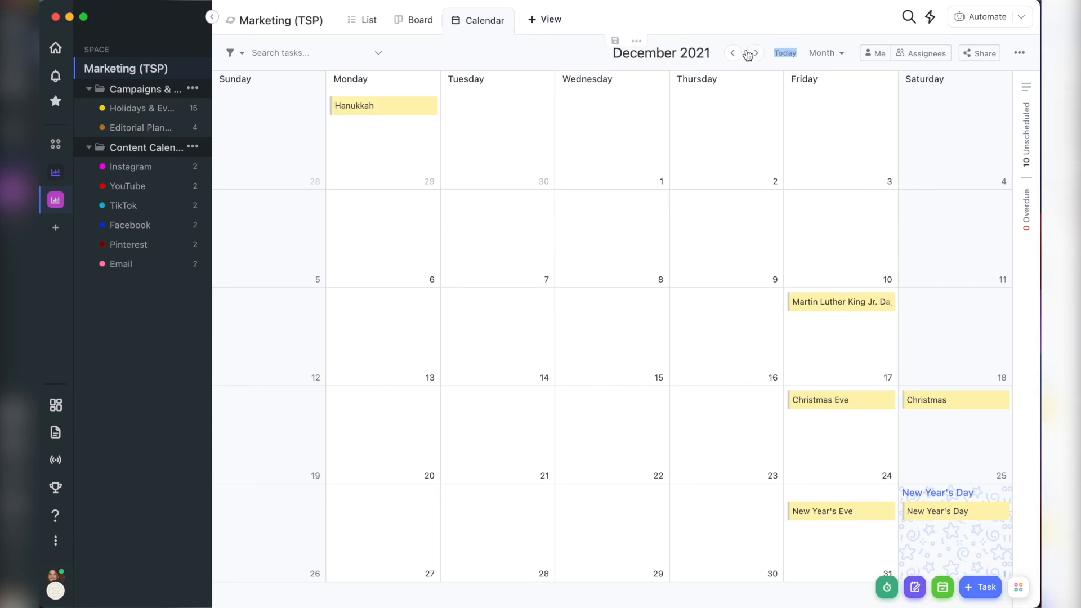
Add a second calendar view named 'IG Outlining'.
{"action": "left_click", "coordinate": [544, 19]}
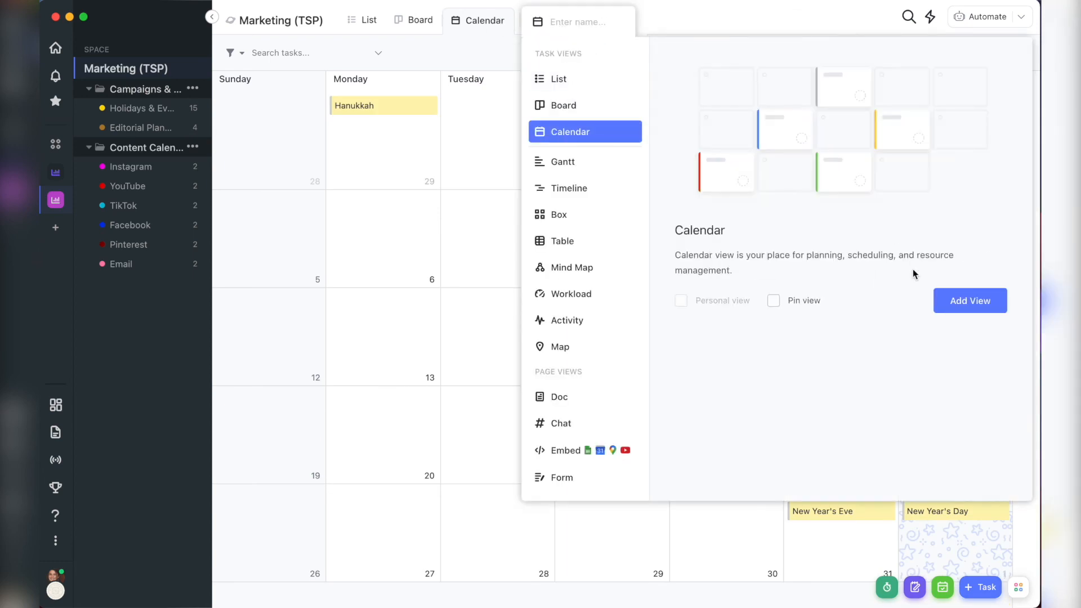
{"action": "left_click", "coordinate": [482, 20]}
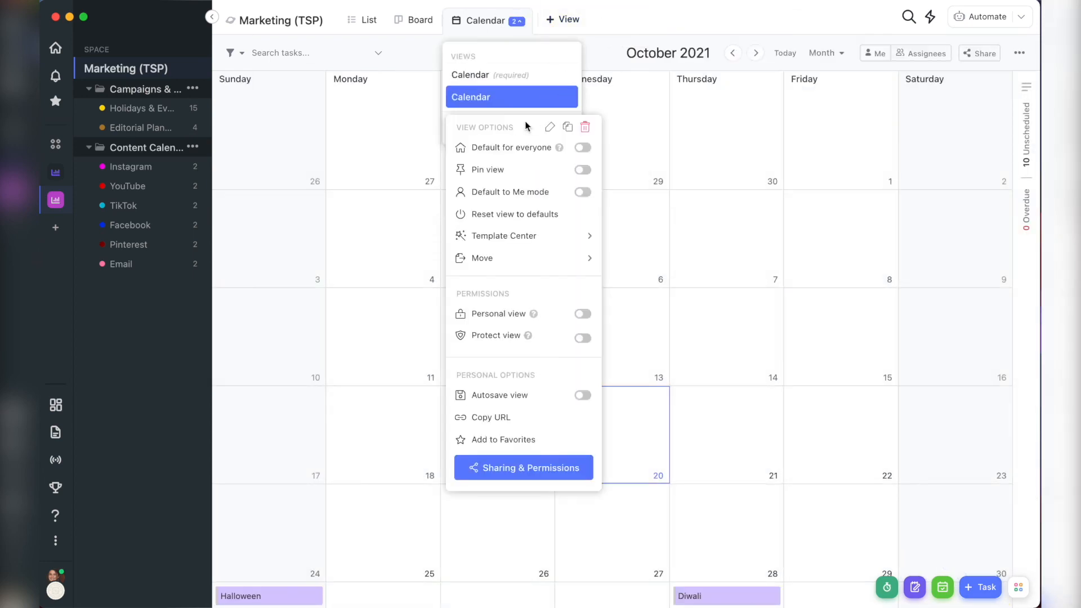
{"action": "type", "text": "IG Outlining"}
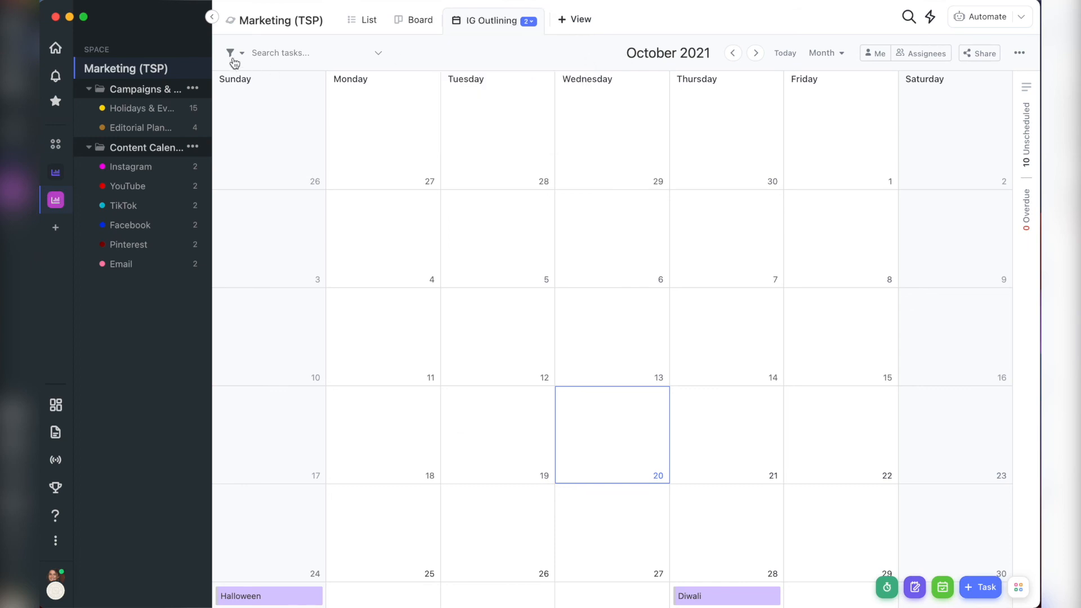
Add a filter to IG Outlining, then show March 2022 on the main calendar.
{"action": "left_click", "coordinate": [230, 52]}
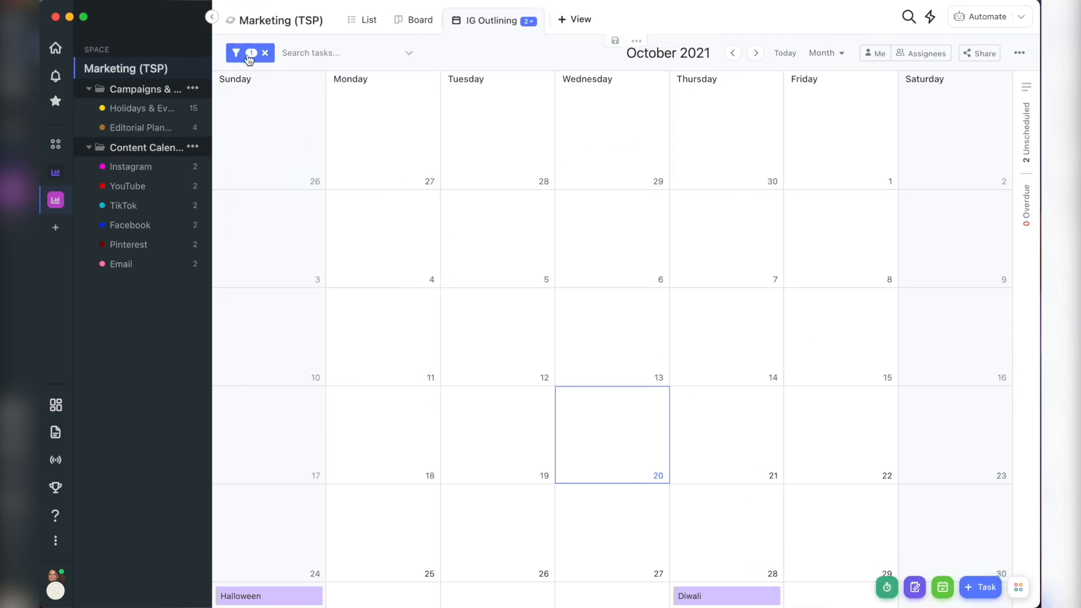
{"action": "left_click", "coordinate": [247, 53]}
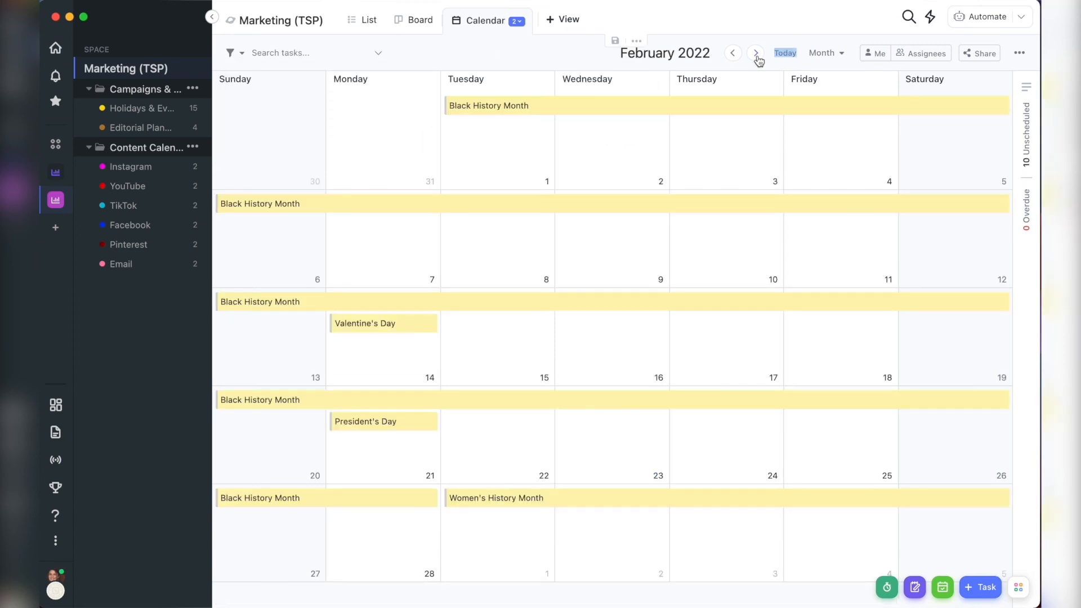
{"action": "left_click", "coordinate": [755, 53]}
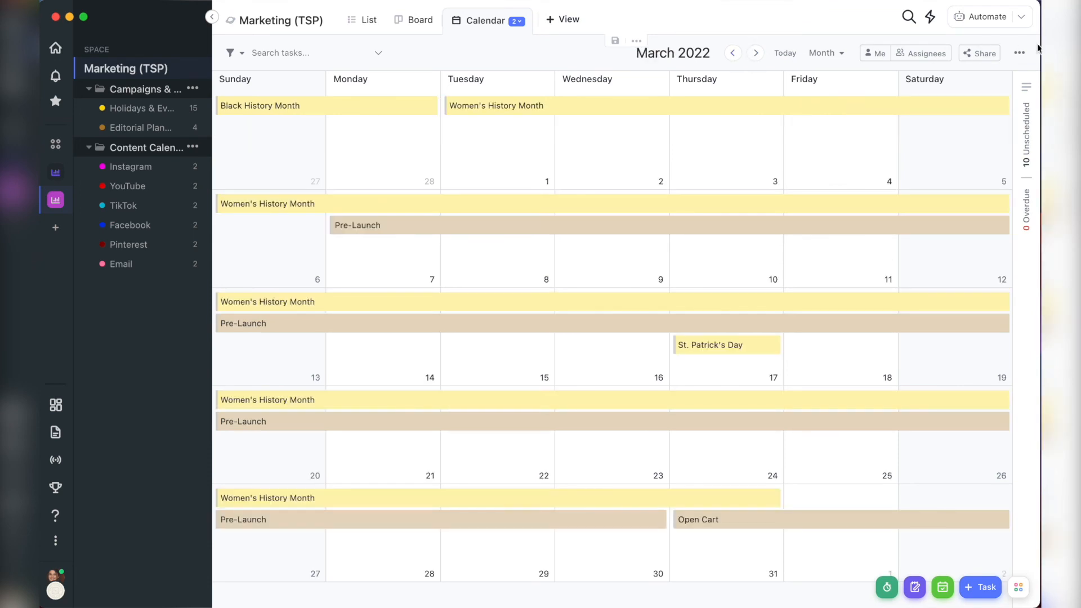
Switch off weekends and hour grid lines in the main calendar's display settings.
{"action": "left_click", "coordinate": [1022, 53]}
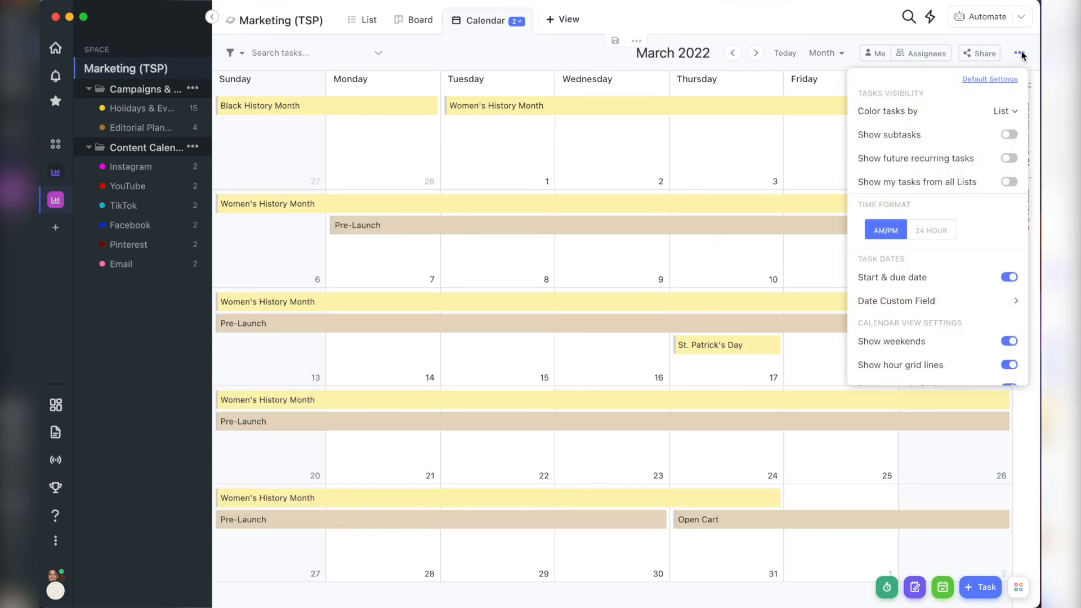
{"action": "scroll", "scroll_direction": "down", "scroll_amount": 3}
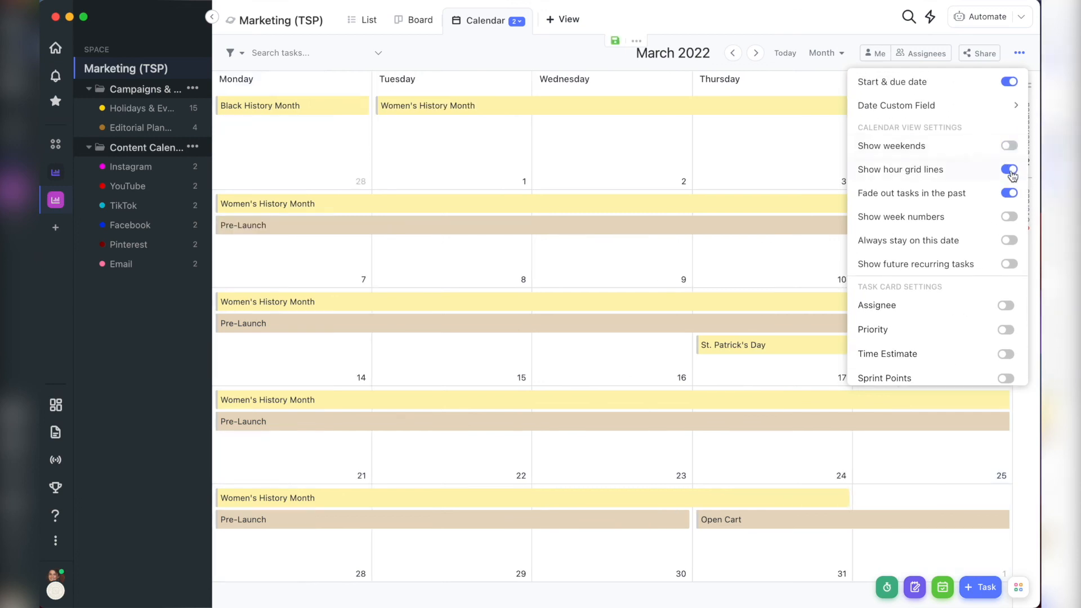
{"action": "left_click", "coordinate": [1008, 169]}
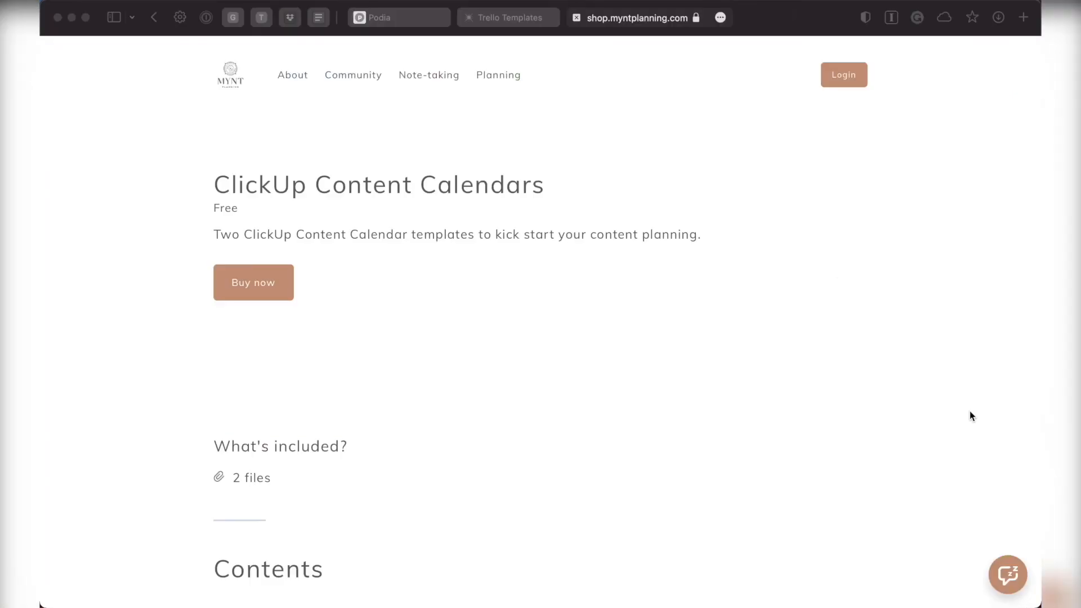
{"action": "scroll", "scroll_direction": "down", "scroll_amount": 3}
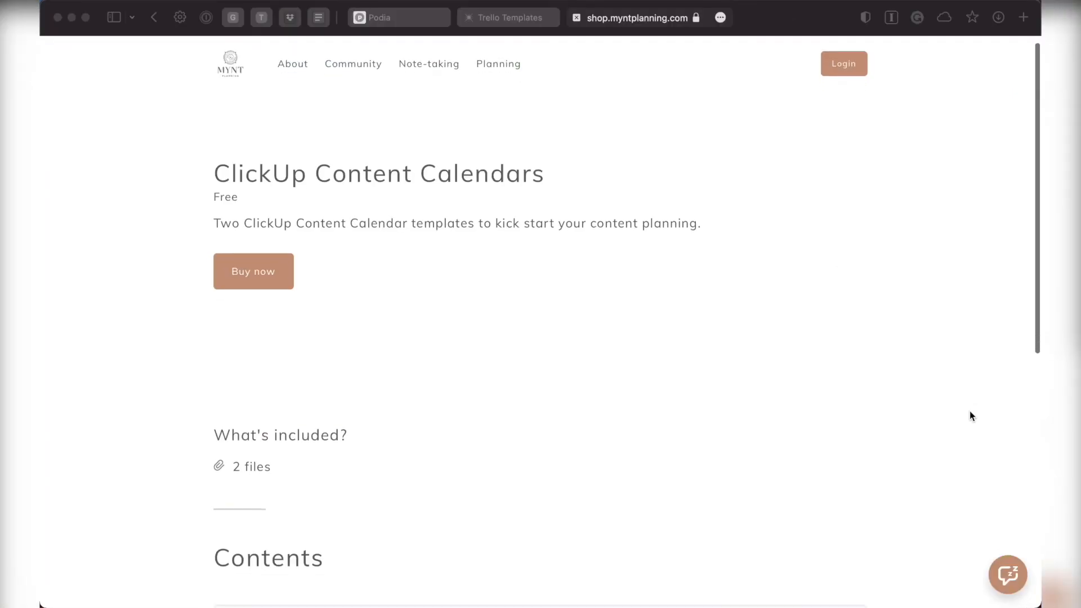
{"action": "scroll", "scroll_direction": "down", "scroll_amount": 3}
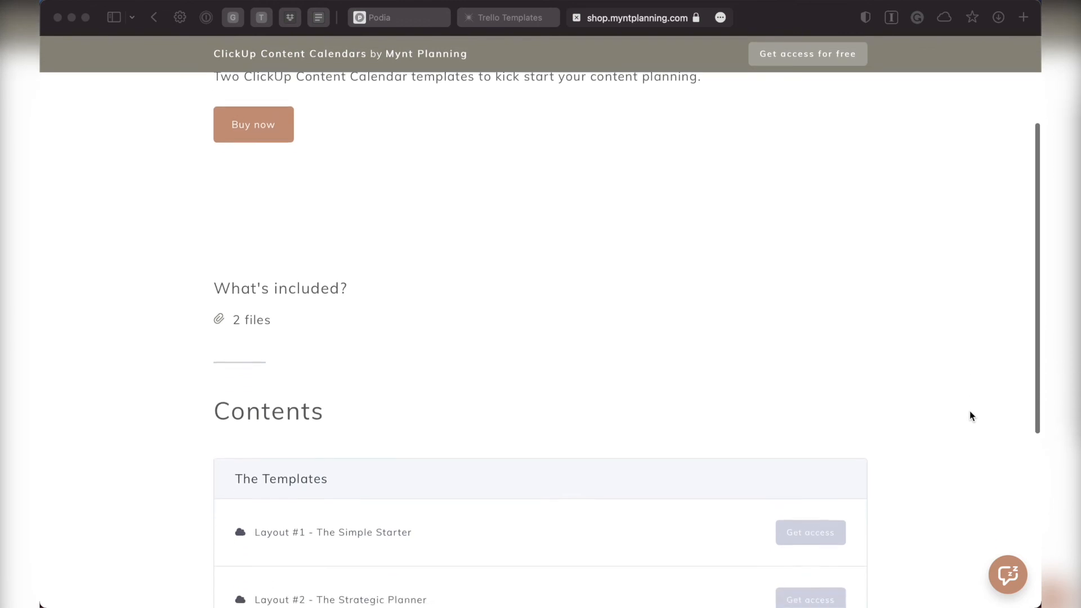
{"action": "scroll", "scroll_direction": "down", "scroll_amount": 3}
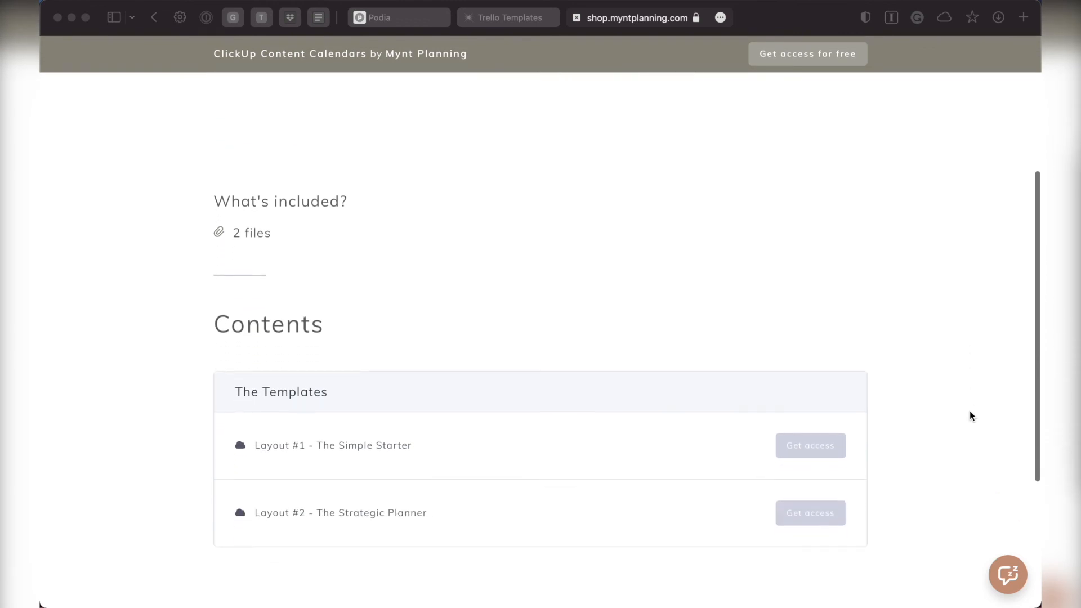